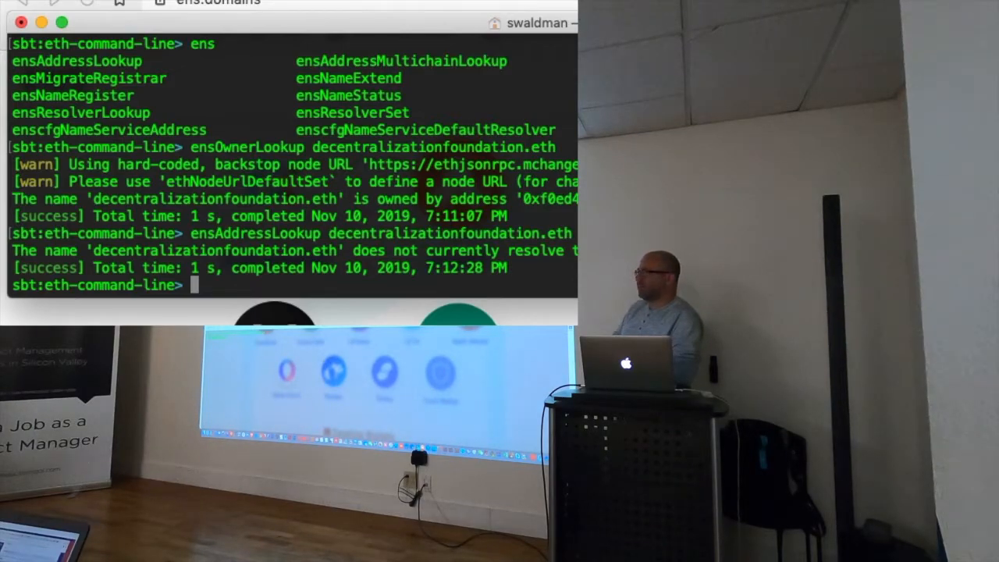
Look up the owner and the resolved address of sbt-ethereum.eth.
{"action": "type", "text": "ensAddressLookup decentralizationfoundation.eth"}
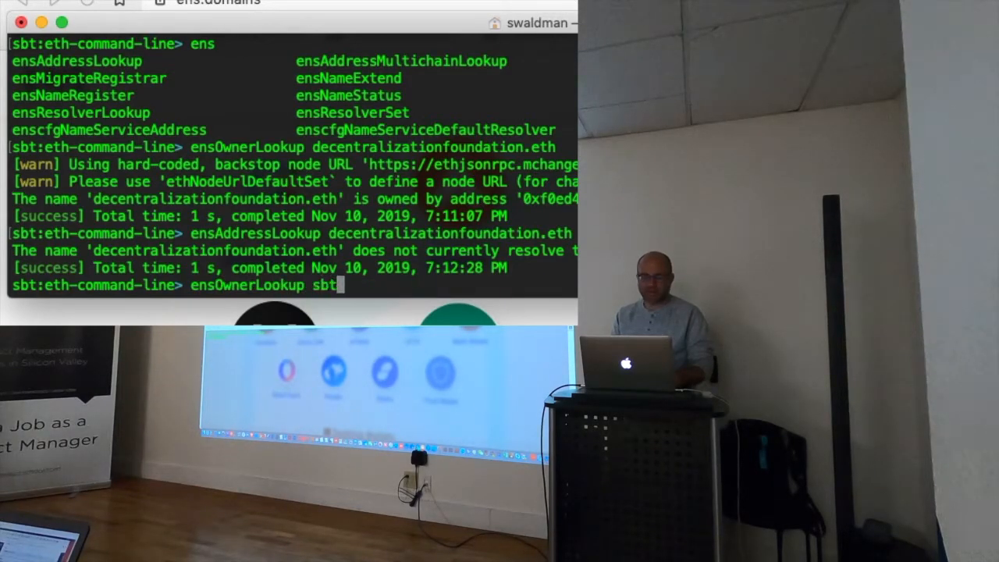
{"action": "type", "text": "-ethereum"}
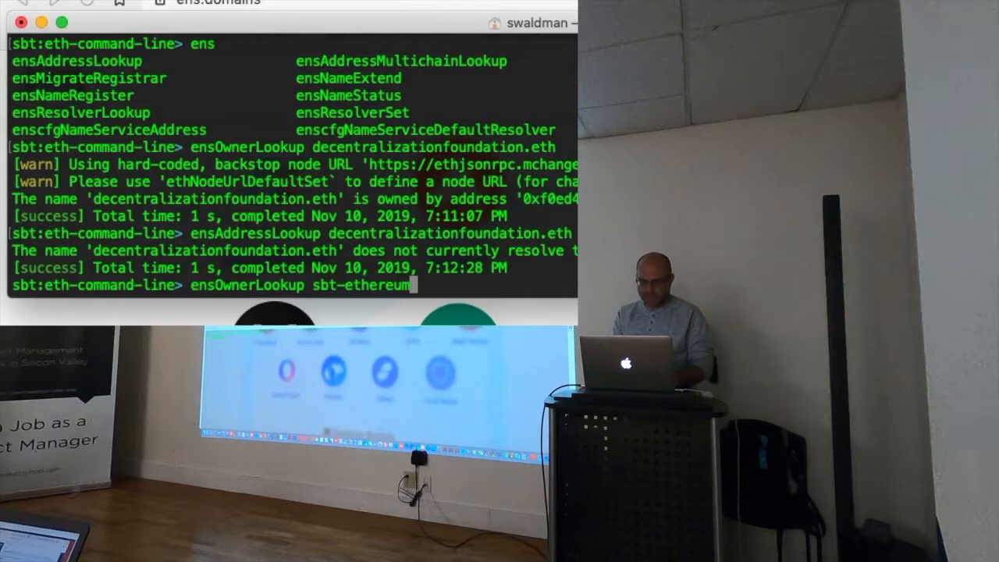
{"action": "type", "text": ".eth"}
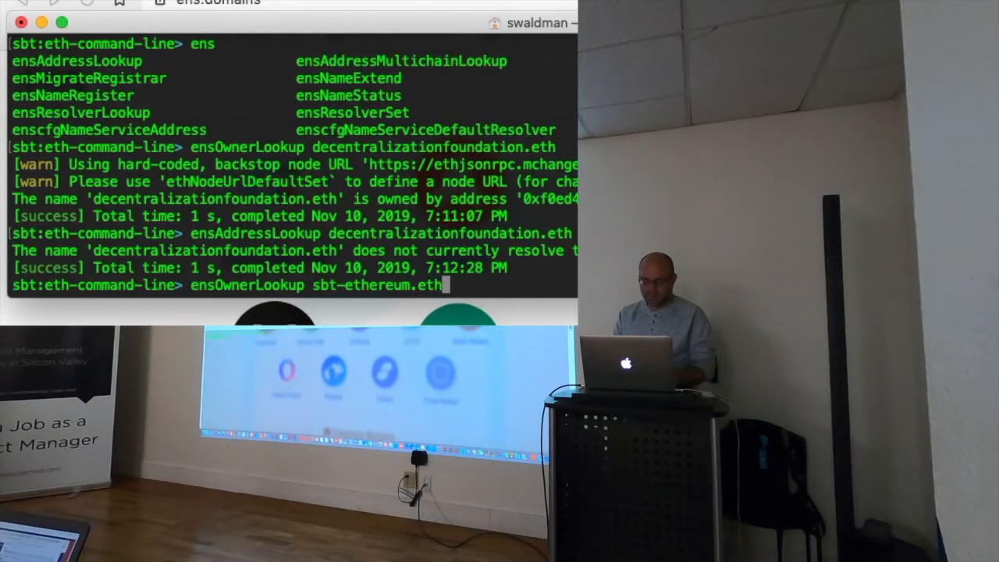
{"action": "key", "text": "enter"}
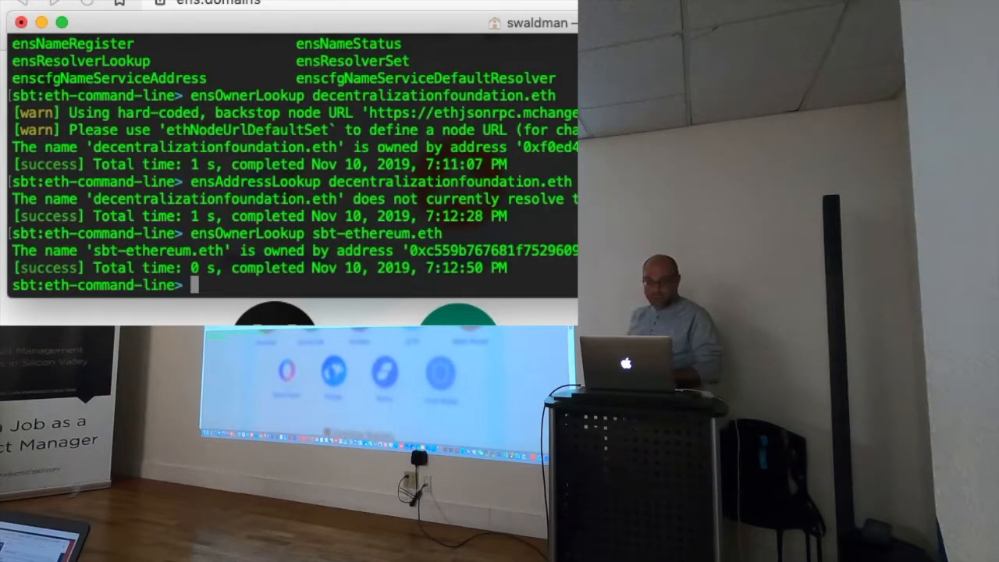
{"action": "type", "text": "ensOwnerLookup sbt-ethereum.eth"}
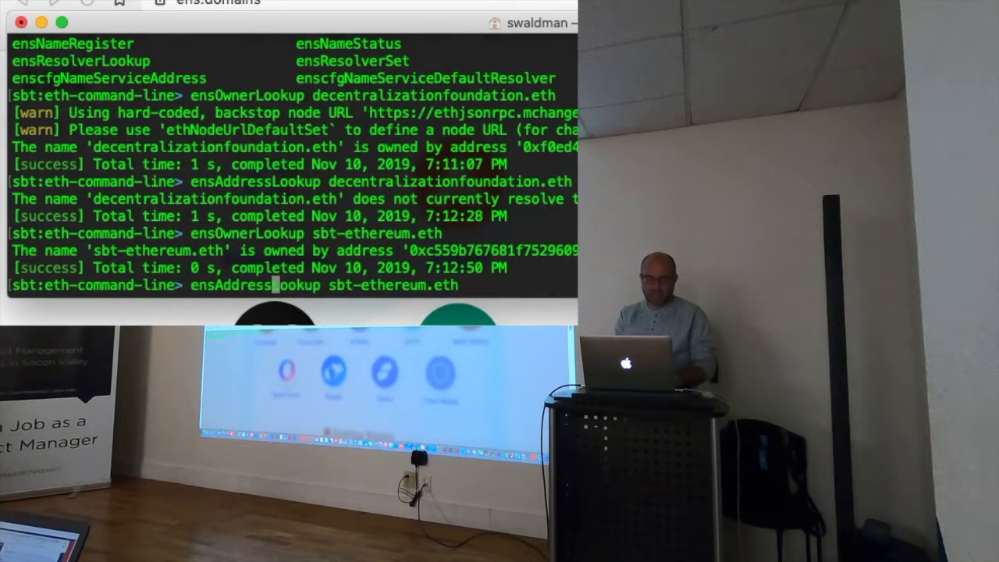
{"action": "key", "text": "enter"}
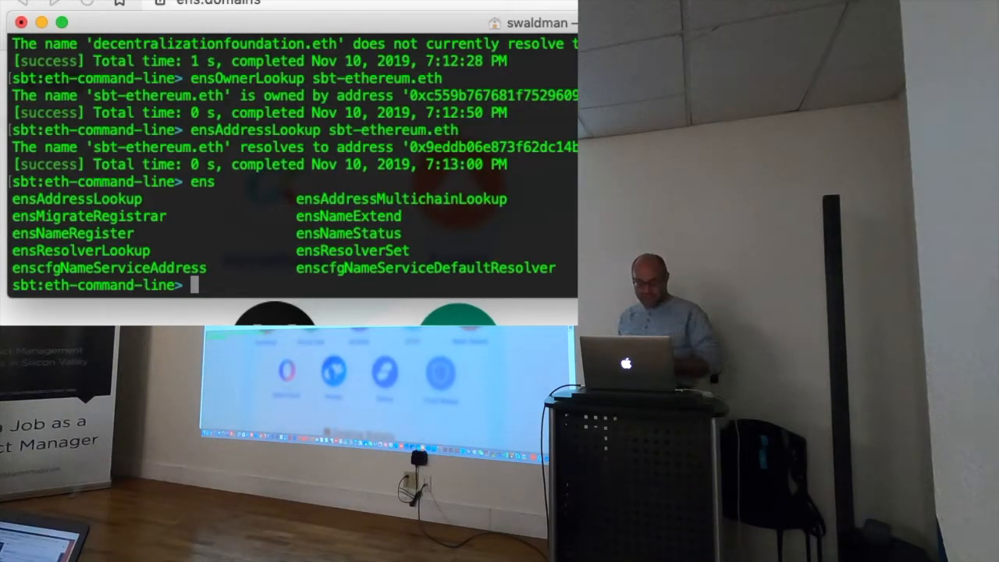
{"action": "type", "text": "ethTransactionEtherSend"}
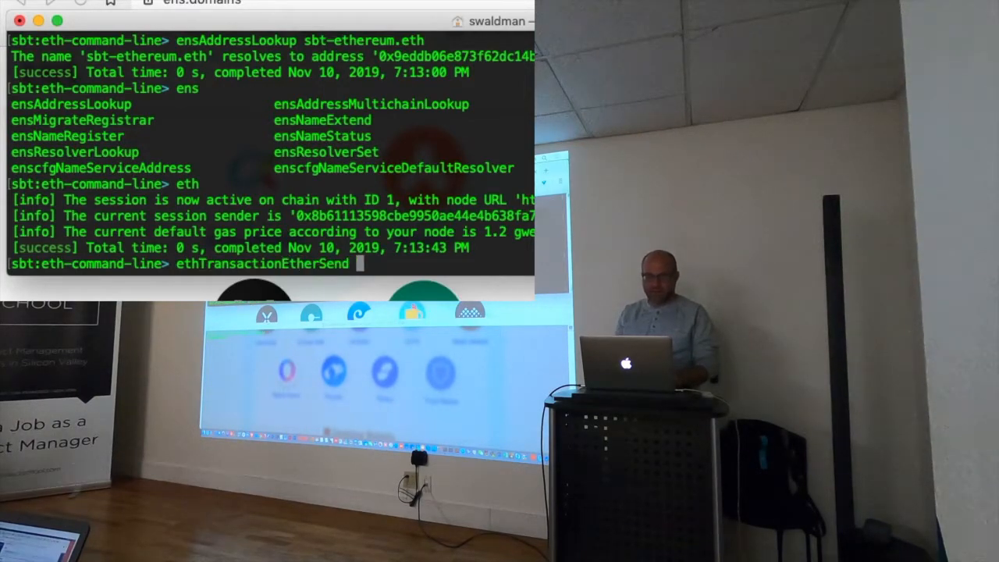
{"action": "key", "text": "tab"}
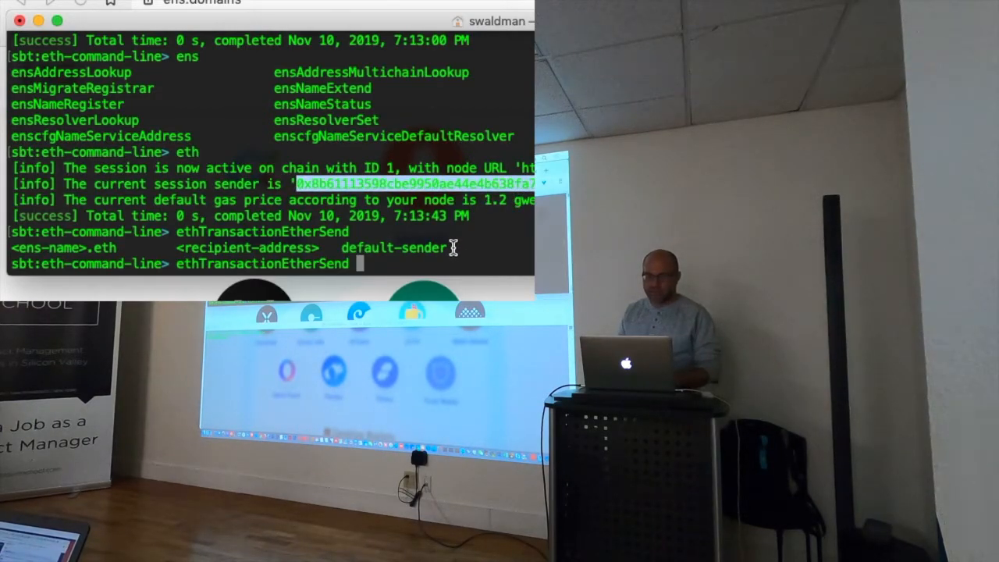
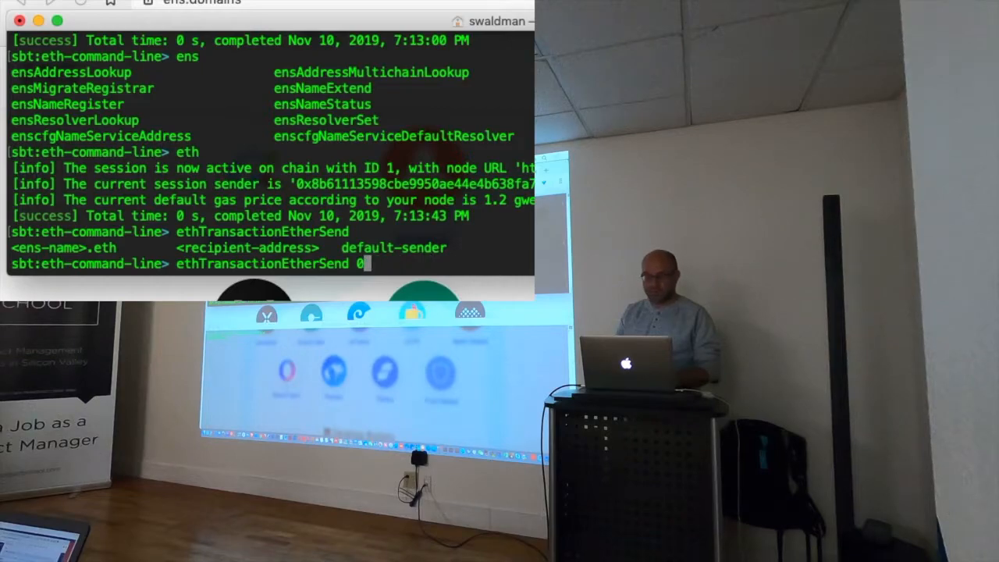
List keystore addresses, showing the single one marked default-sender.
{"action": "type", "text": "default-sender"}
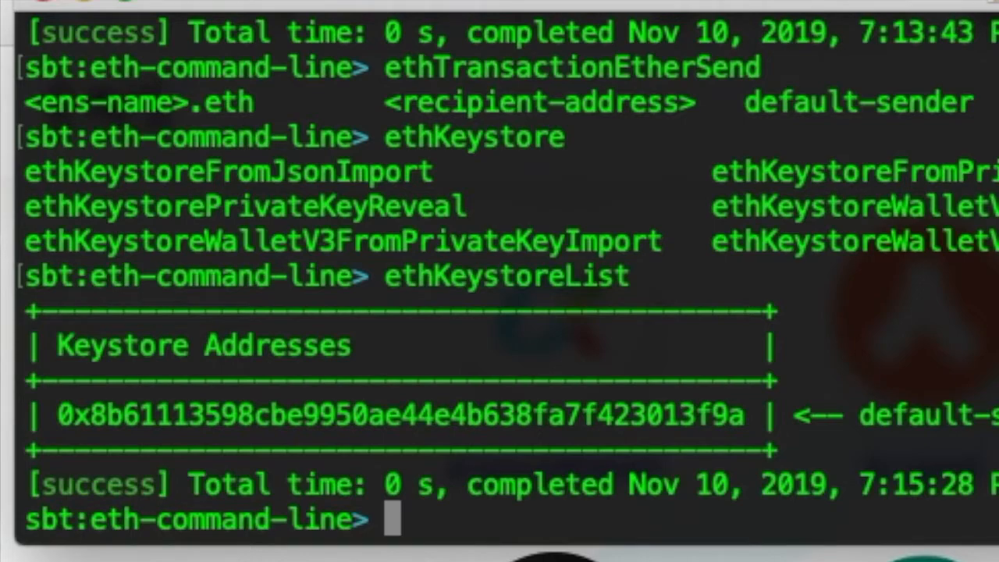
Create a passphrase-protected V3 wallet with ethKeystoreWalletV3Create and alias it secondary-address.
{"action": "type", "text": "eth"}
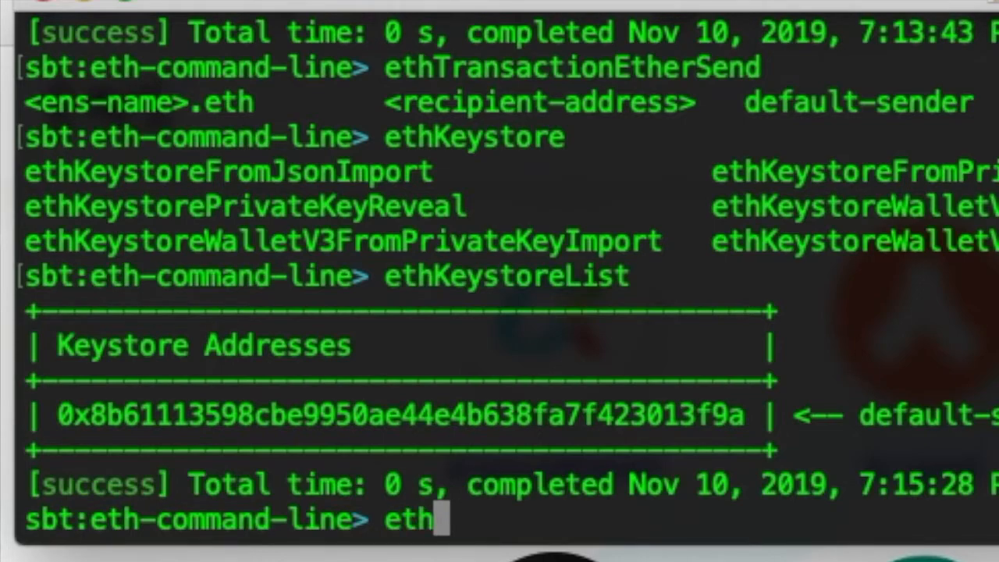
{"action": "type", "text": "Keystore"}
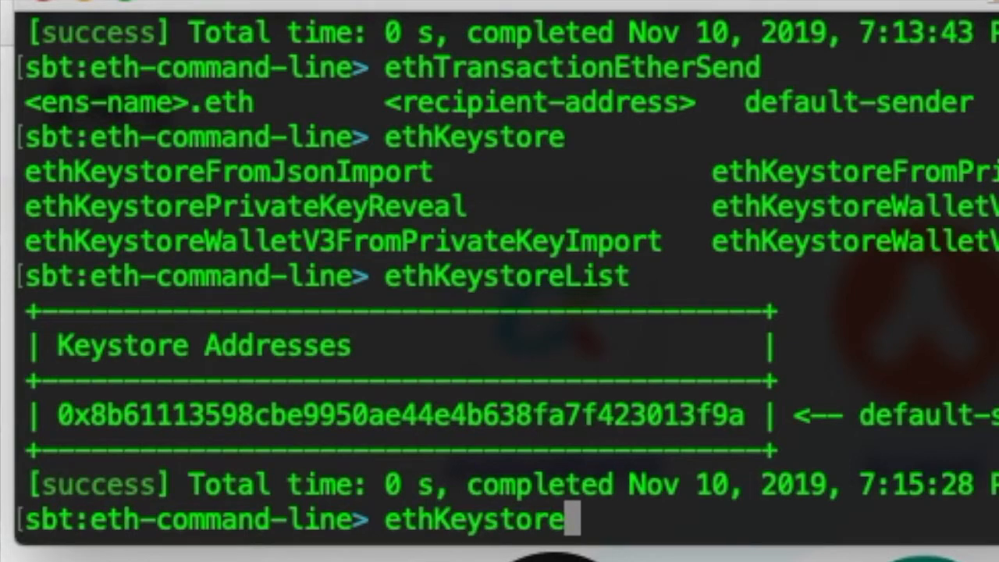
{"action": "type", "text": "WalletV3Create"}
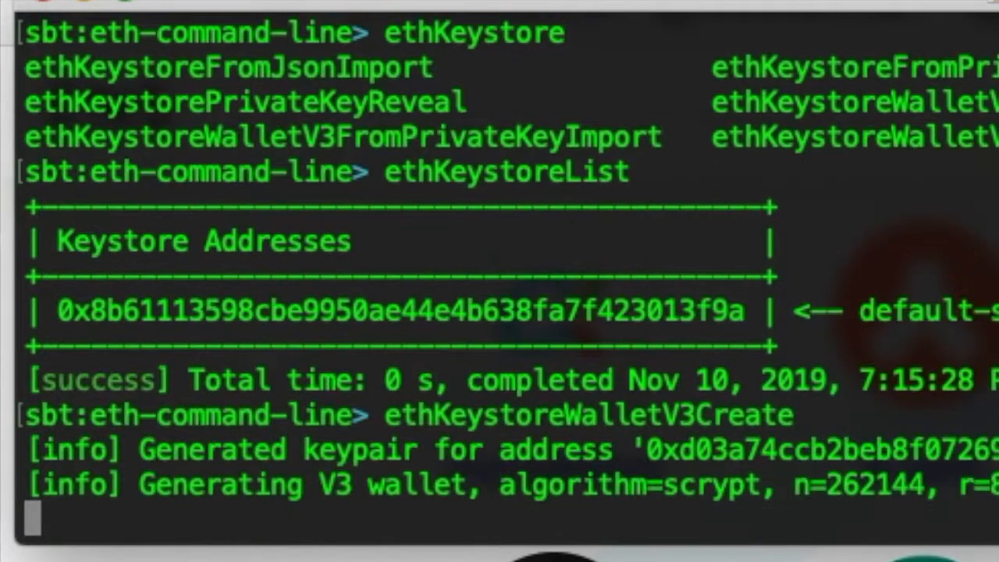
{"action": "type", "text": "***"}
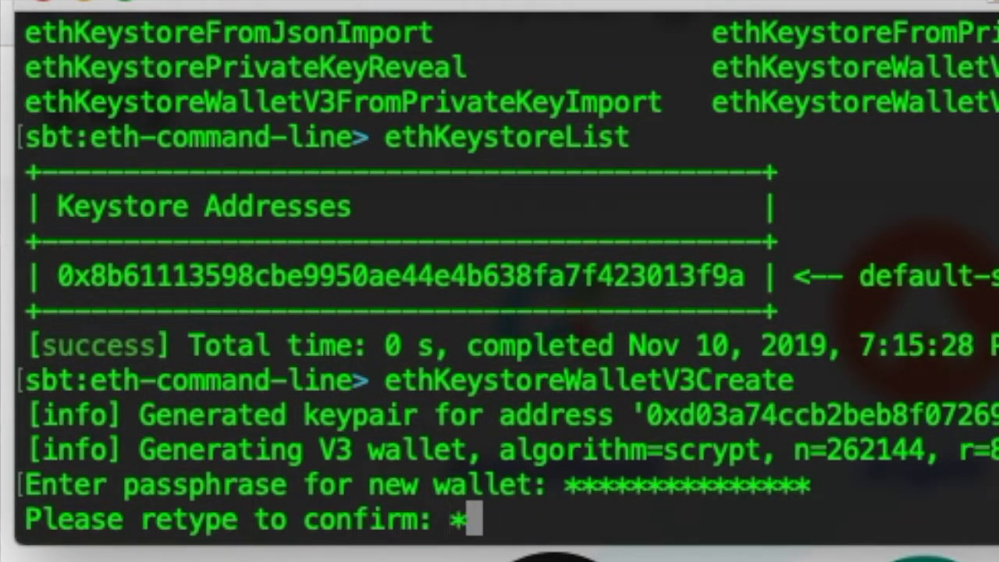
{"action": "type", "text": "********"}
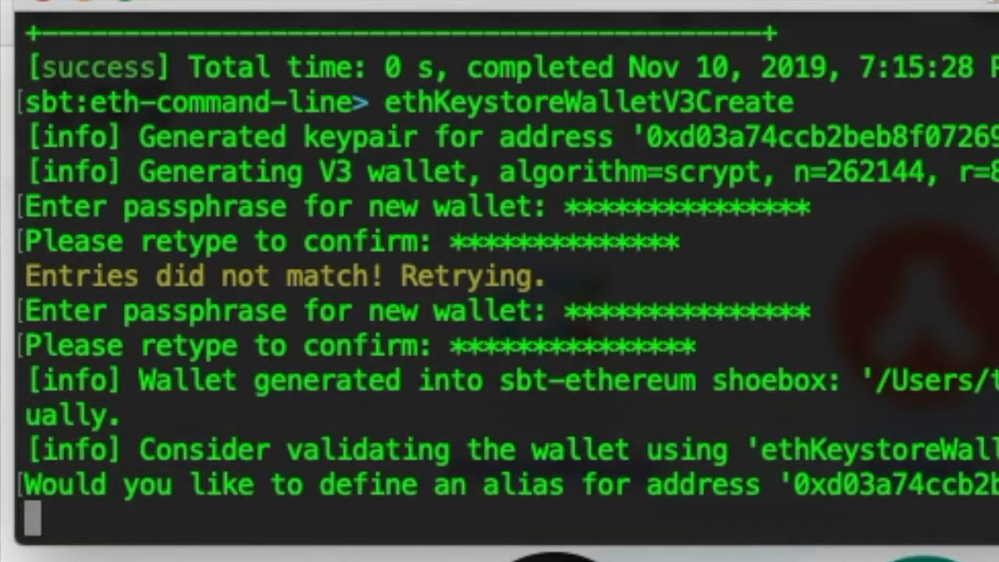
{"action": "type", "text": "y"}
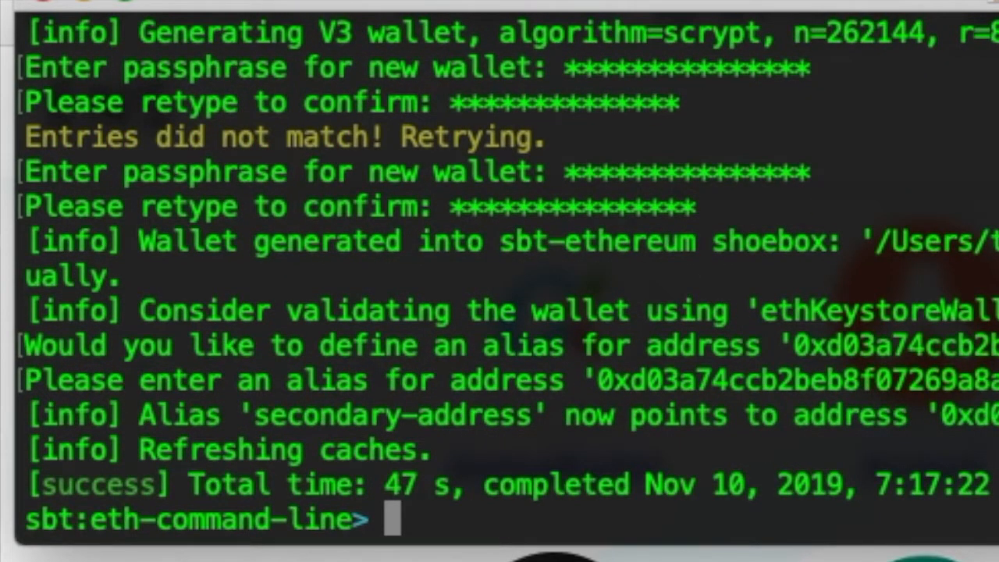
{"action": "type", "text": "eth"}
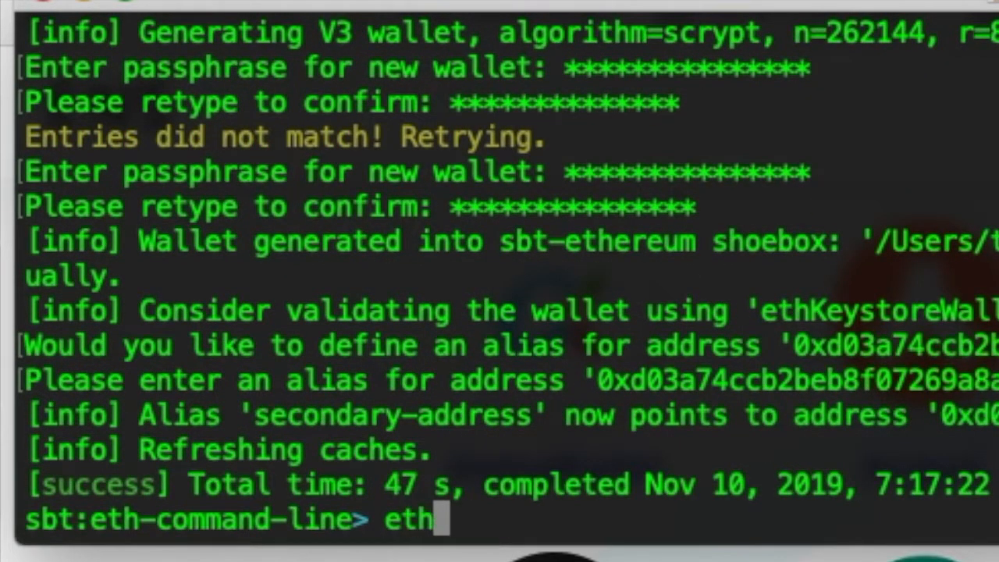
{"action": "type", "text": "TransactionEtherSend"}
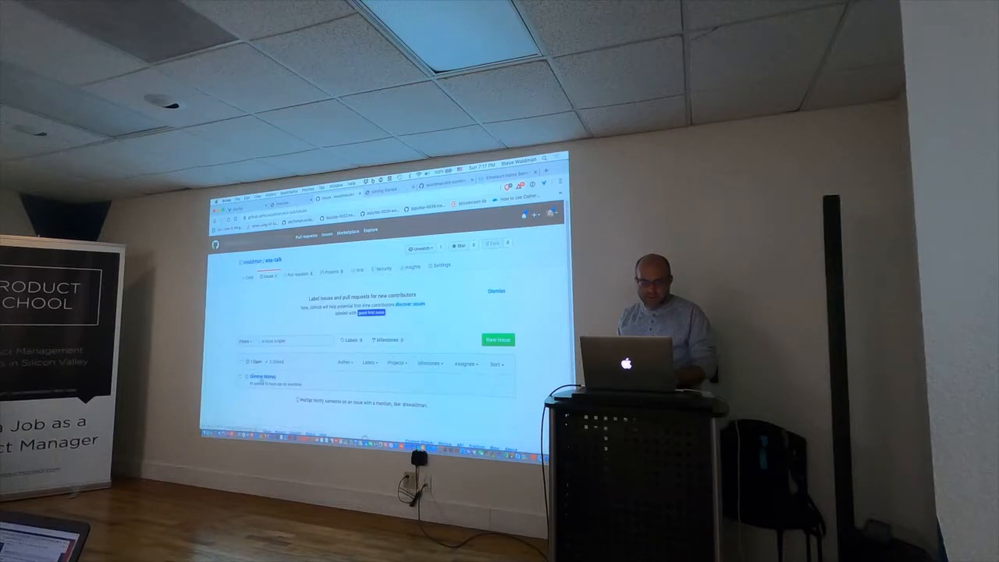
Switch to a new Terminal window.
{"action": "left_click", "coordinate": [269, 388]}
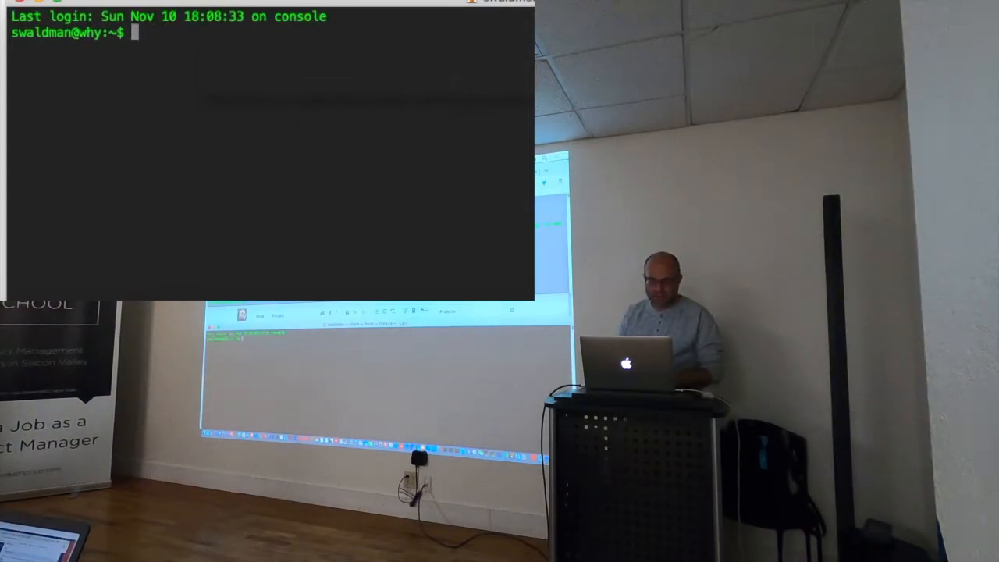
Change directory to ~/development/gitproj/eth-command-line and launch sbt.
{"action": "type", "text": "cd"}
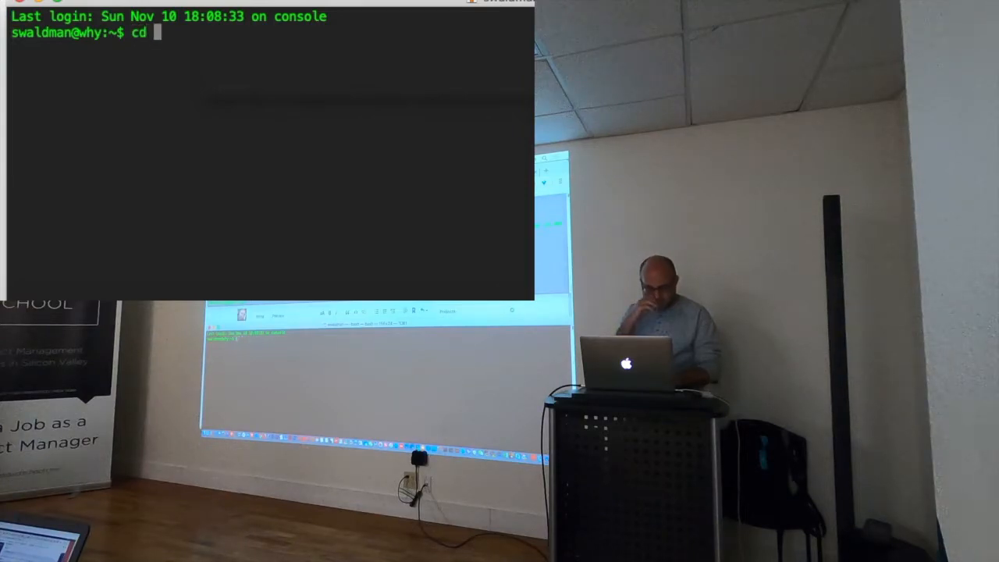
{"action": "type", "text": "~/development/"}
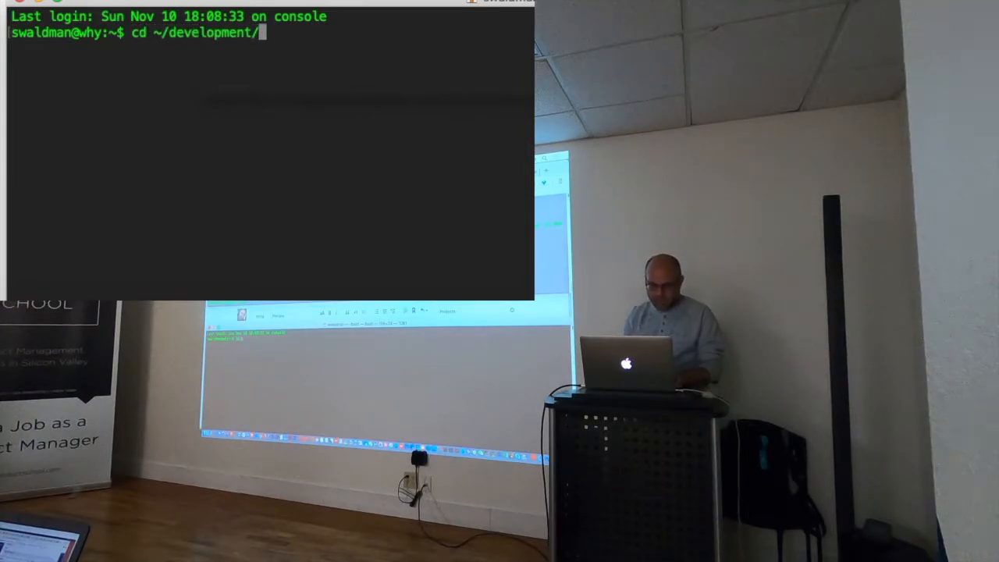
{"action": "type", "text": "gitproj/eth-command-line/"}
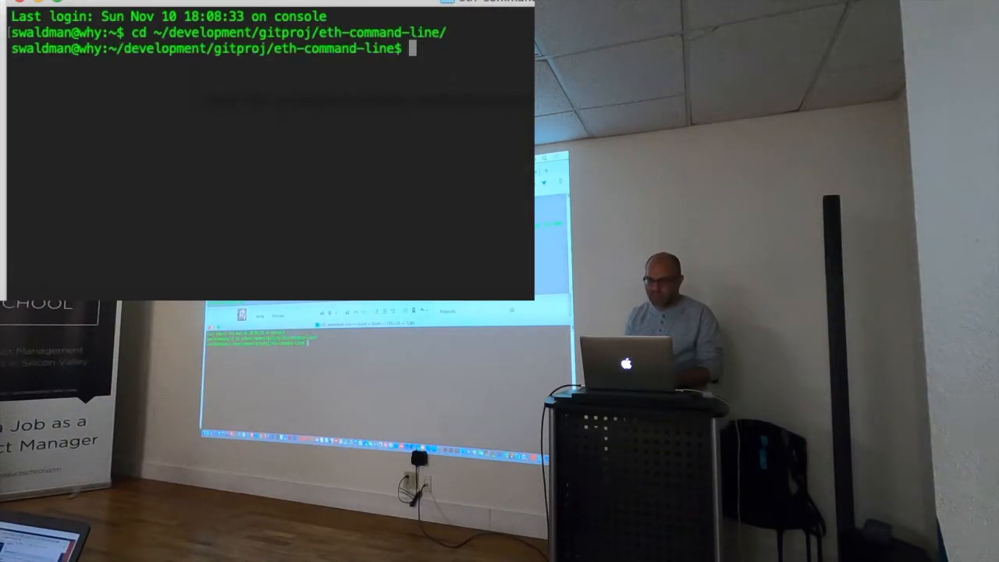
{"action": "type", "text": "sbt"}
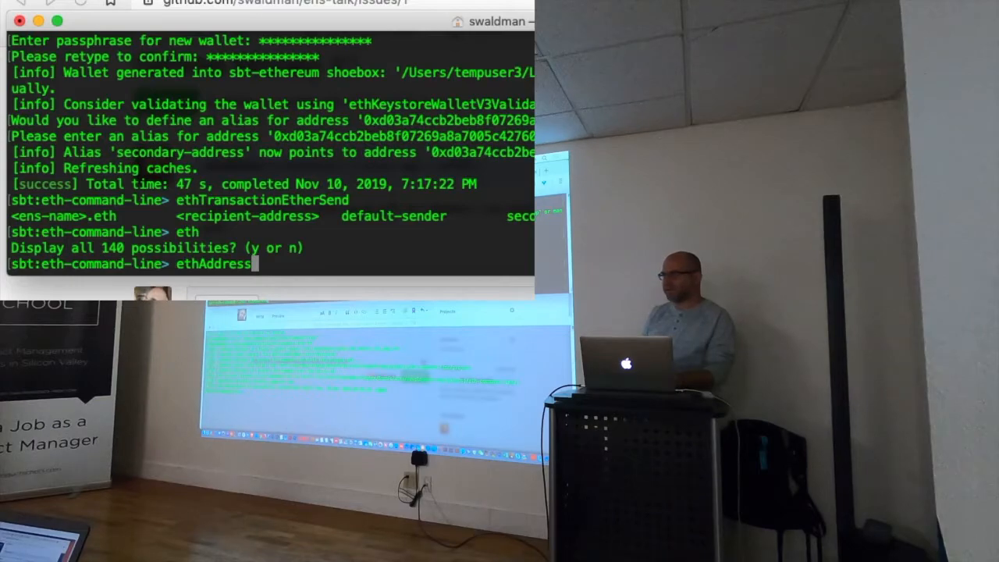
Check ether balances of the default sender and secondary-address, both showing 0 ether.
{"action": "type", "text": "B"}
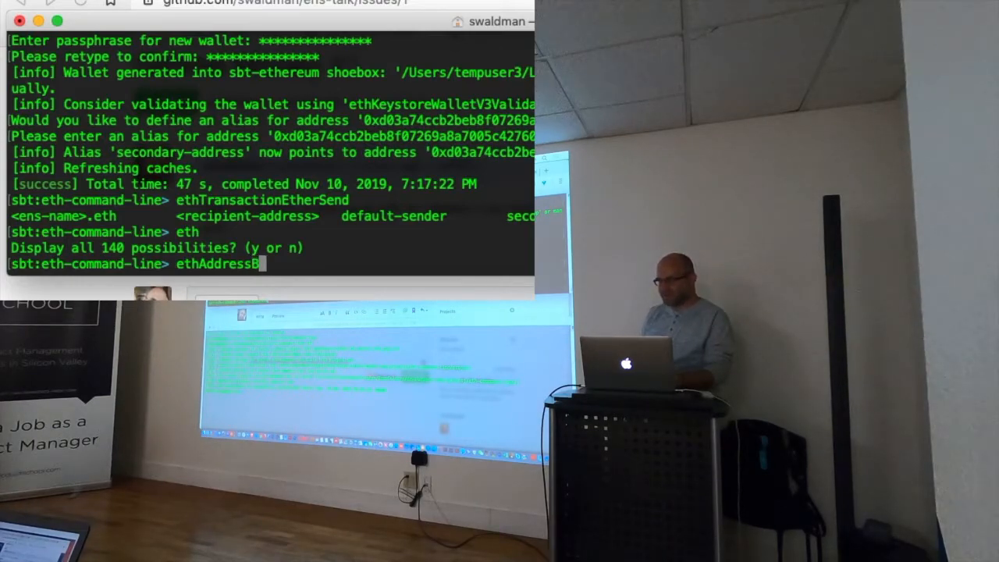
{"action": "type", "text": "alance"}
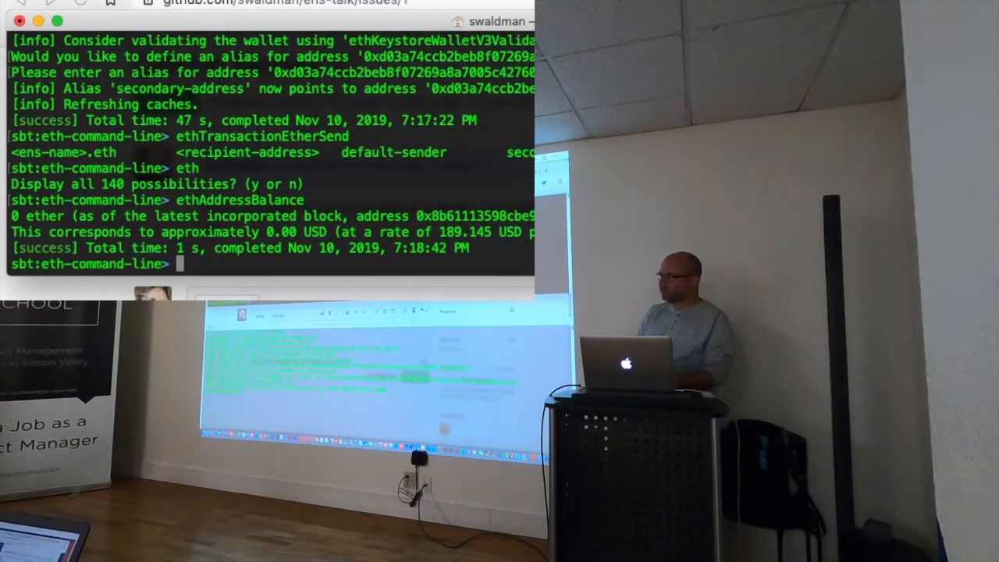
{"action": "type", "text": "ethAddressBalance secondary-address"}
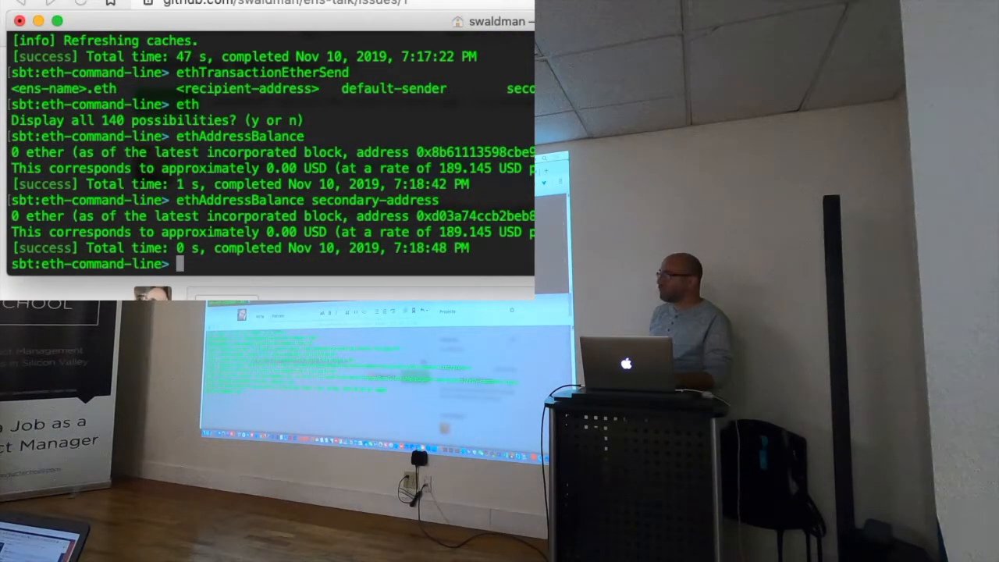
{"action": "type", "text": "ethAddress"}
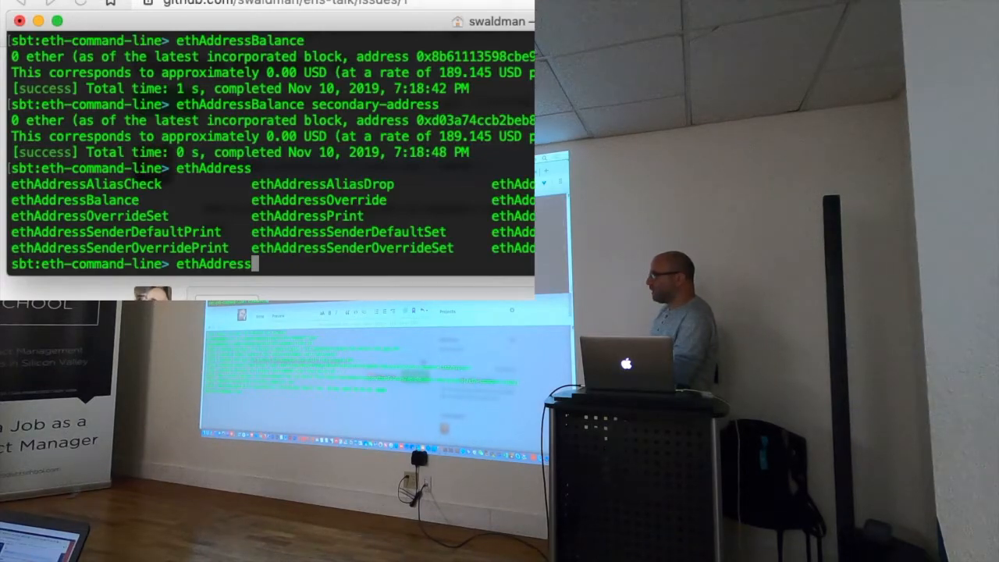
Set the sender override to secondary-address with ethAddressSenderOverride.
{"action": "type", "text": "SE"}
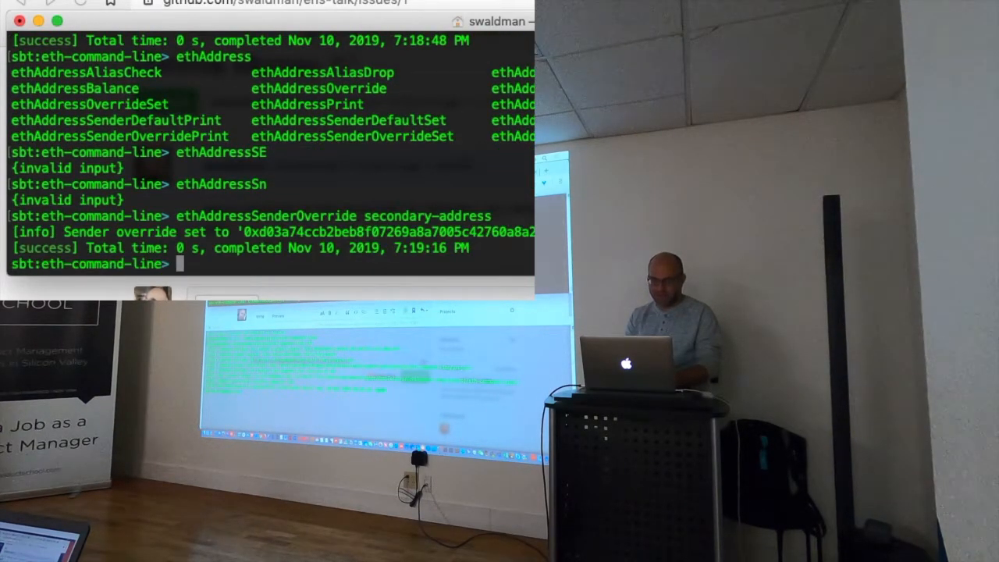
Confirm the secondary-address override with eth, drop it, and verify the default sender returns.
{"action": "type", "text": "eth"}
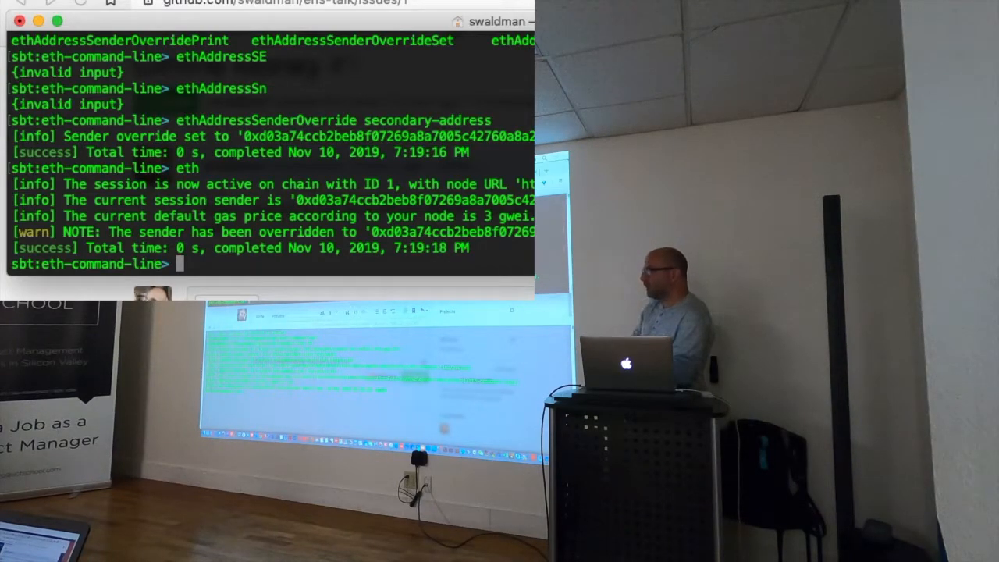
{"action": "type", "text": "ethAddressSenderOverride secondary-address"}
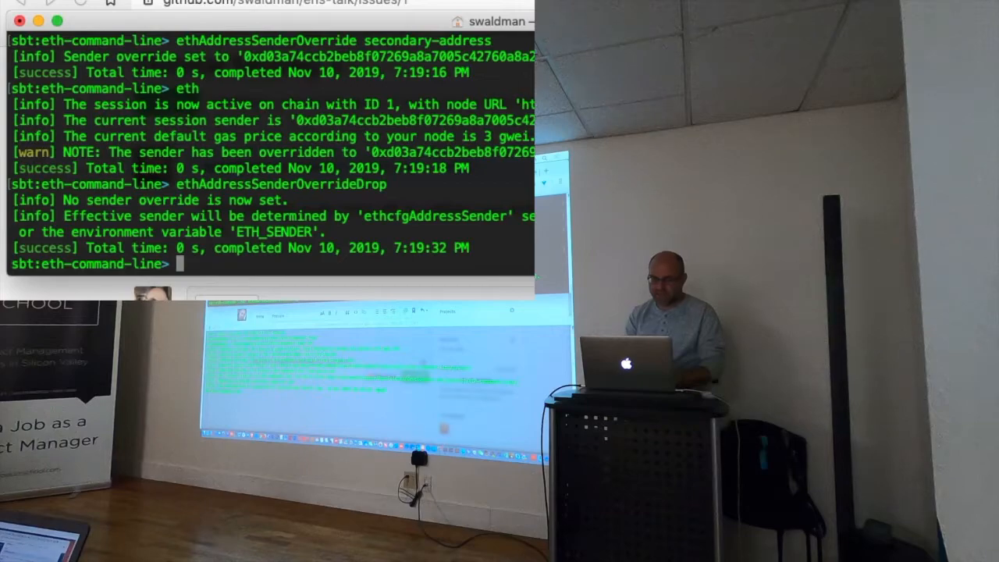
{"action": "type", "text": "eth"}
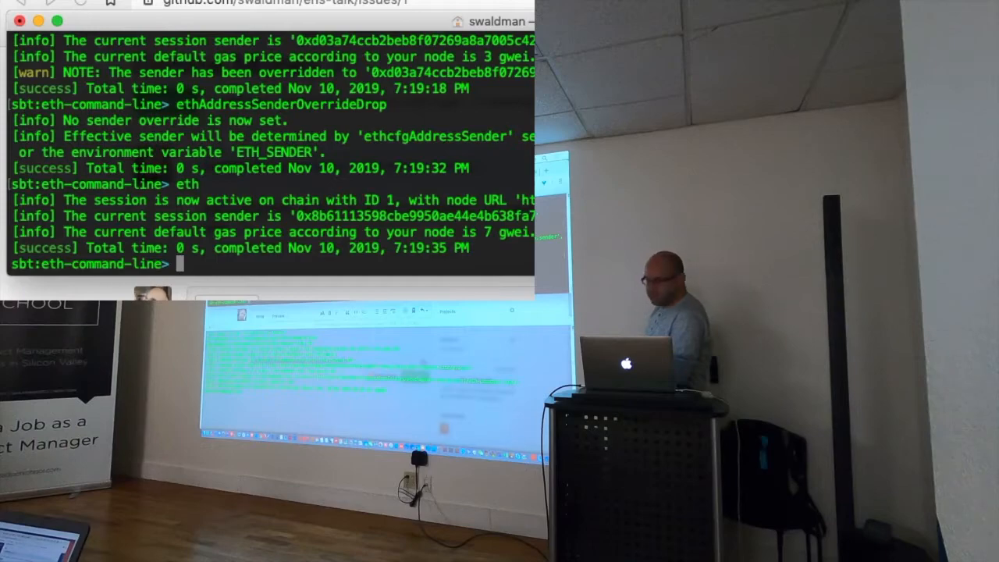
{"action": "type", "text": "ethAddress"}
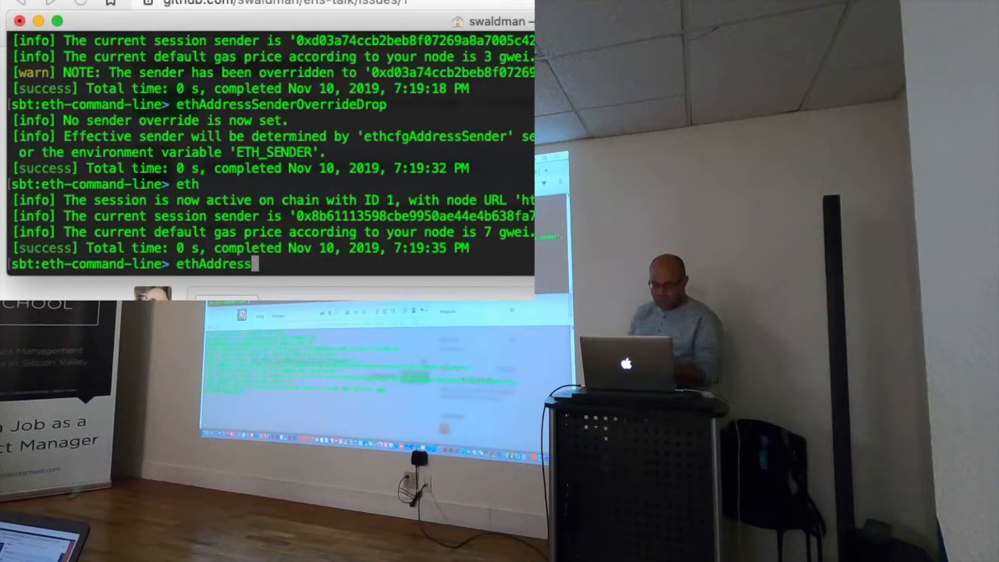
{"action": "key", "text": "Tab"}
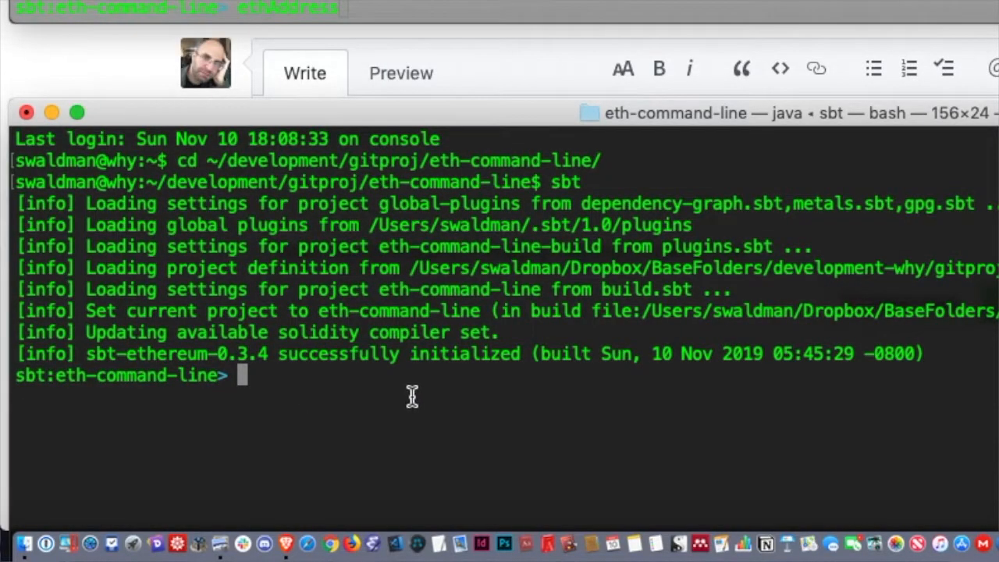
Verify with ethAddressAliasCheck that alias ens maps to 0x314159265dd8dbb310642f98f50c066173c1259b.
{"action": "type", "text": "ethAdd"}
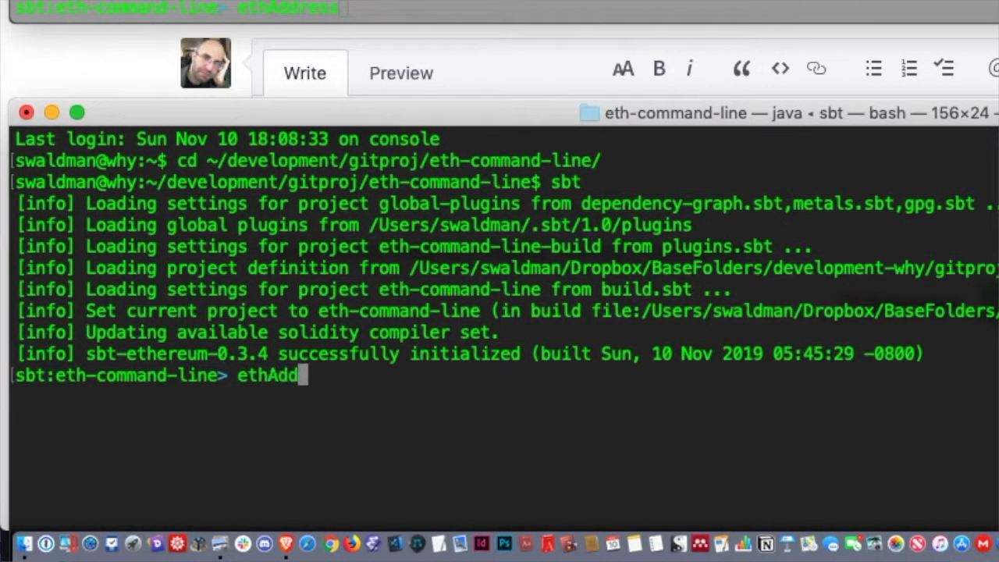
{"action": "type", "text": "ressAliasCheck"}
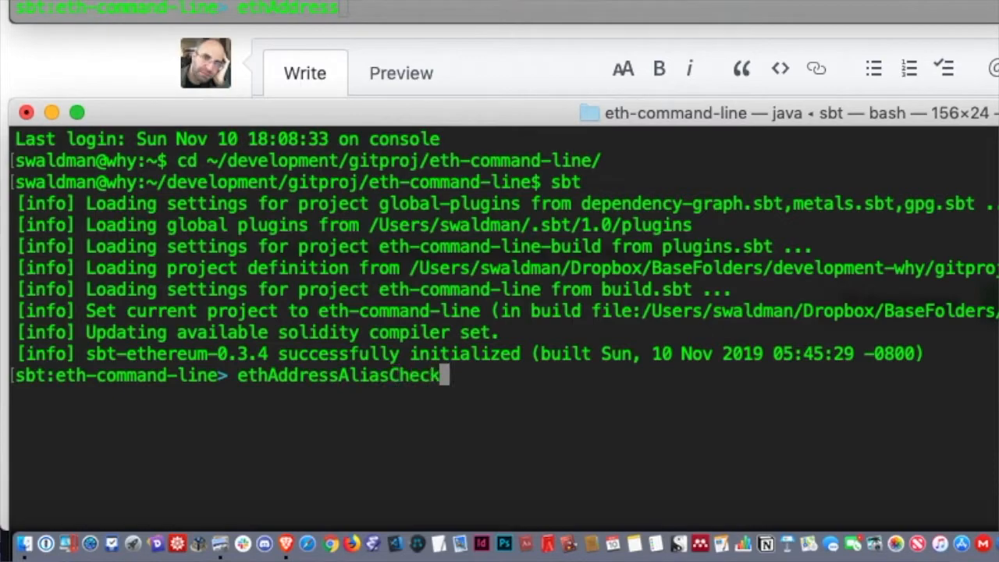
{"action": "type", "text": "ens"}
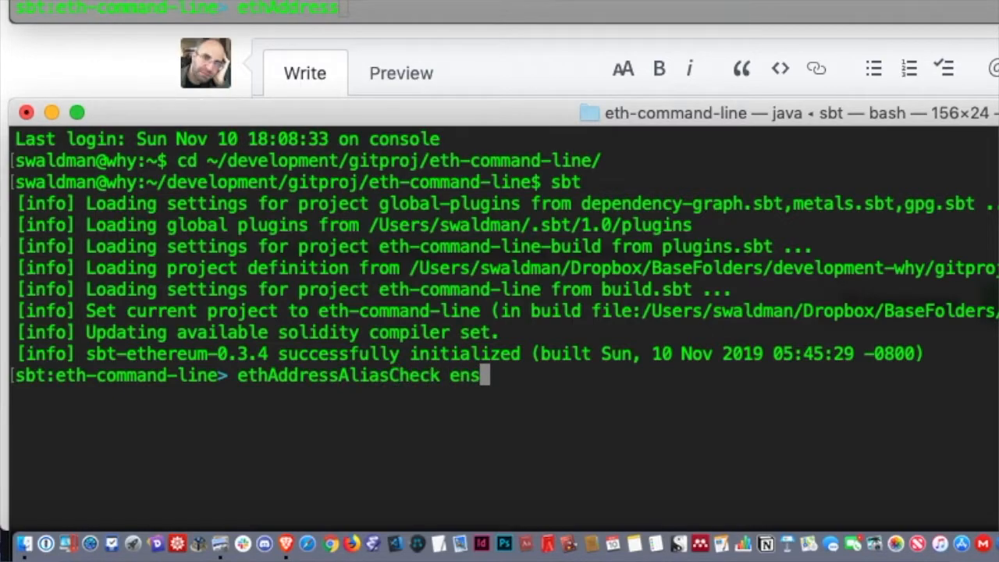
{"action": "mouse_move", "coordinate": [416, 298]}
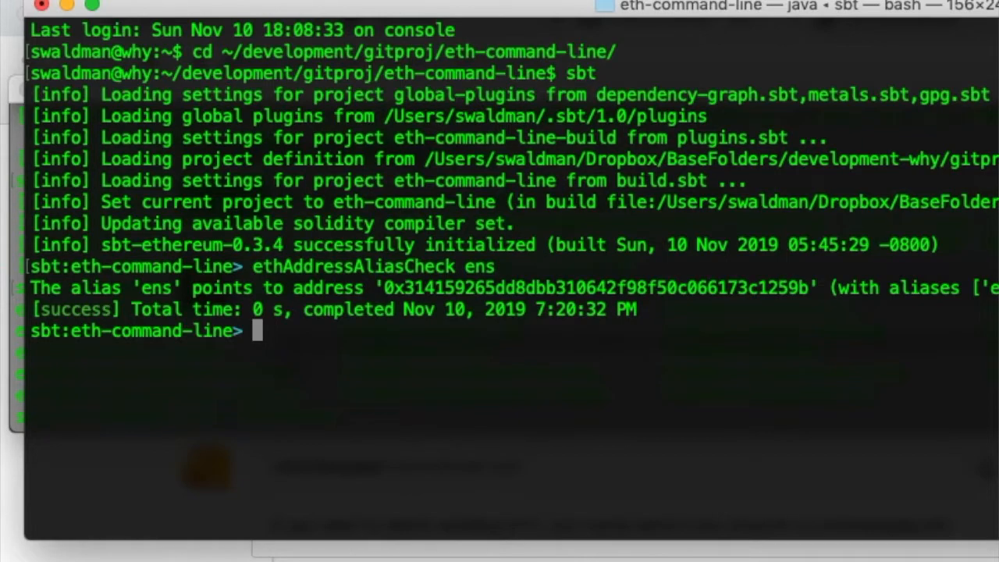
{"action": "mouse_move", "coordinate": [722, 289]}
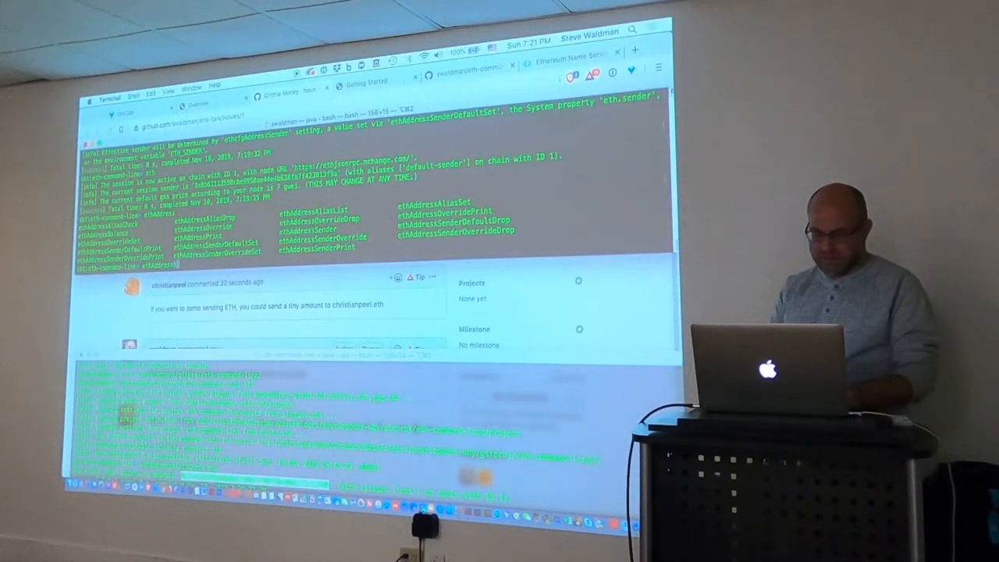
List address aliases, set alias 'ens' to 0x314159265dd8dbb310642f98f50c066173c1259b, and discard a half-typed ether send.
{"action": "type", "text": "ethAddressAlias"}
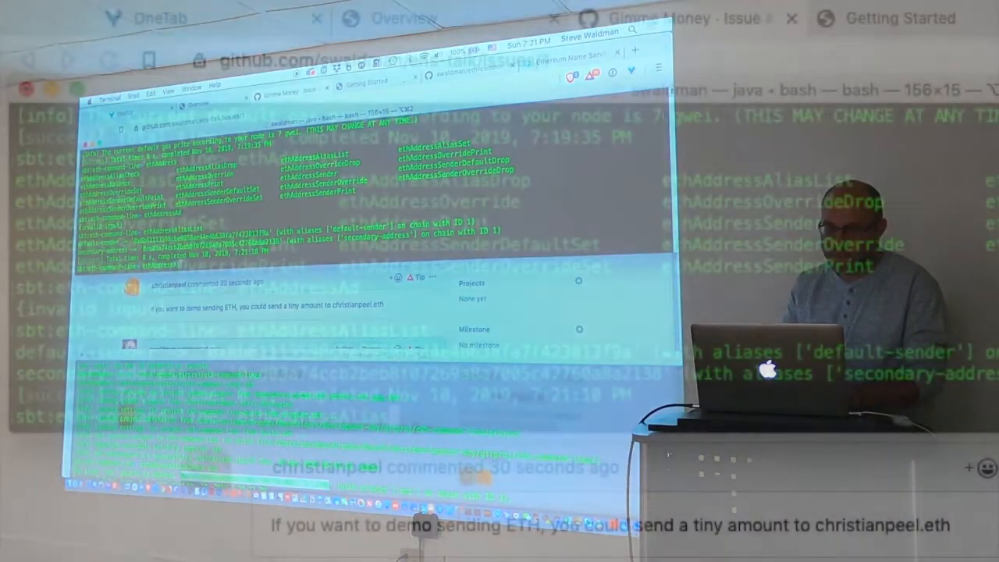
{"action": "type", "text": "ethAddressAliasSet ens 0x314159265dd8dbb310642f98f50c066173c1259b"}
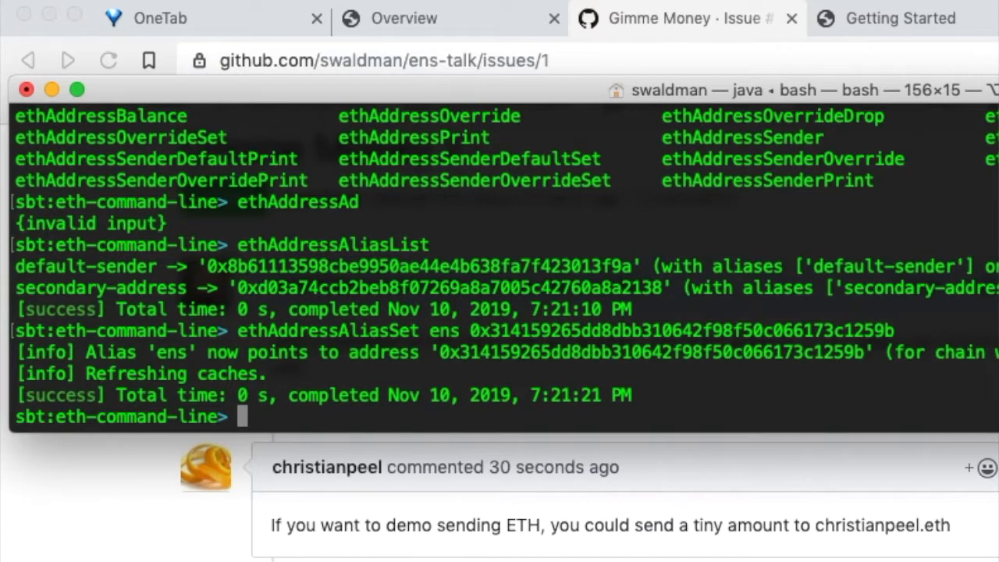
{"action": "type", "text": "eth"}
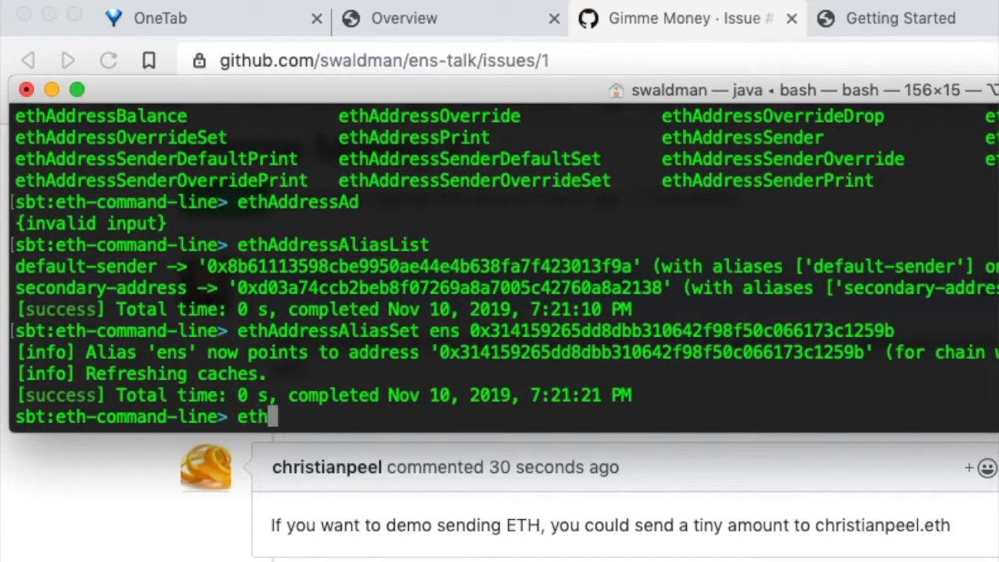
{"action": "type", "text": "TransactionEtherSend"}
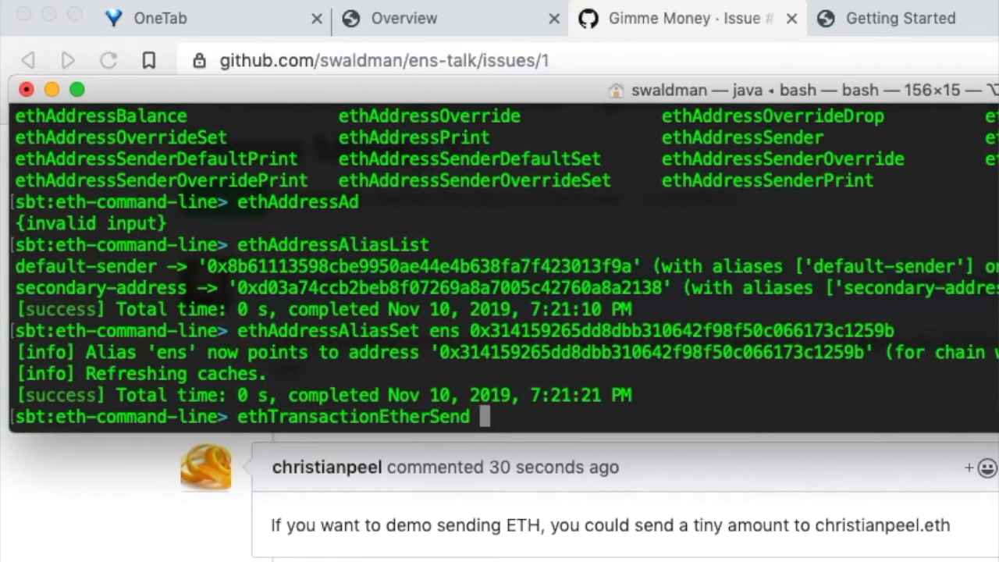
{"action": "type", "text": "e"}
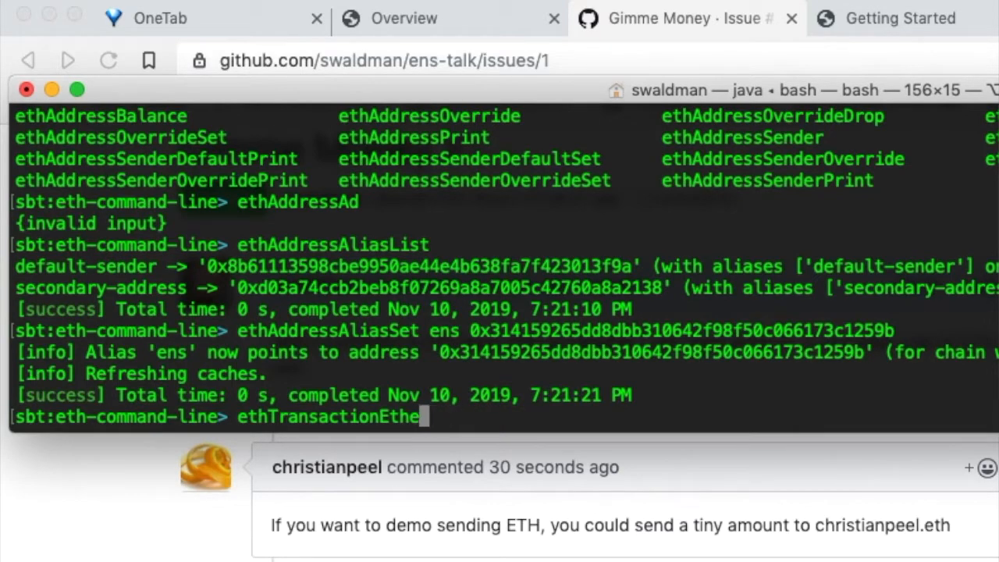
{"action": "key", "text": "Ctrl+u"}
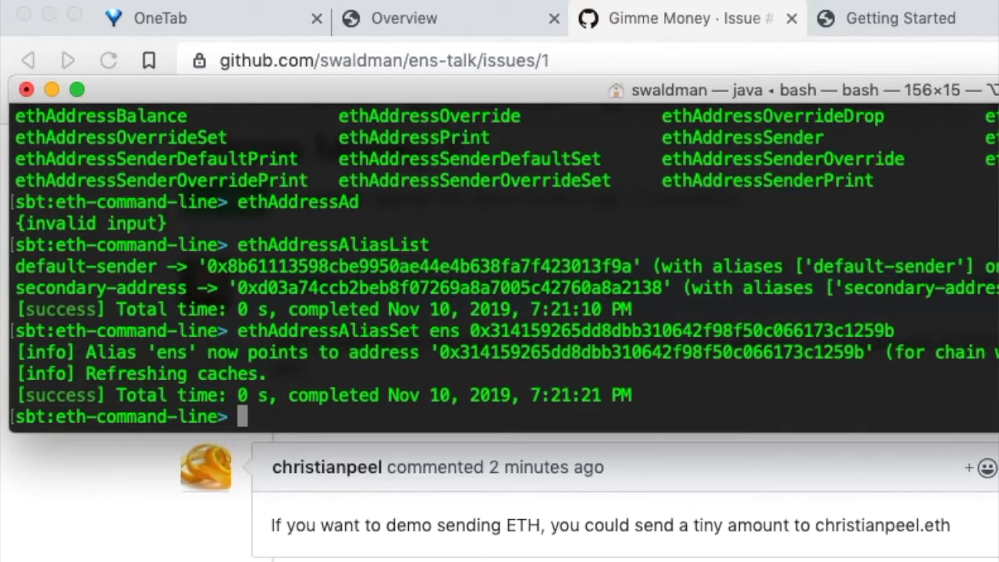
Run ethContractAbiImport ens so it waits at the Contract ABI prompt.
{"action": "type", "text": "e"}
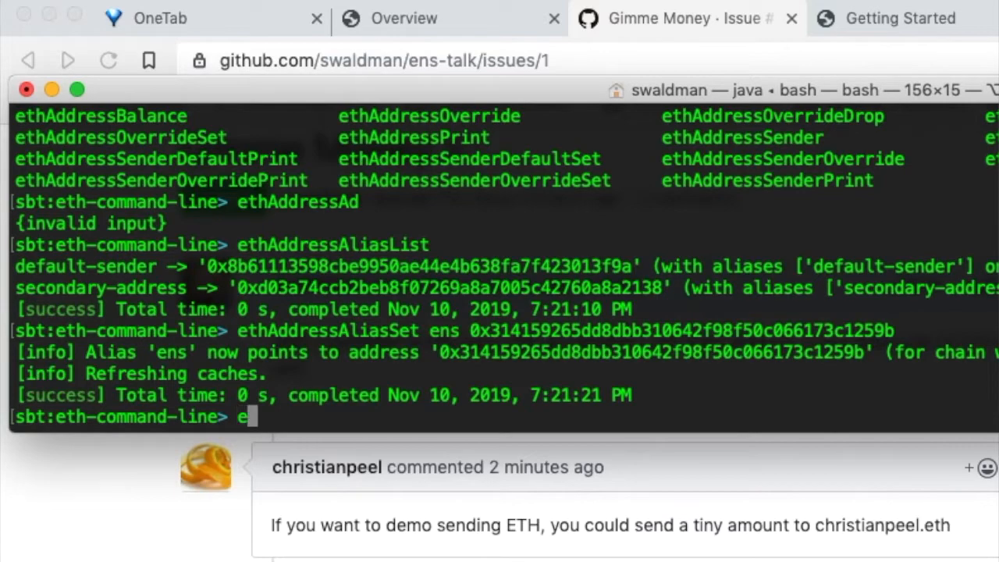
{"action": "type", "text": "thContractA"}
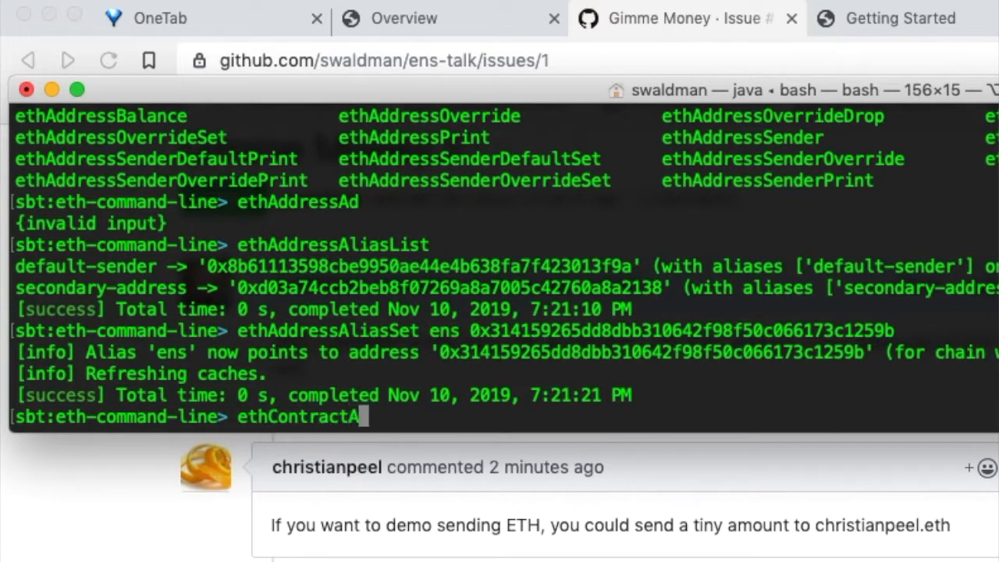
{"action": "type", "text": "biImport"}
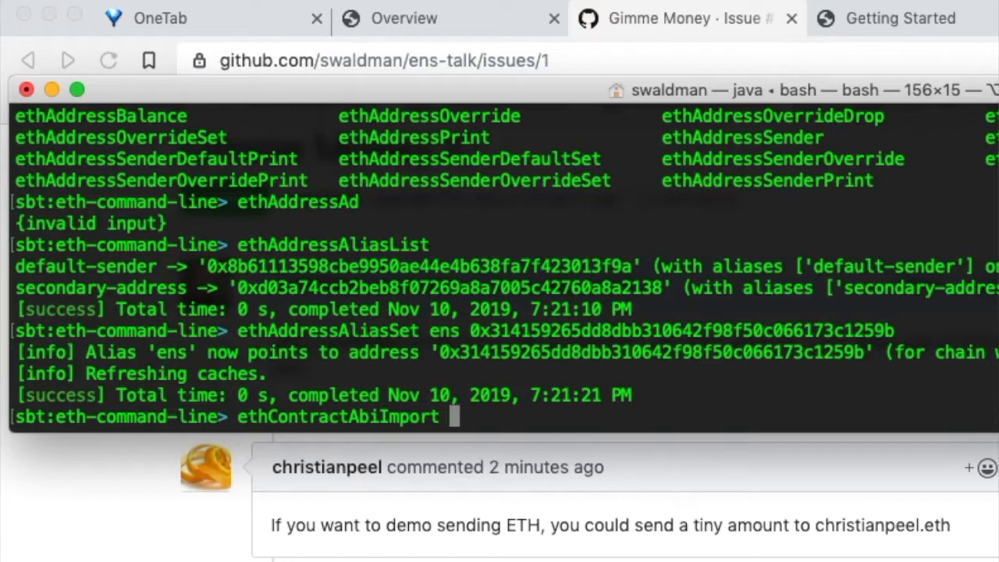
{"action": "type", "text": "ens"}
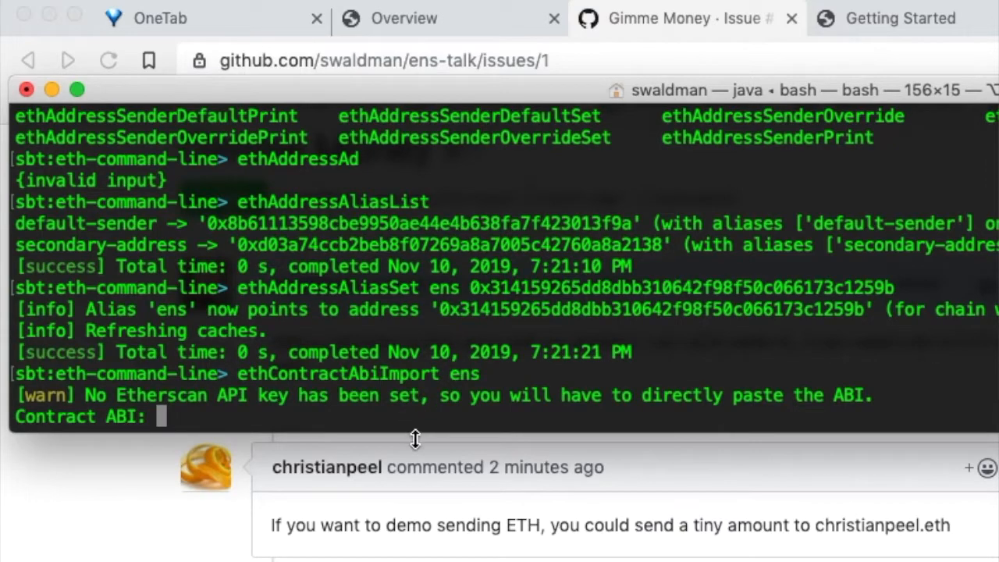
{"action": "double_click", "coordinate": [652, 309]}
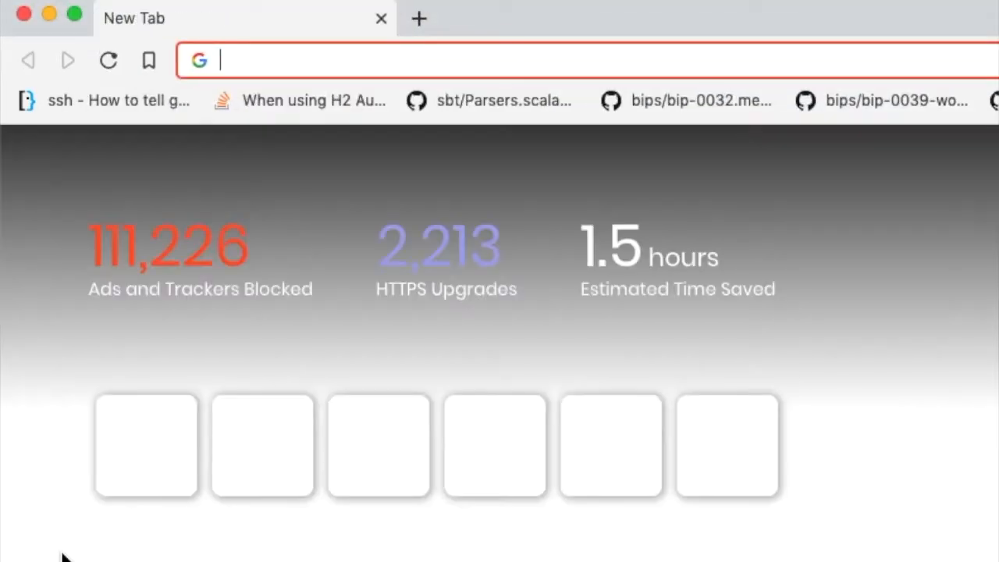
Open the ENS registry contract on etherscan.io and copy its Contract ABI to the clipboard.
{"action": "type", "text": "etherscan.io/address/0x314159265dd8dbb310642f98f50c066173c1259b"}
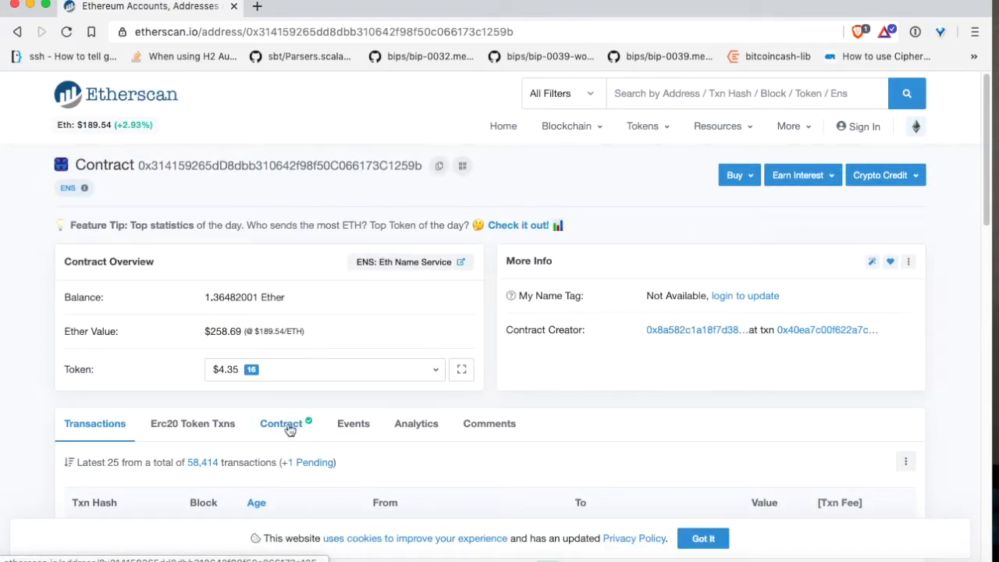
{"action": "left_click", "coordinate": [280, 423]}
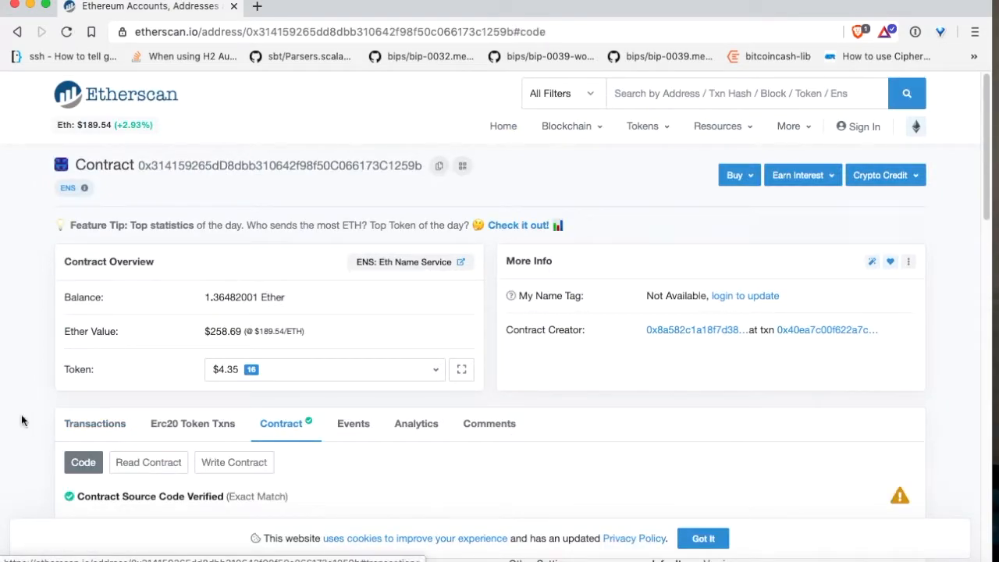
{"action": "scroll", "scroll_direction": "down", "scroll_amount": 3}
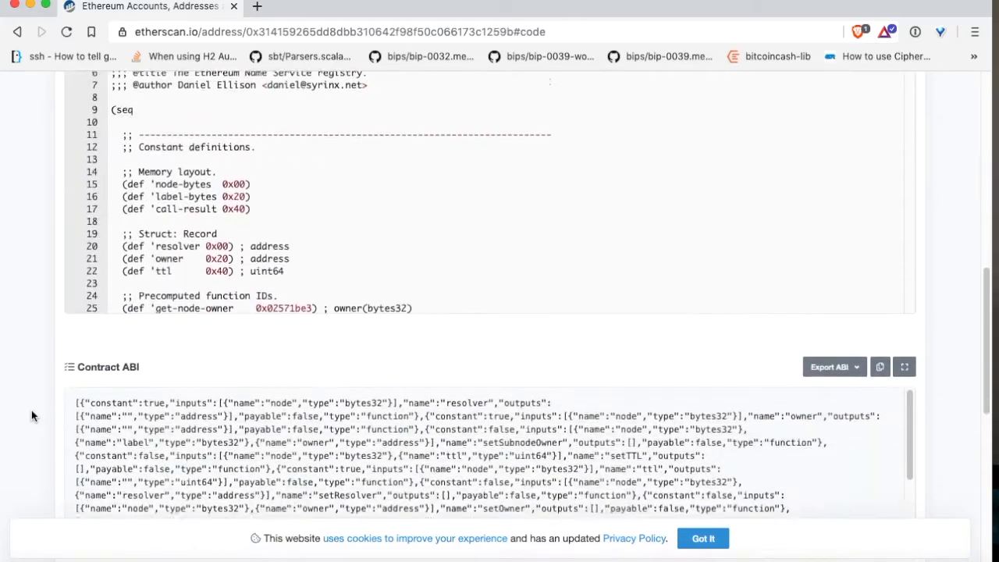
{"action": "scroll", "scroll_direction": "down", "scroll_amount": 3}
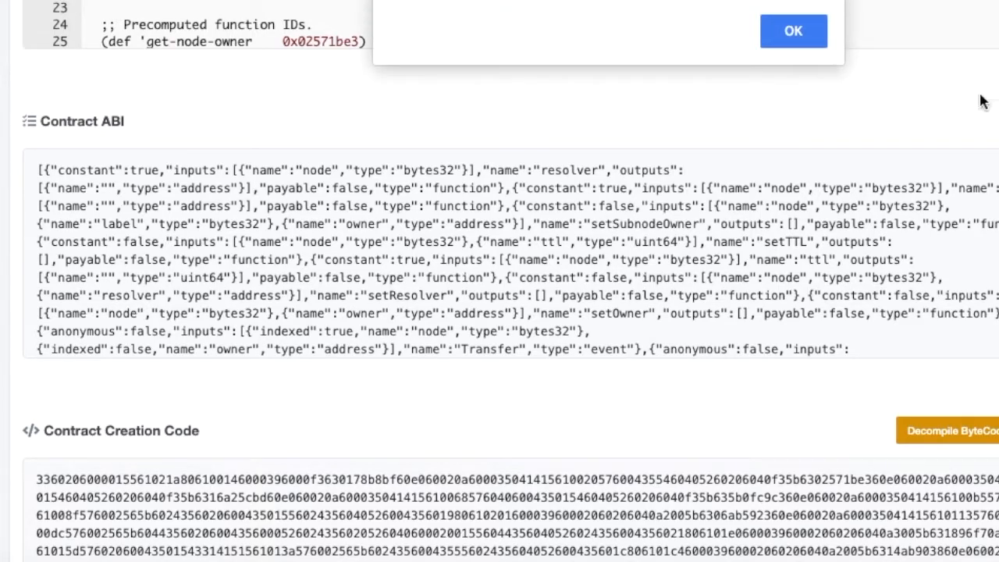
{"action": "left_click", "coordinate": [793, 31]}
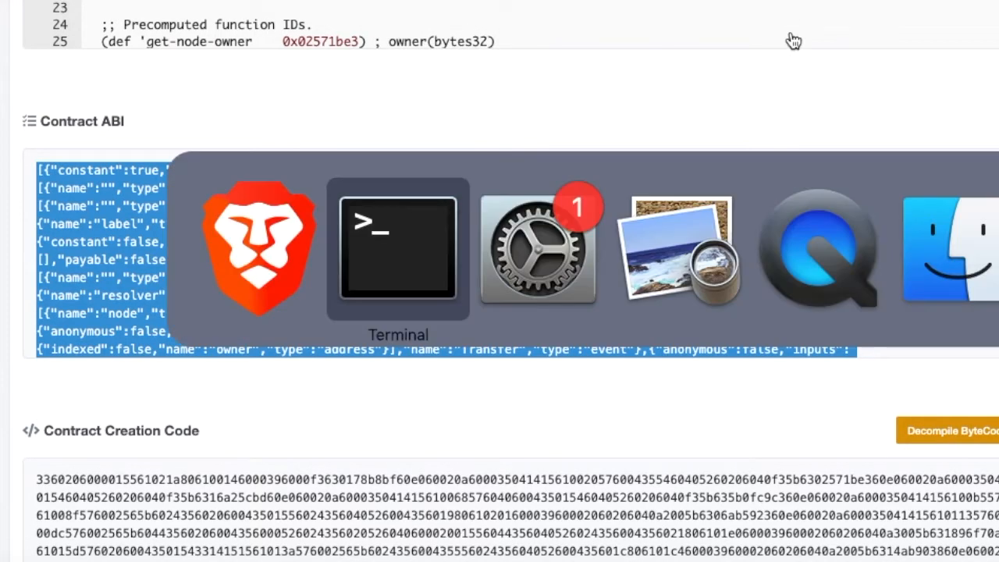
Tab-complete ethTransactionView ens (owner, resolver, ttl) and ethTransactionInvoke ens to list functions.
{"action": "left_click", "coordinate": [398, 249]}
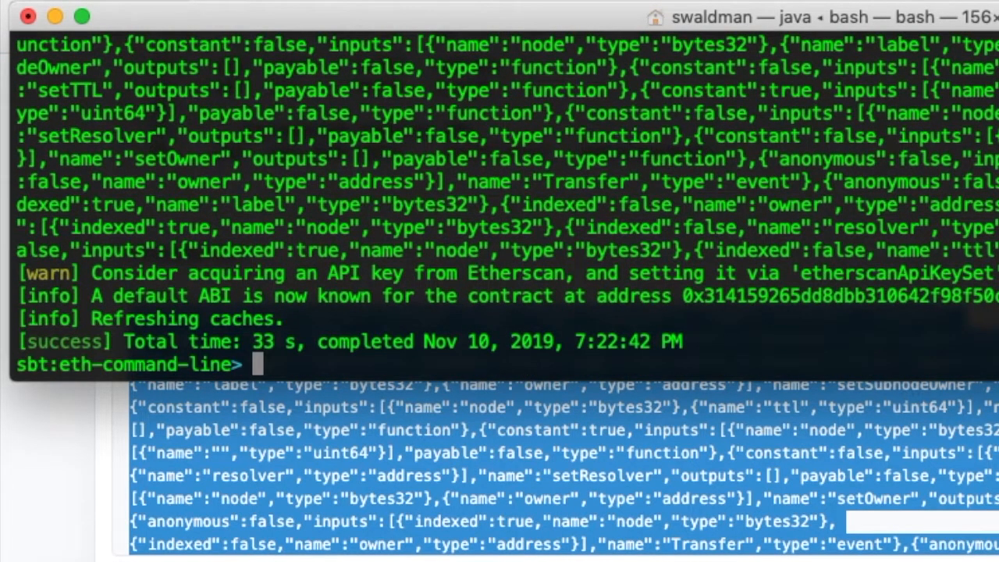
{"action": "type", "text": "ethTransaction"}
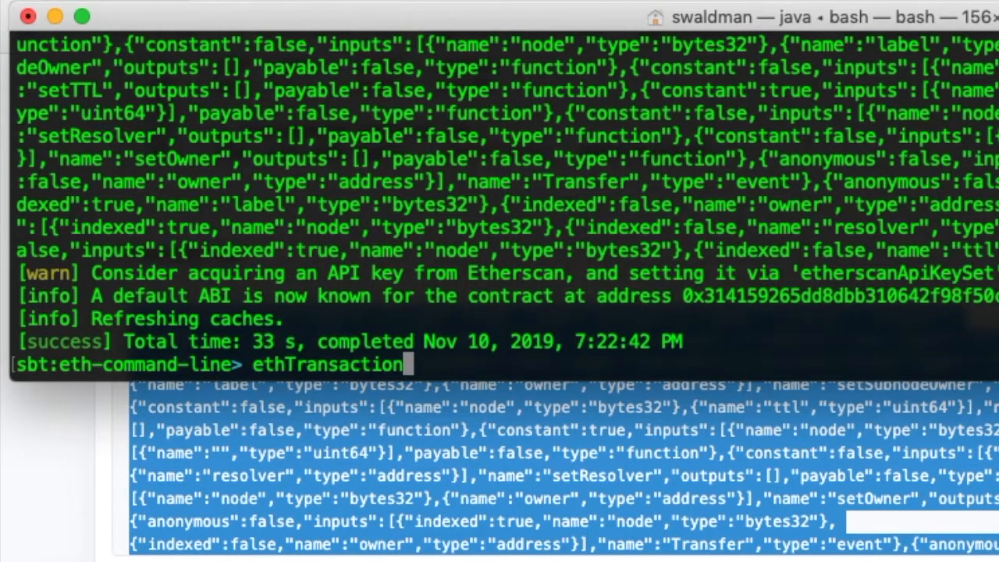
{"action": "type", "text": "View ens"}
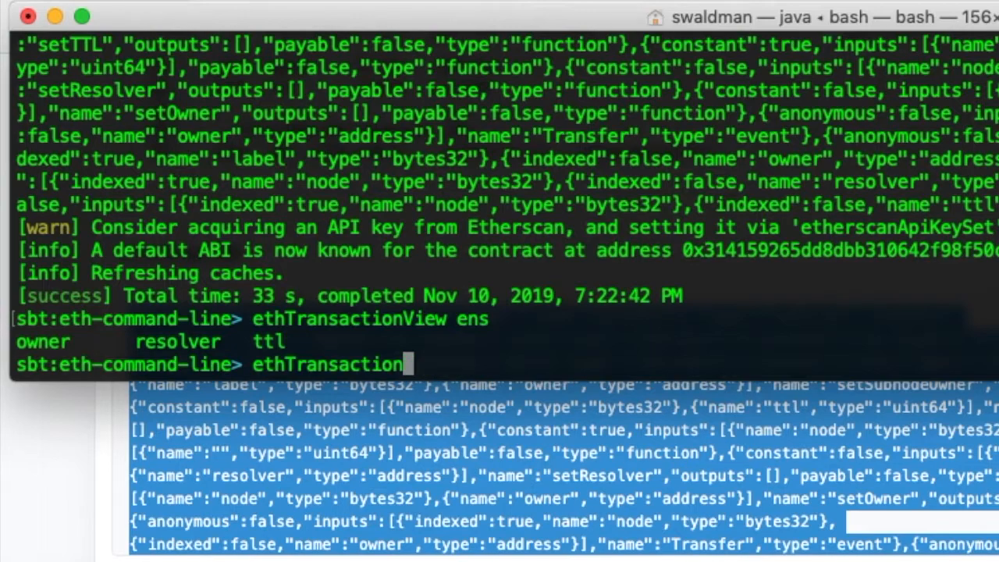
{"action": "type", "text": "Invoke ens"}
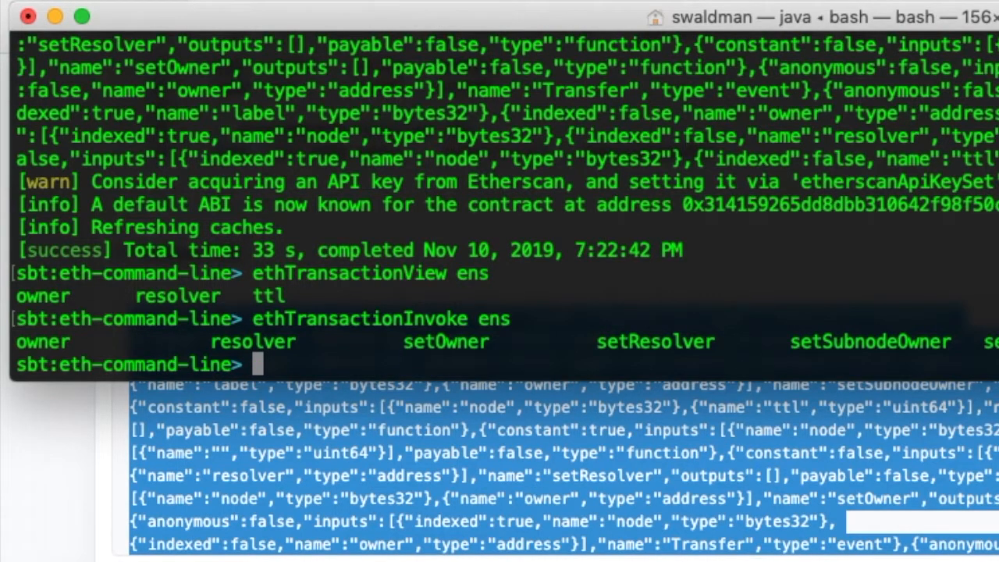
{"action": "type", "text": "eth"}
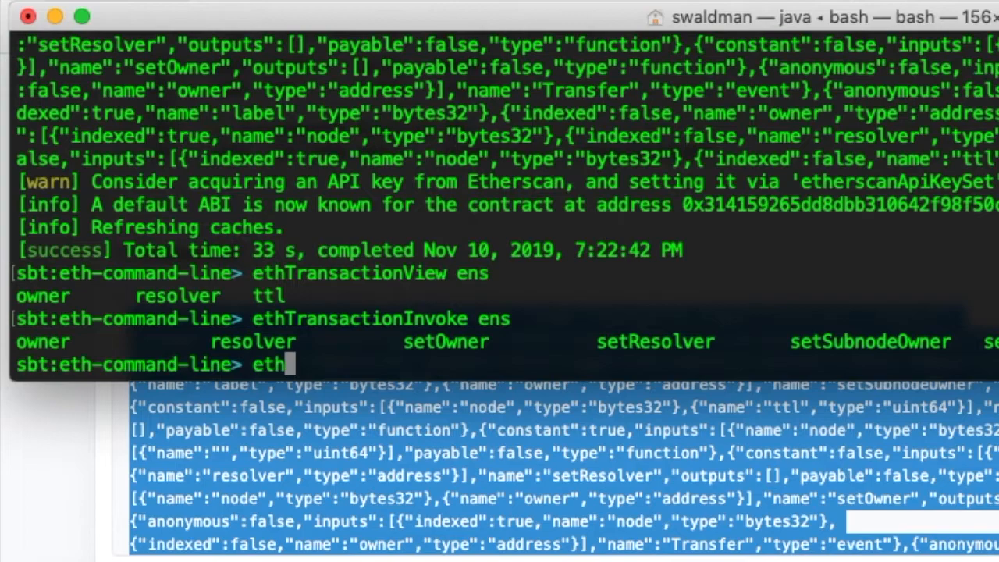
{"action": "key", "text": "Backspace"}
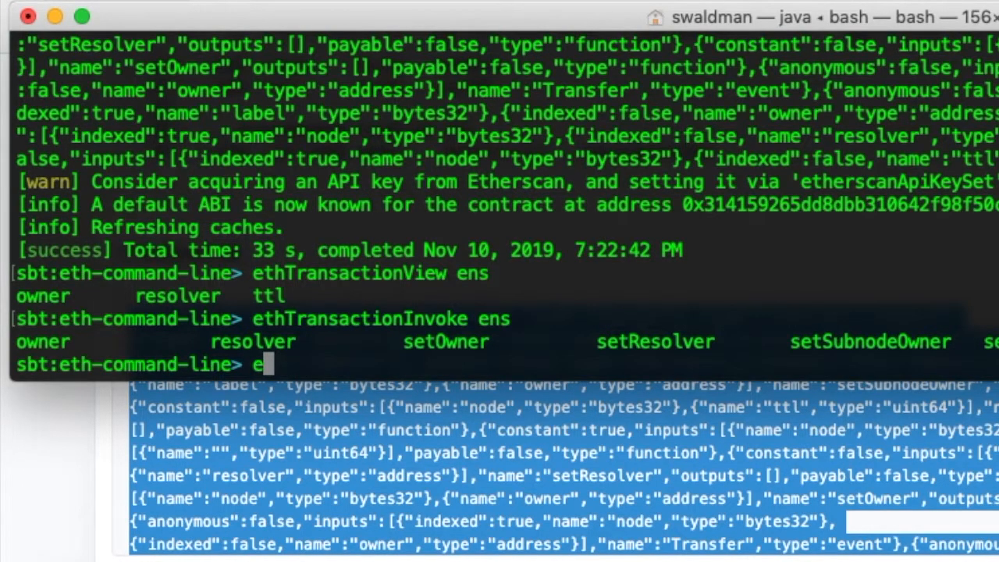
{"action": "type", "text": "ns"}
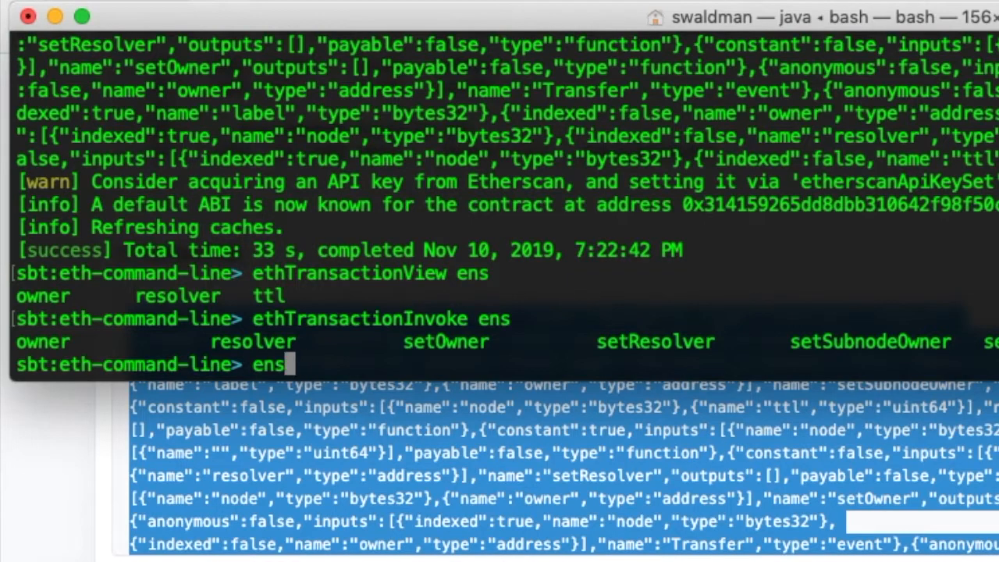
{"action": "type", "text": "AddressLookup"}
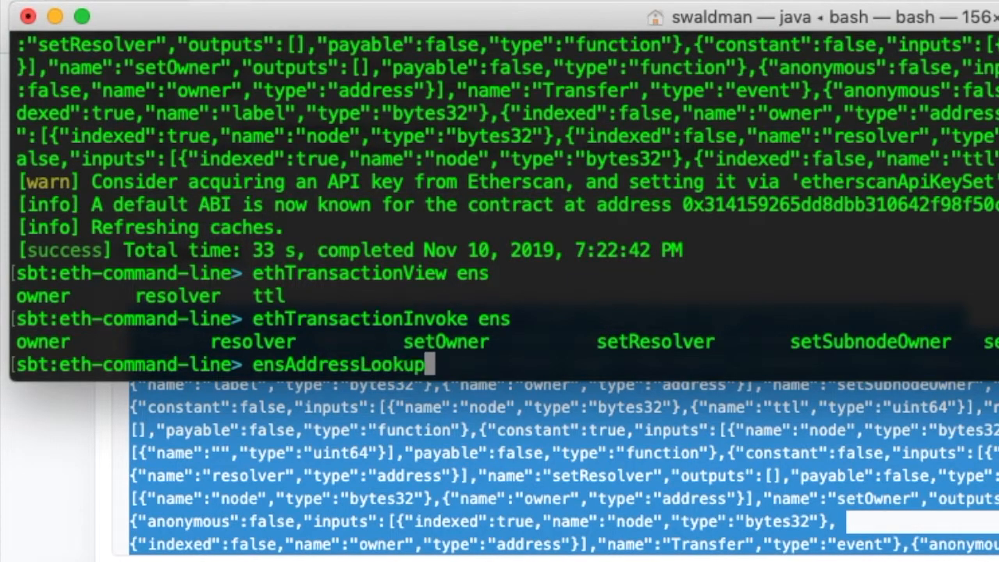
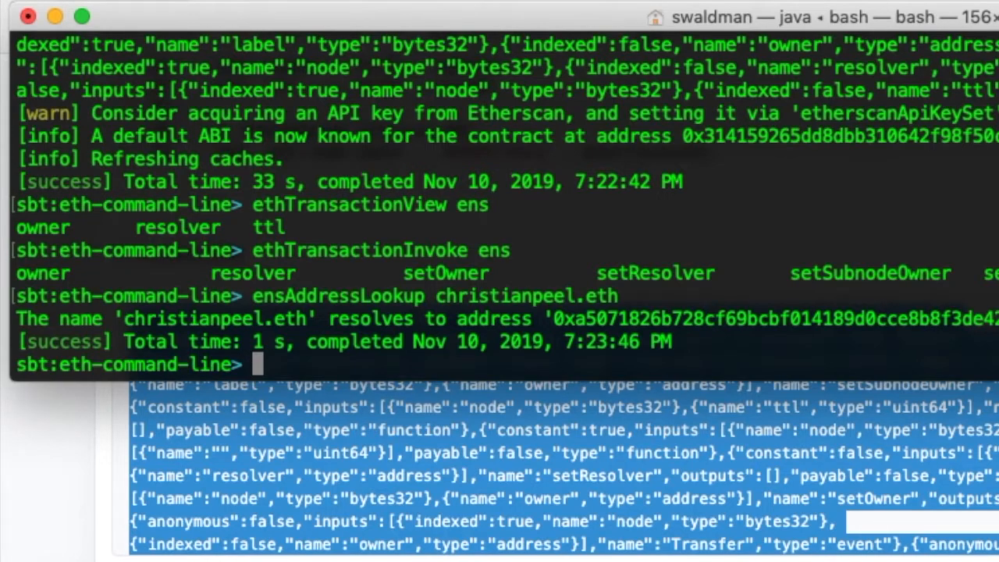
{"action": "type", "text": "ensNameHashes"}
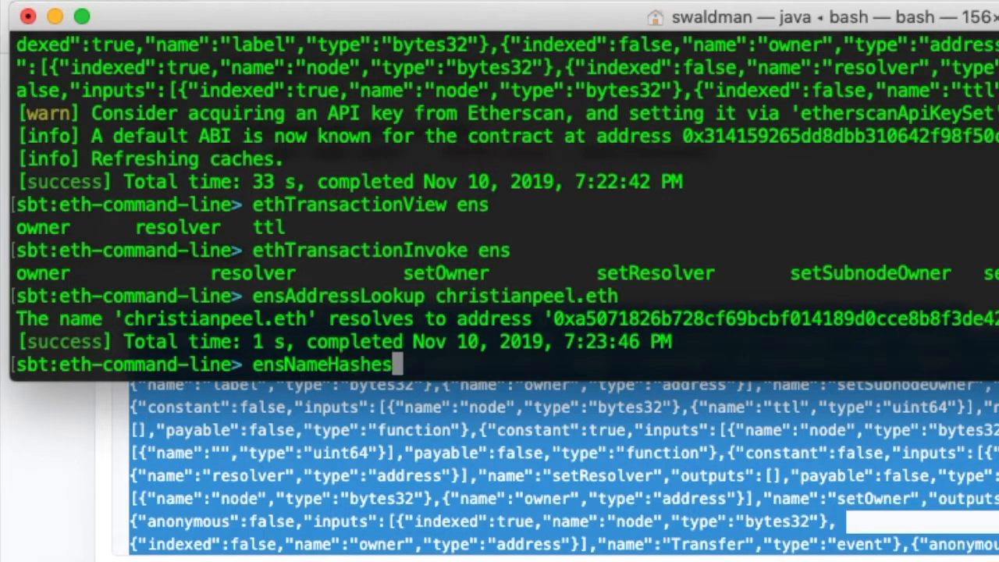
{"action": "mouse_move", "coordinate": [281, 337]}
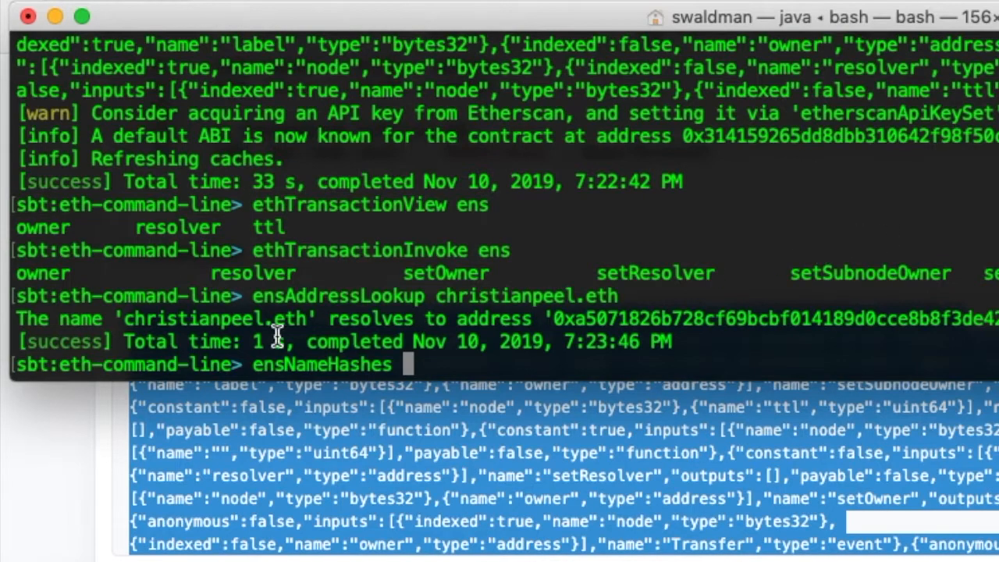
{"action": "double_click", "coordinate": [215, 318]}
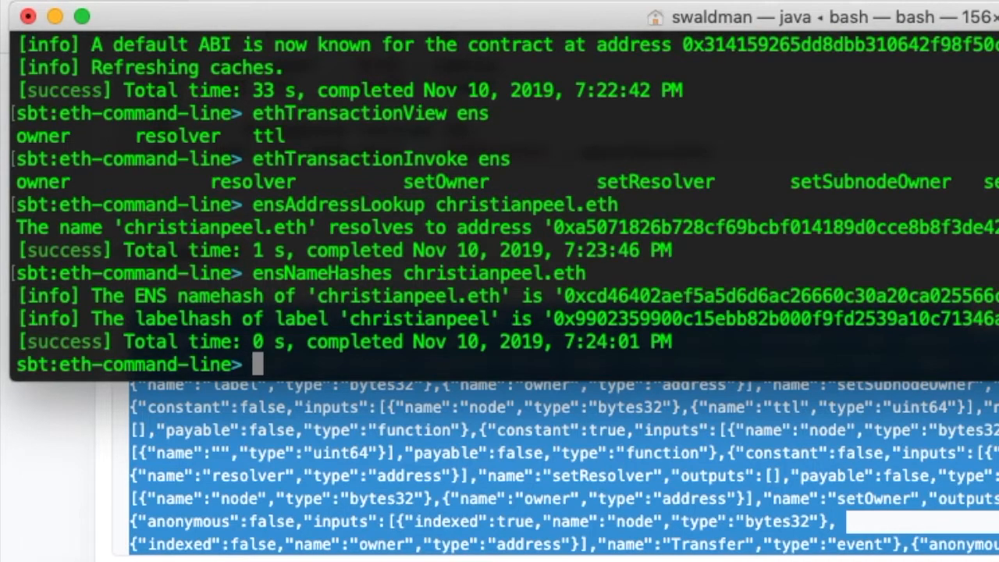
Get christianpeel.eth's owner, then call the ens contract's owner function with namehash 0xcd46402aef…566.
{"action": "type", "text": "ethTr"}
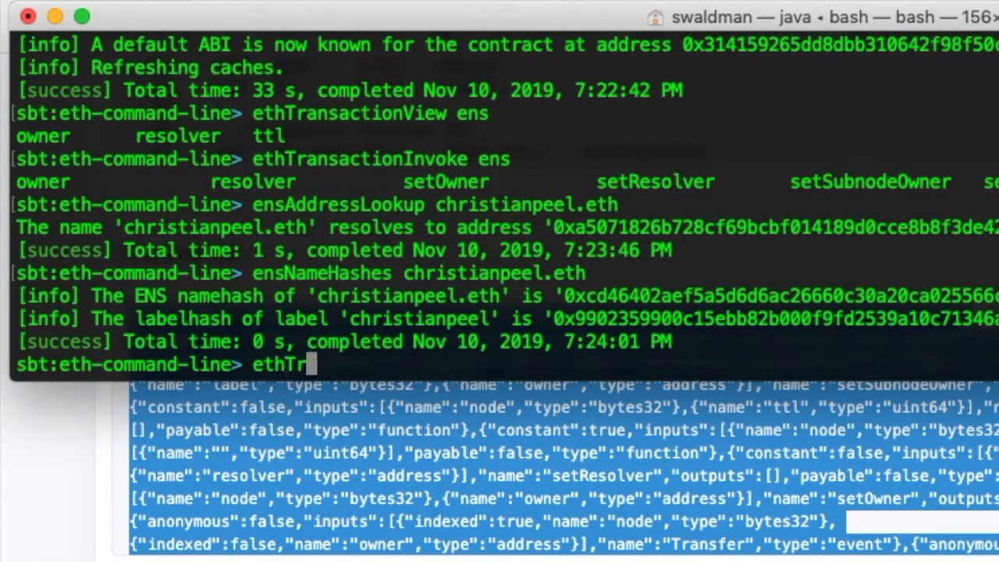
{"action": "type", "text": "ansaction"}
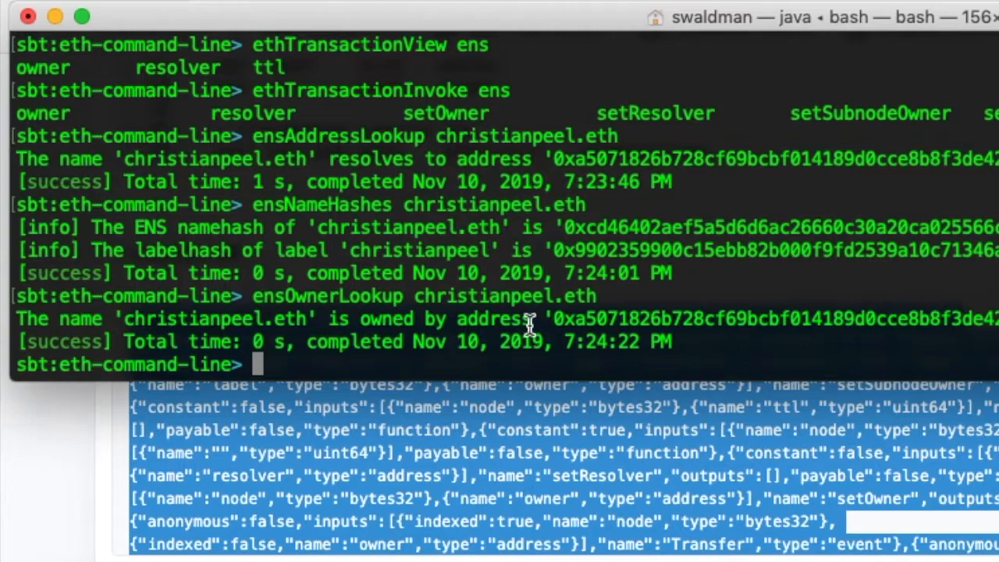
{"action": "type", "text": "ethTransactionVa"}
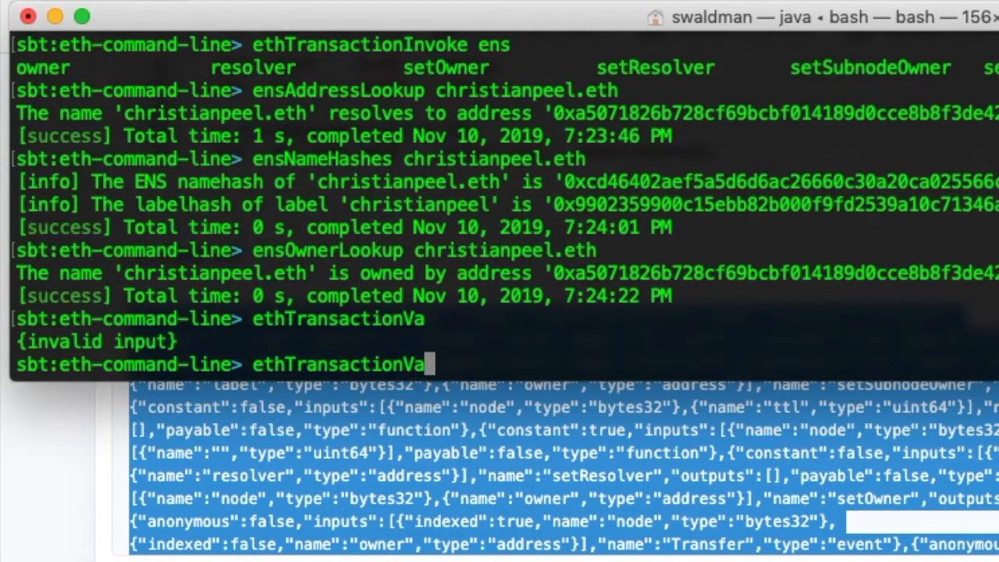
{"action": "type", "text": "iew ens owner"}
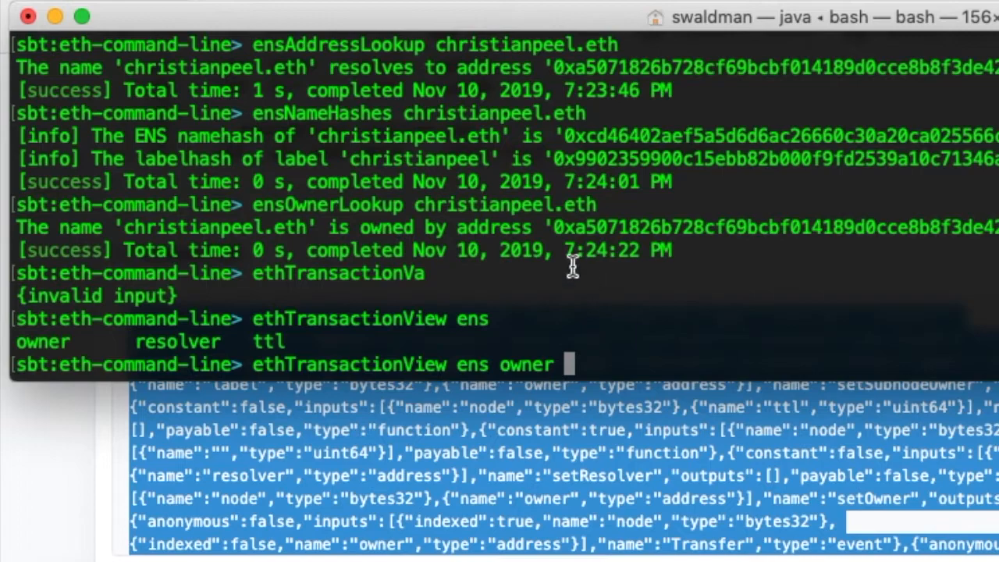
{"action": "mouse_move", "coordinate": [363, 164]}
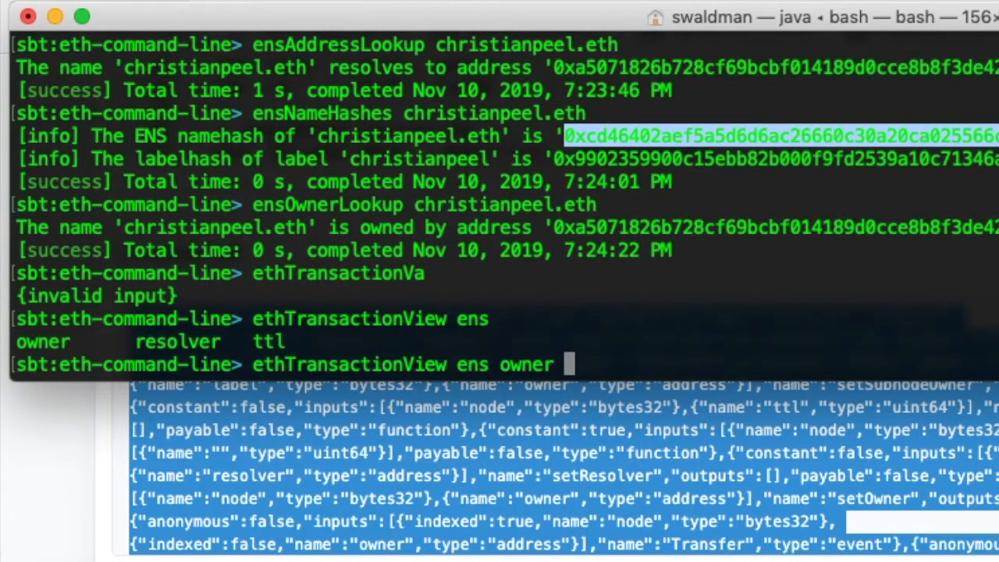
{"action": "mouse_move", "coordinate": [958, 306]}
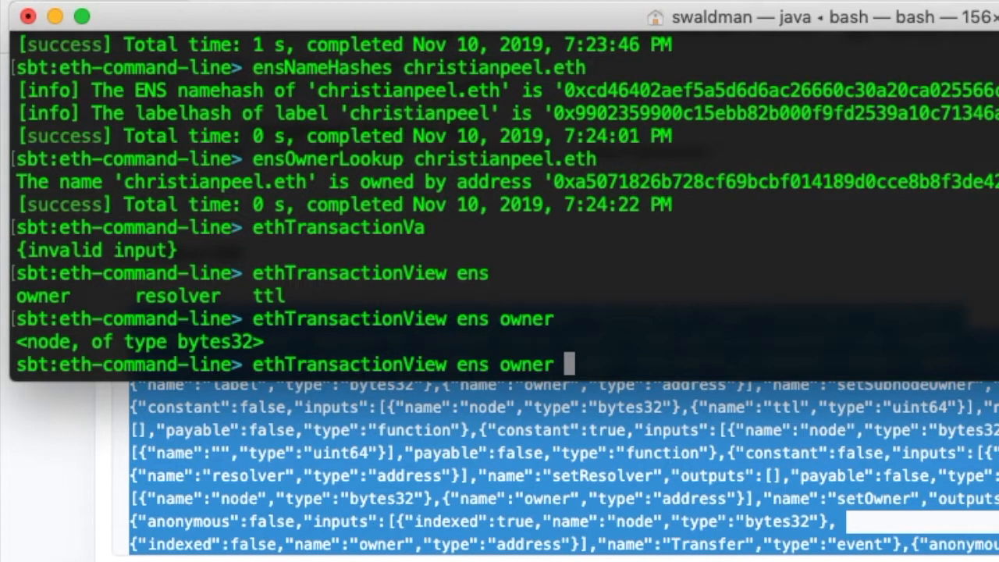
{"action": "type", "text": "0xcd46402aef5a5d6d6ac26660c30a20ca025566"}
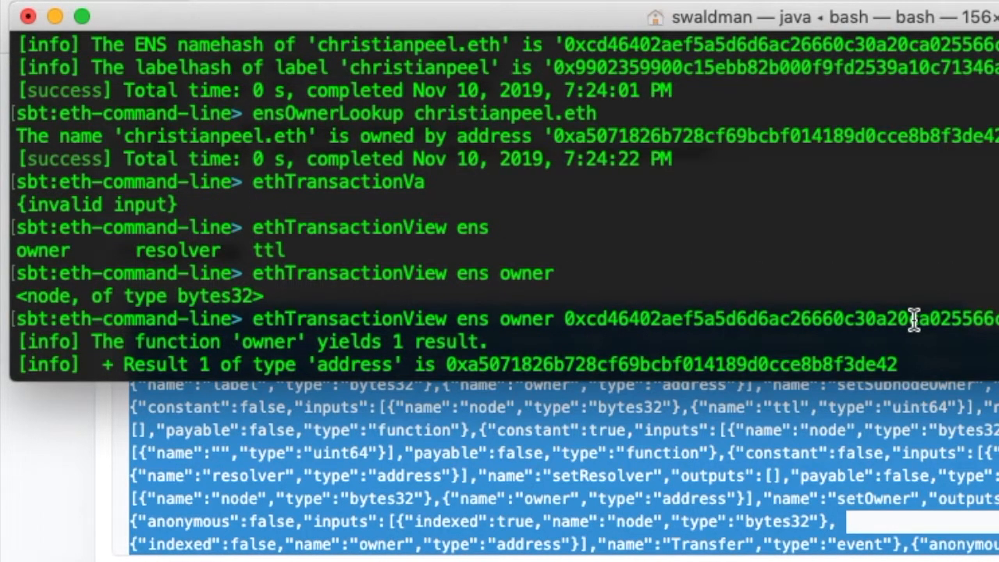
{"action": "type", "text": "ensOwnerLookup"}
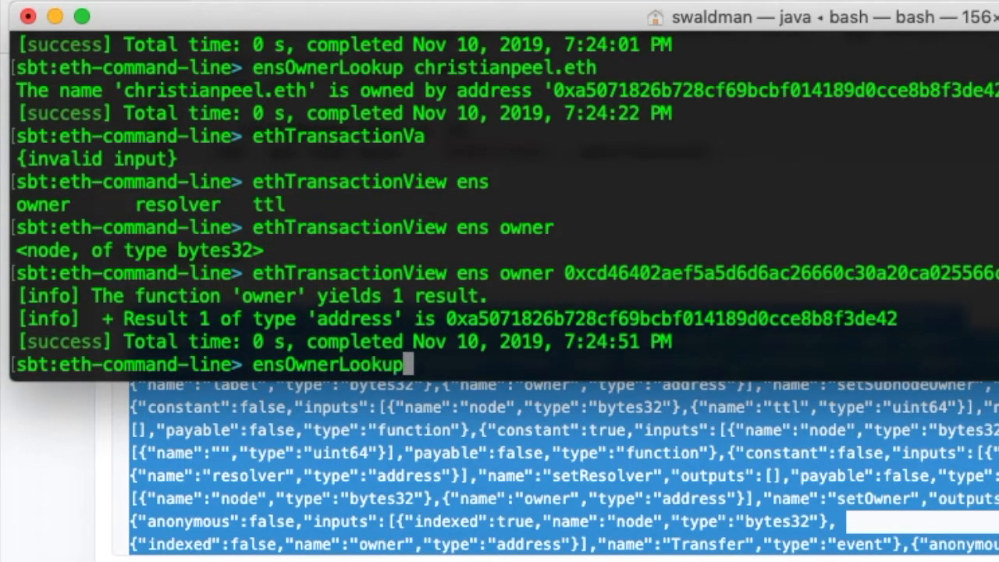
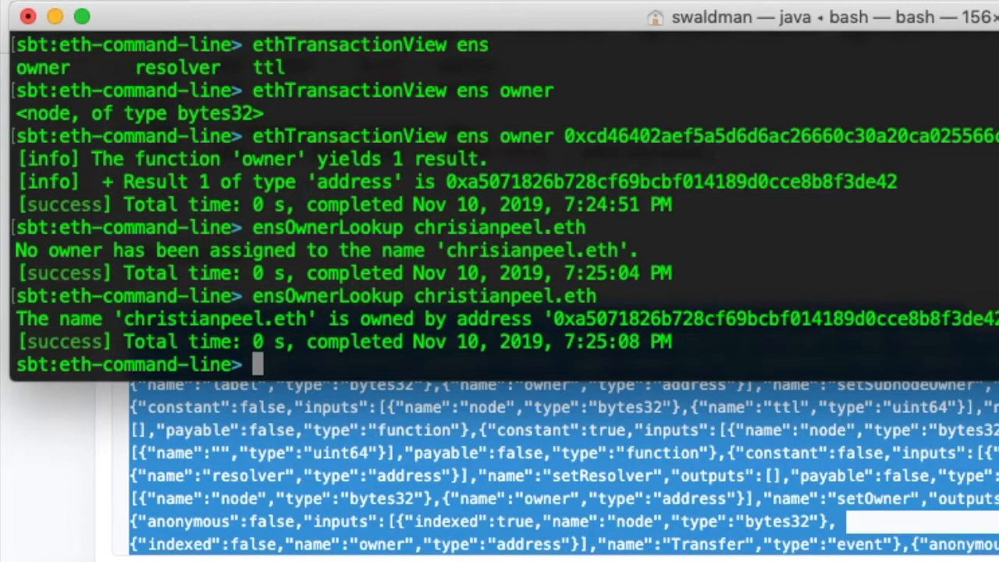
{"action": "type", "text": "ethTra"}
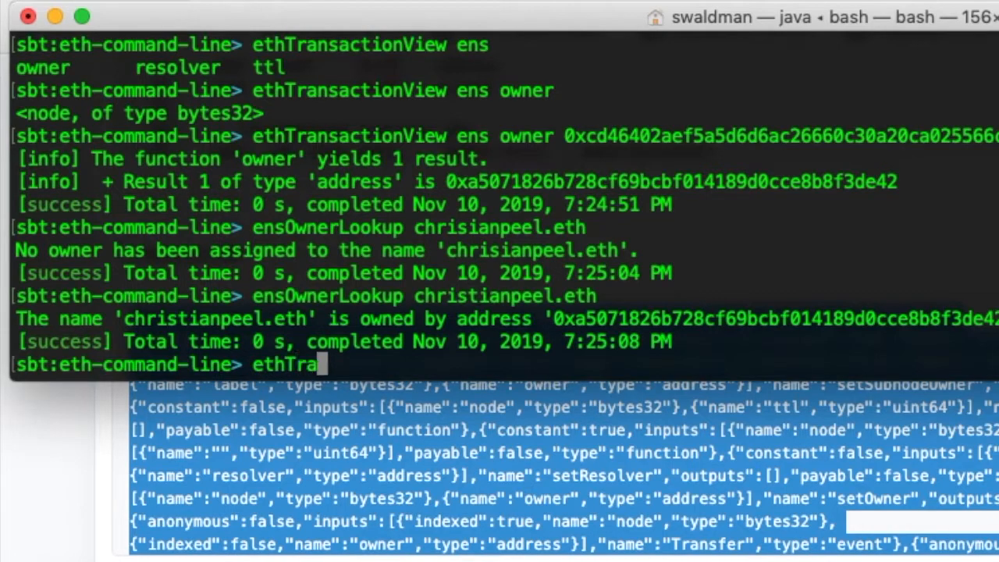
Start sbt in ~/development/gitproj/eth-command-line from a new Terminal window.
{"action": "type", "text": "nsactionView"}
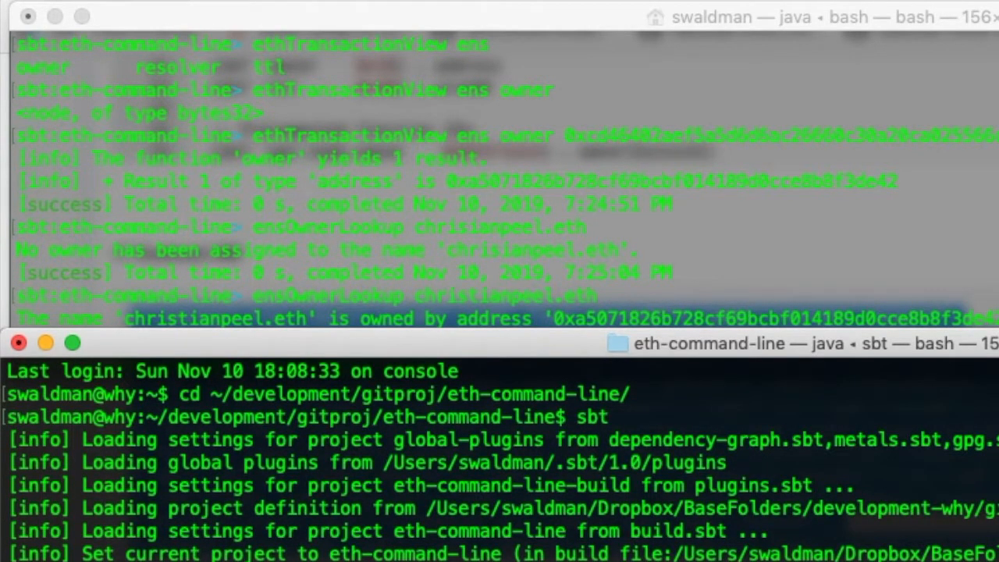
{"action": "mouse_move", "coordinate": [478, 355]}
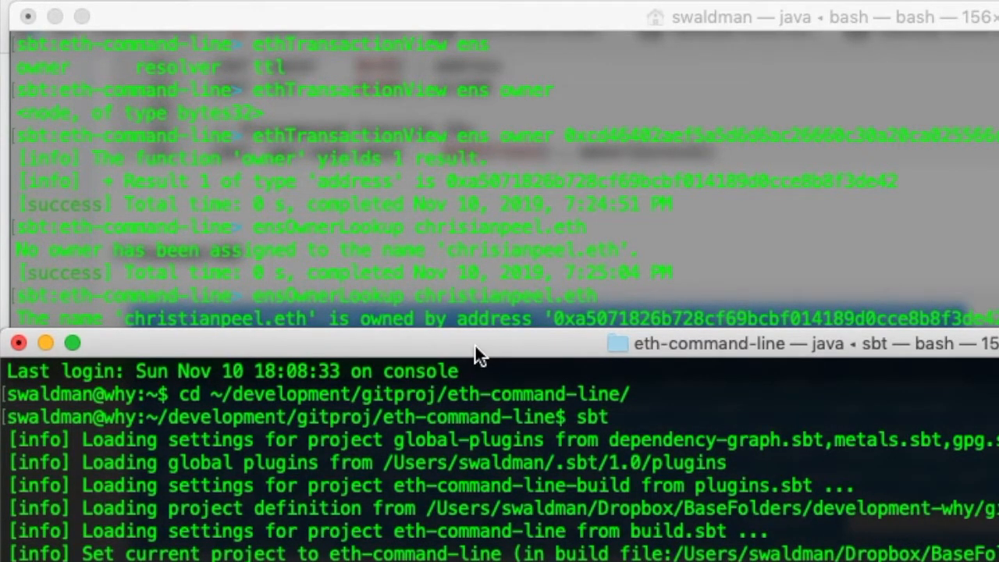
Run ethContractCompilationInspect fortune to show the Fortune contract's bytecode, constructor inputs and name.
{"action": "type", "text": "eth-command-line> eth"}
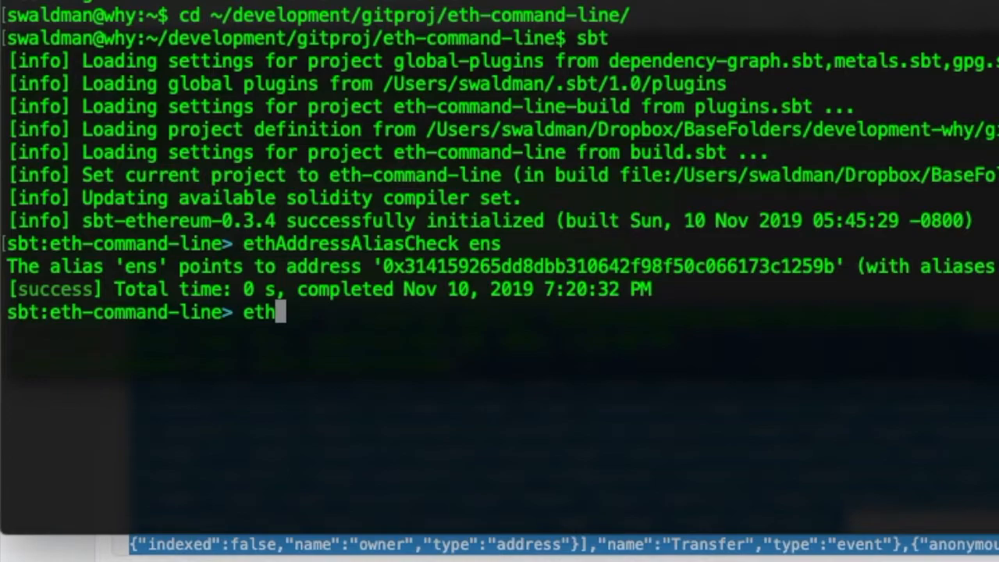
{"action": "type", "text": "Contract"}
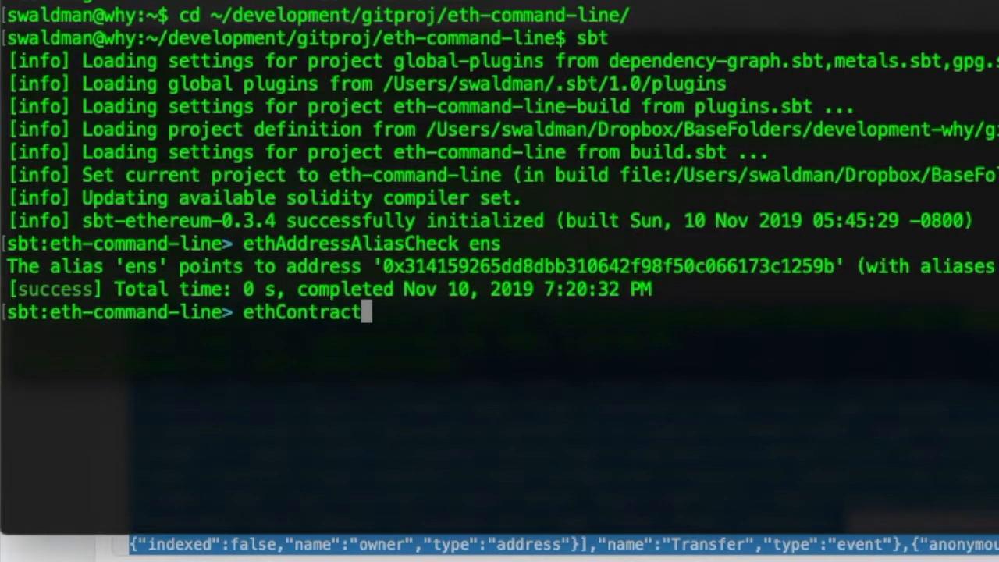
{"action": "type", "text": "Compilation"}
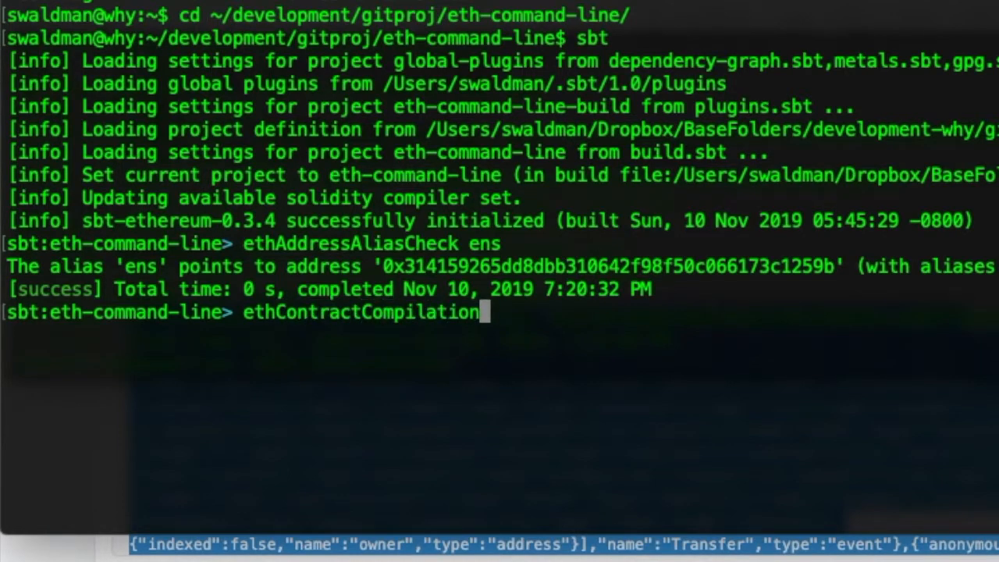
{"action": "type", "text": "Inspect"}
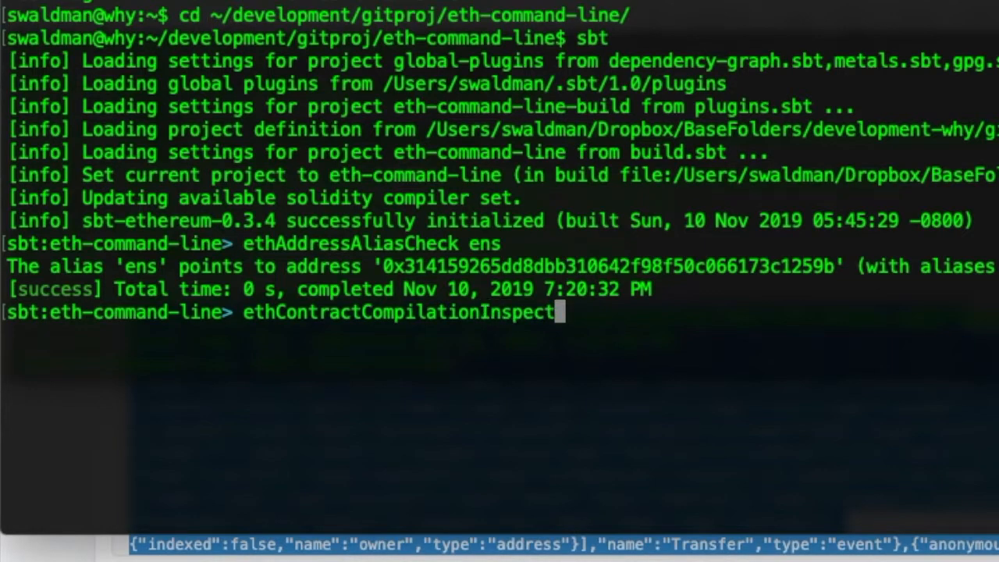
{"action": "type", "text": "fortune"}
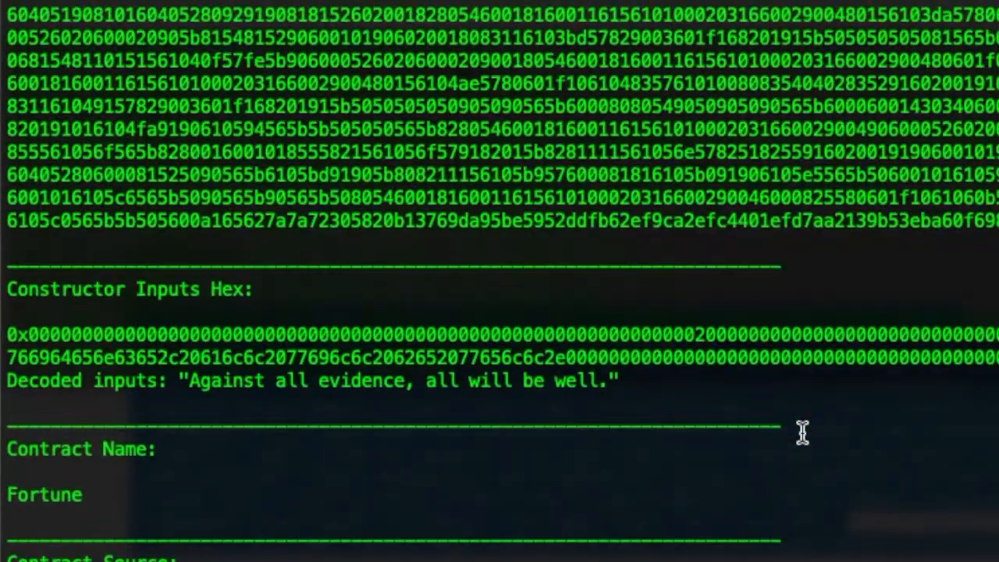
{"action": "scroll", "scroll_direction": "down", "scroll_amount": 3}
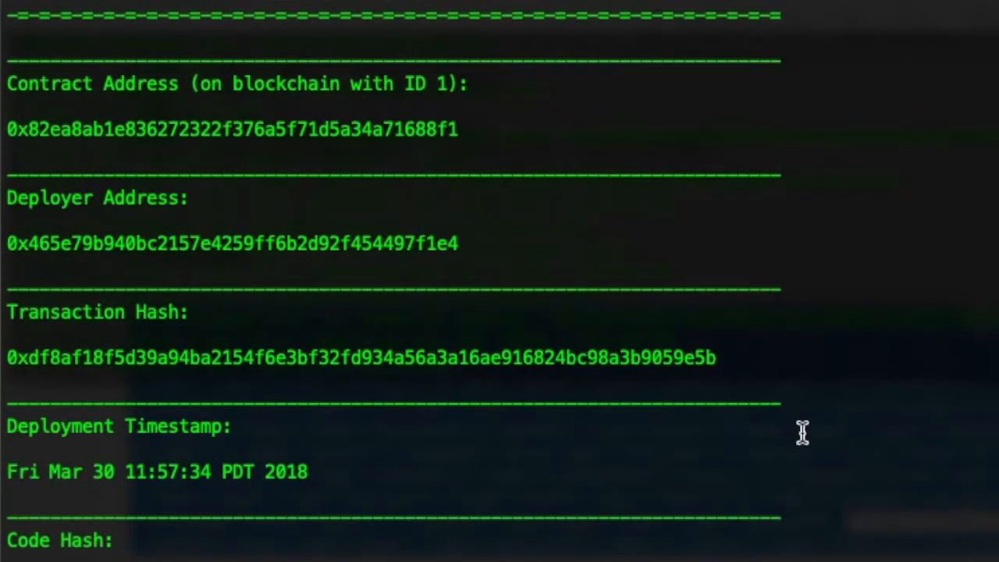
{"action": "mouse_move", "coordinate": [537, 393]}
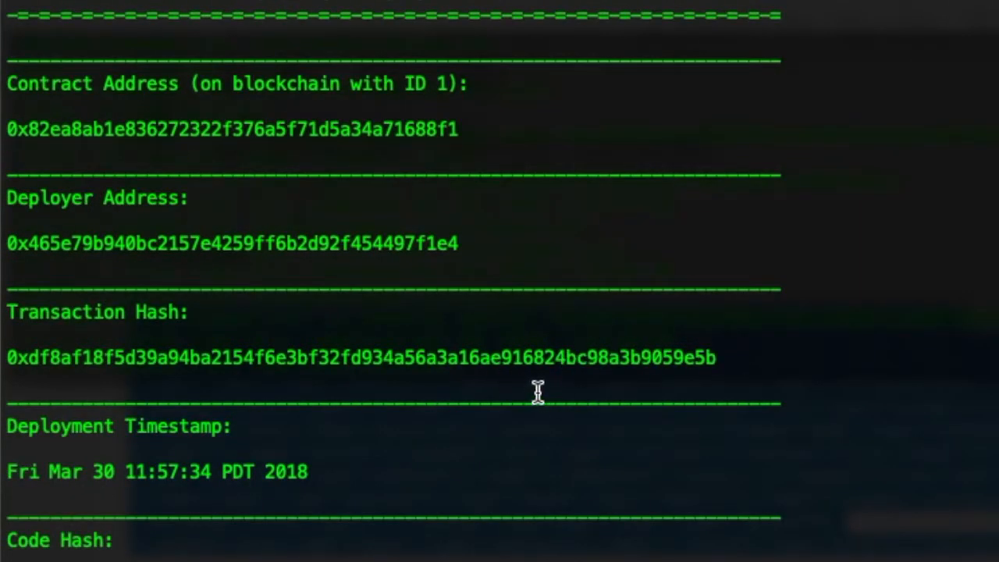
{"action": "mouse_move", "coordinate": [995, 323]}
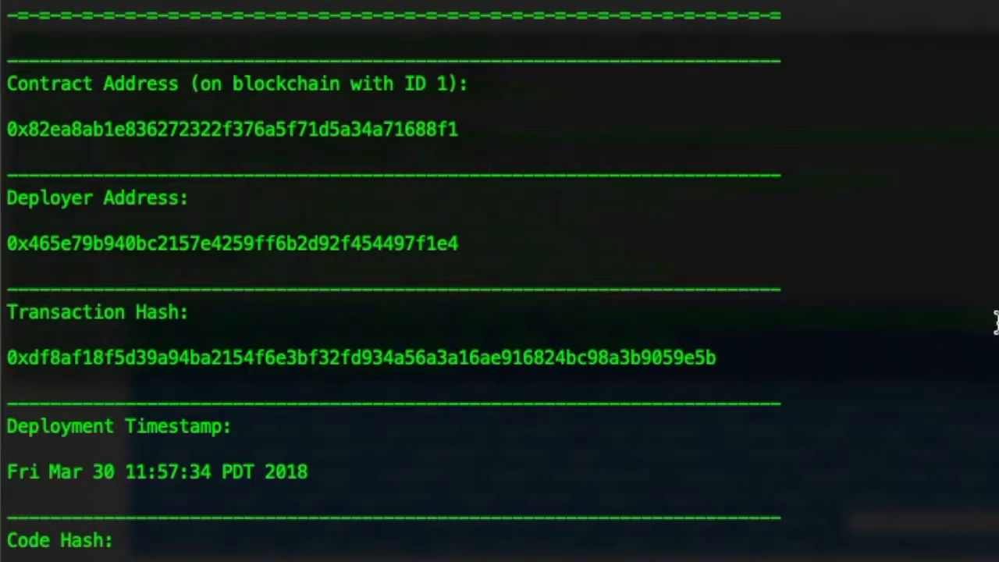
{"action": "mouse_move", "coordinate": [971, 357]}
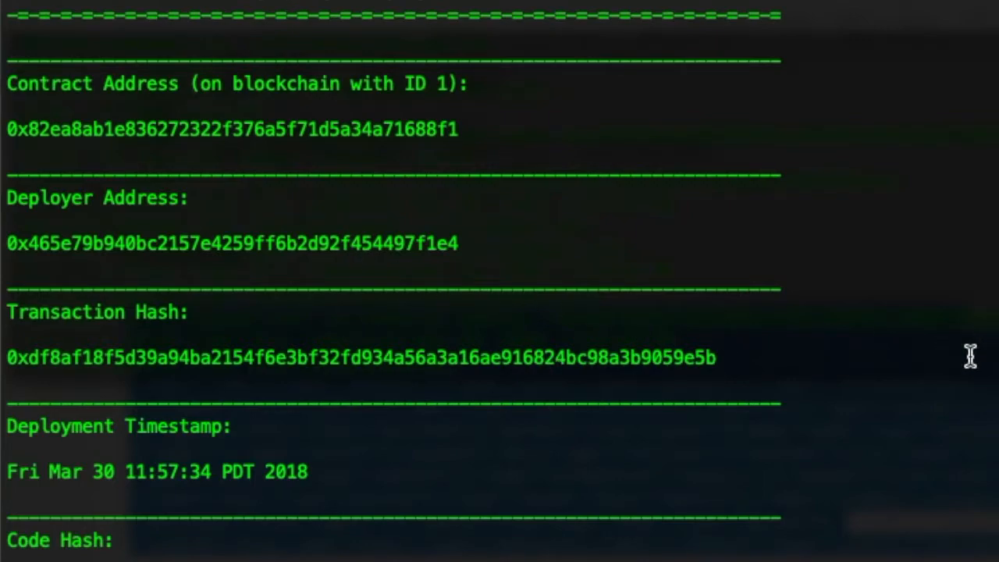
{"action": "scroll", "scroll_direction": "down", "scroll_amount": 3}
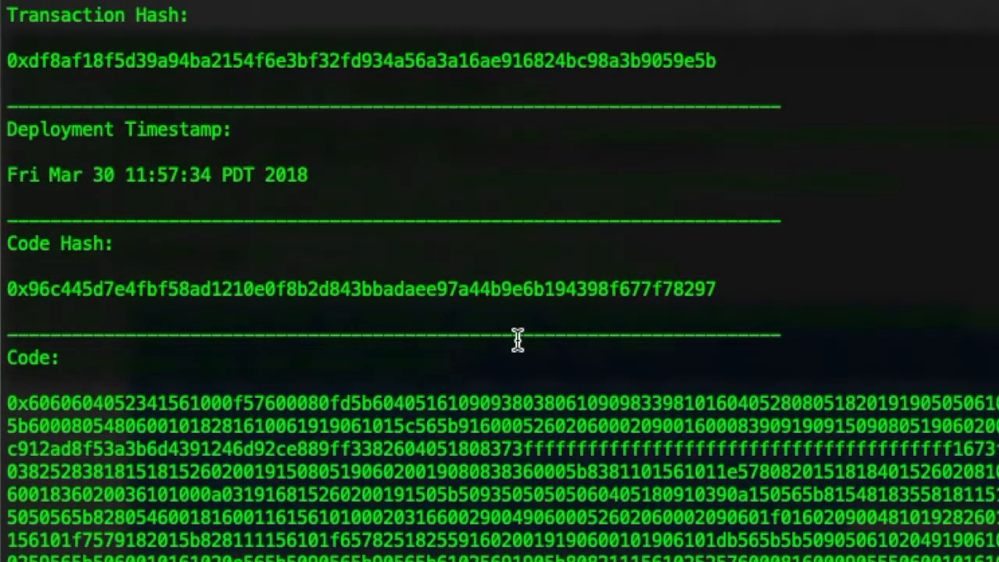
{"action": "scroll", "scroll_direction": "down", "scroll_amount": 3}
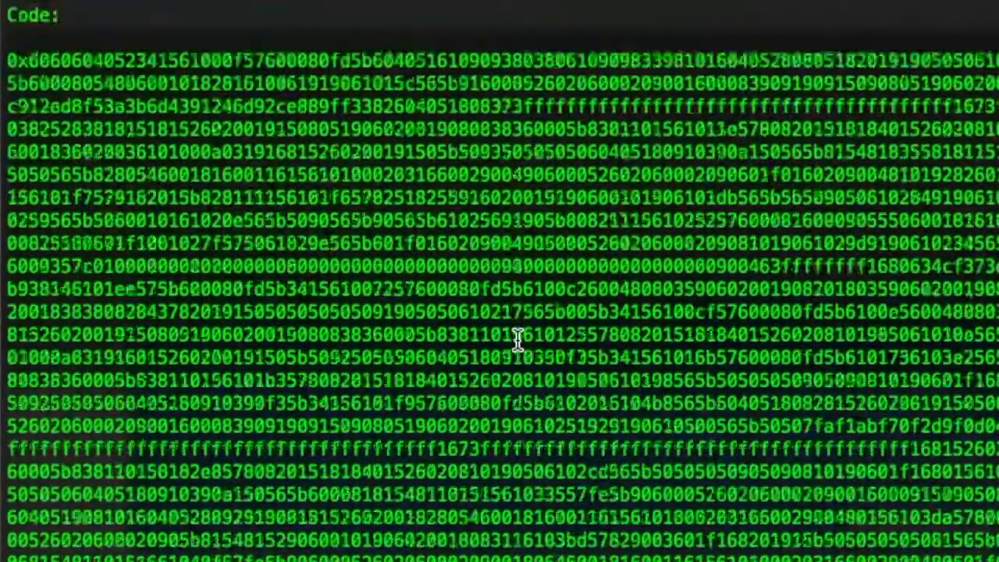
{"action": "scroll", "scroll_direction": "down", "scroll_amount": 3}
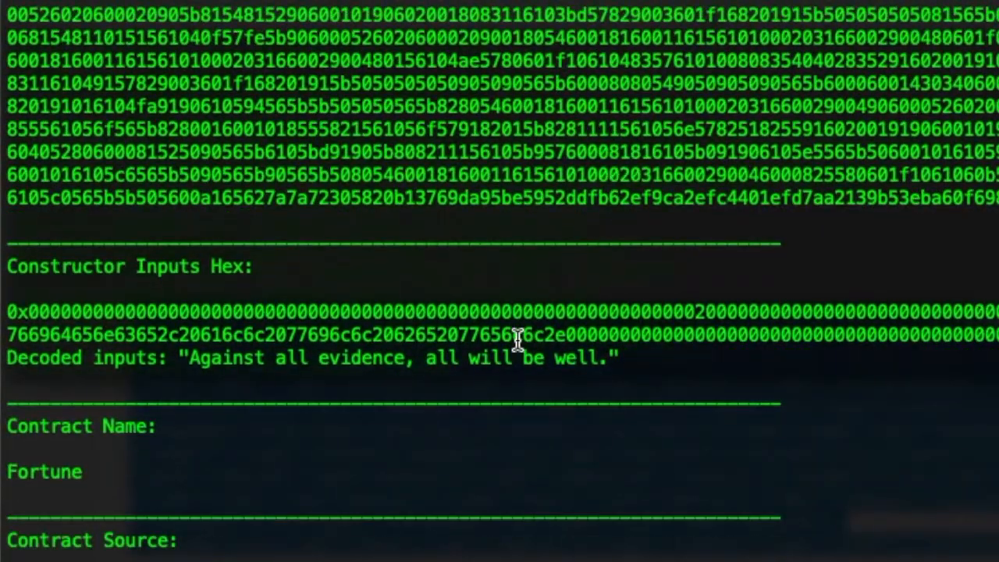
{"action": "mouse_move", "coordinate": [327, 326]}
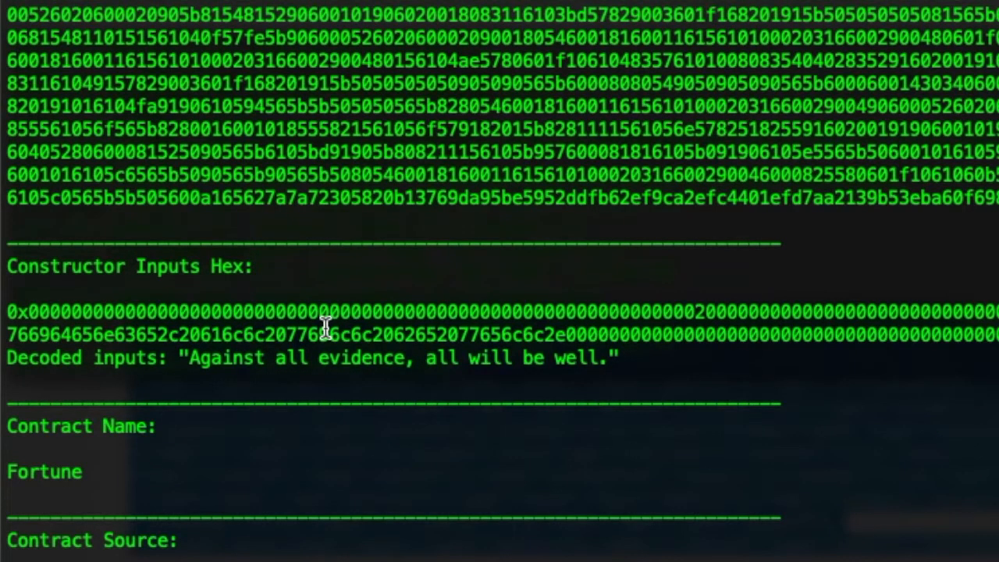
{"action": "scroll", "scroll_direction": "down", "scroll_amount": 3}
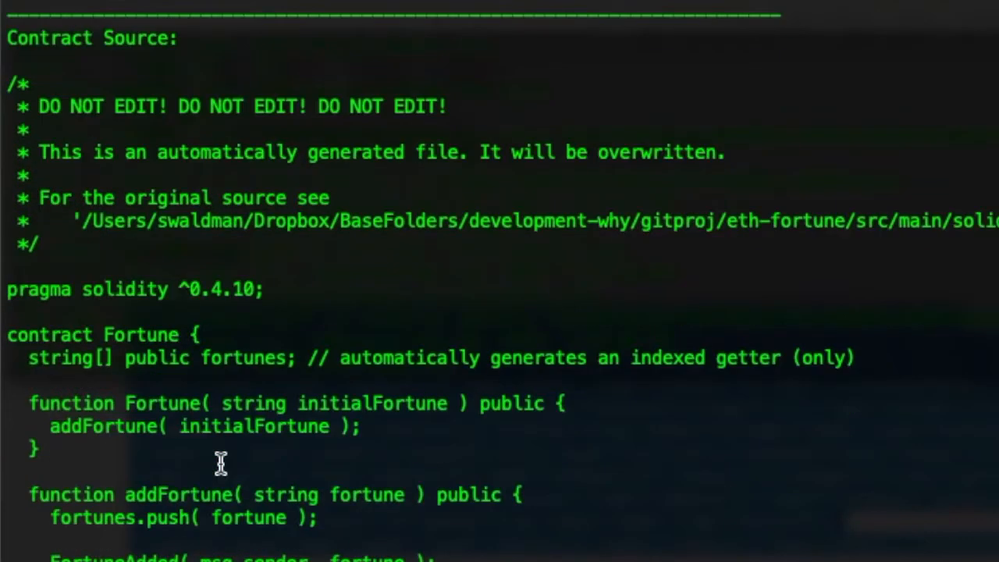
{"action": "scroll", "scroll_direction": "down", "scroll_amount": 3}
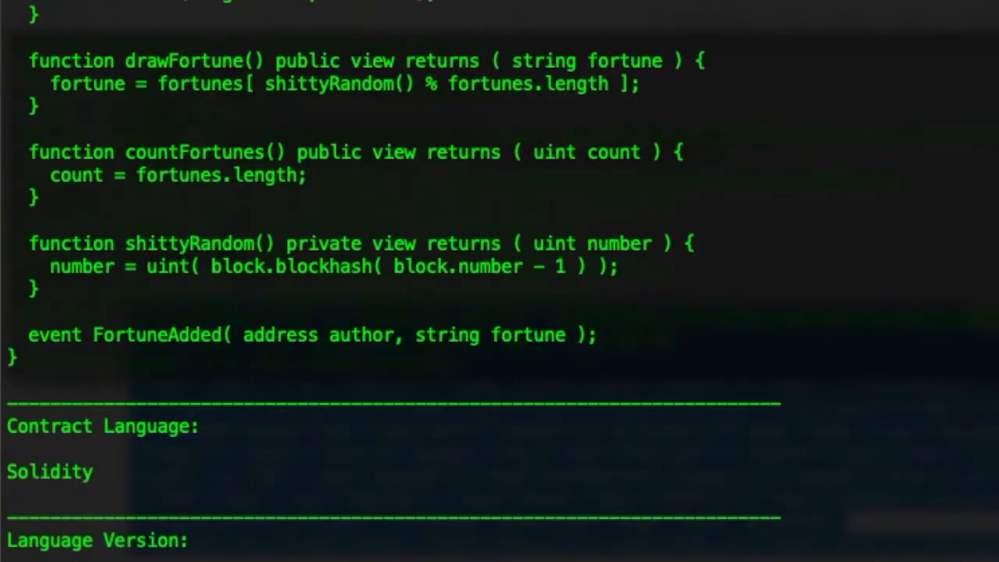
{"action": "scroll", "scroll_direction": "down", "scroll_amount": 3}
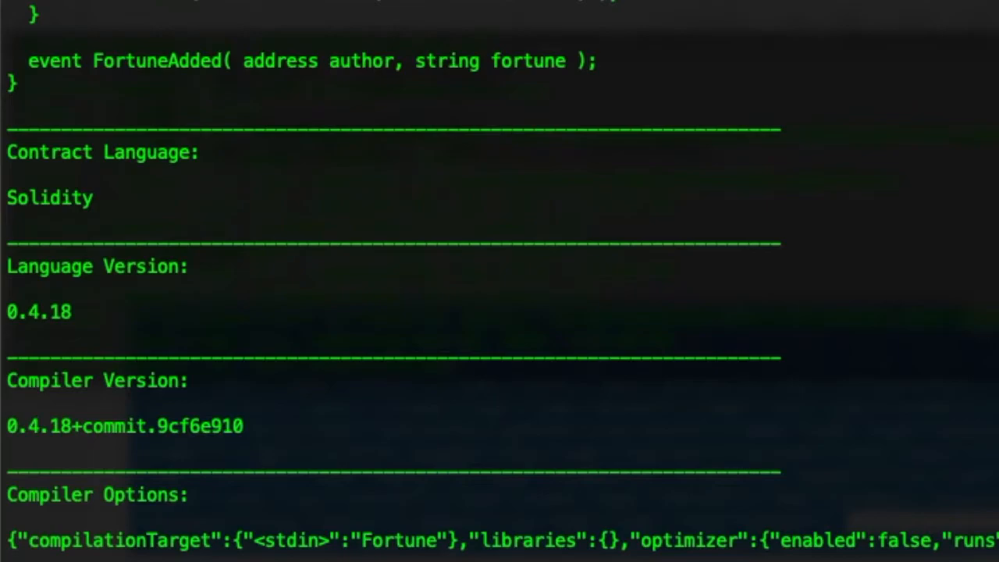
{"action": "scroll", "scroll_direction": "down", "scroll_amount": 3}
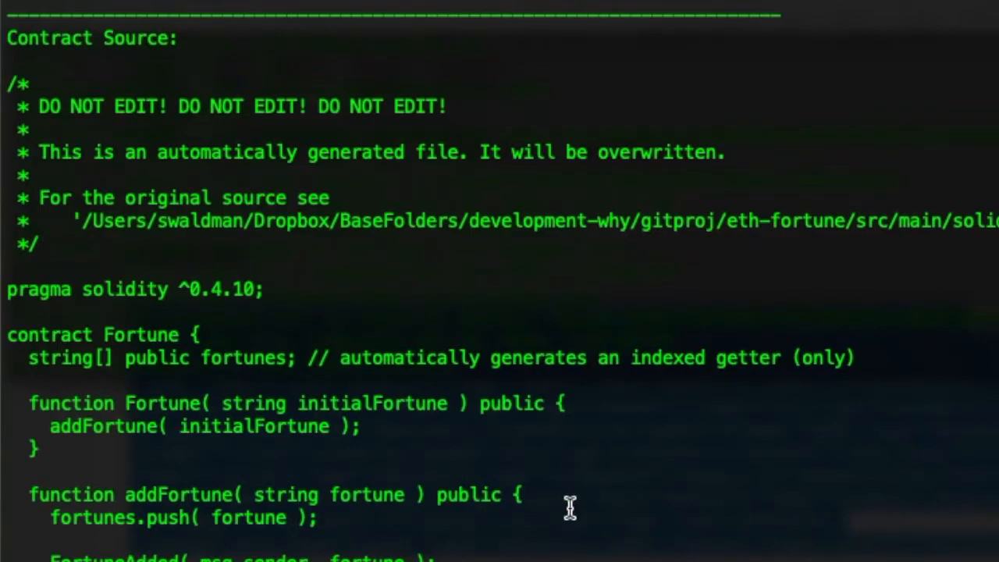
{"action": "scroll", "scroll_direction": "down", "scroll_amount": 3}
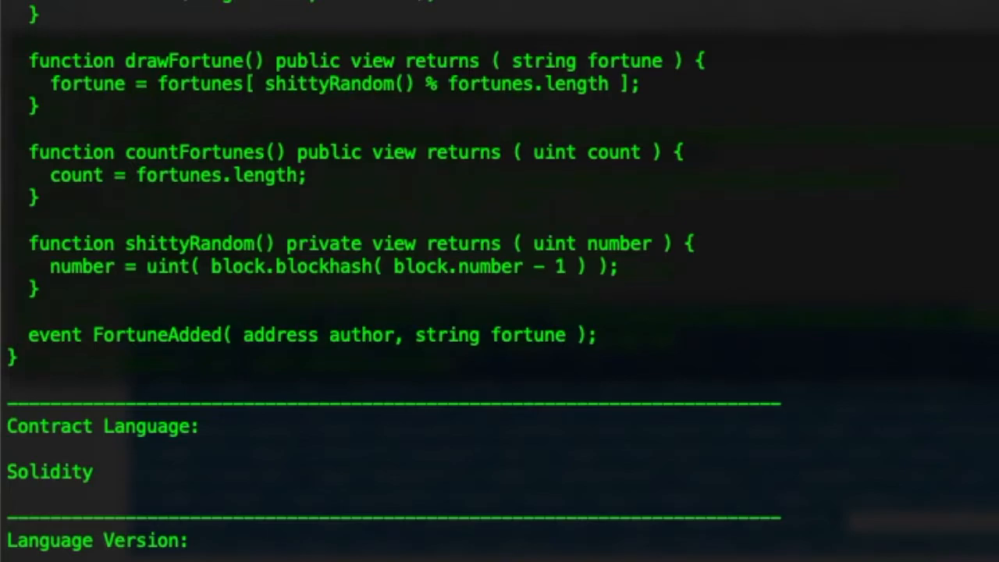
{"action": "scroll", "scroll_direction": "down", "scroll_amount": 3}
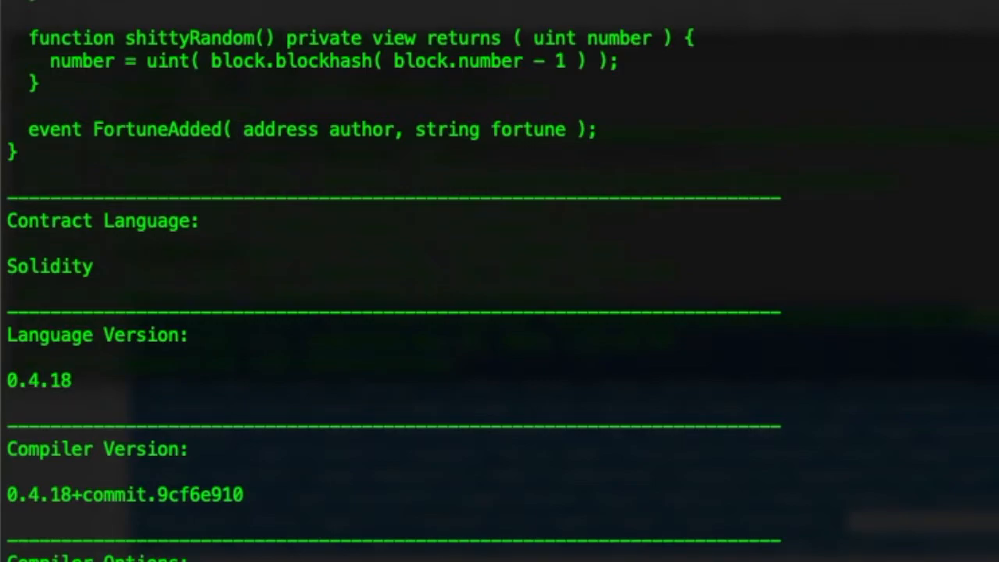
{"action": "scroll", "scroll_direction": "down", "scroll_amount": 3}
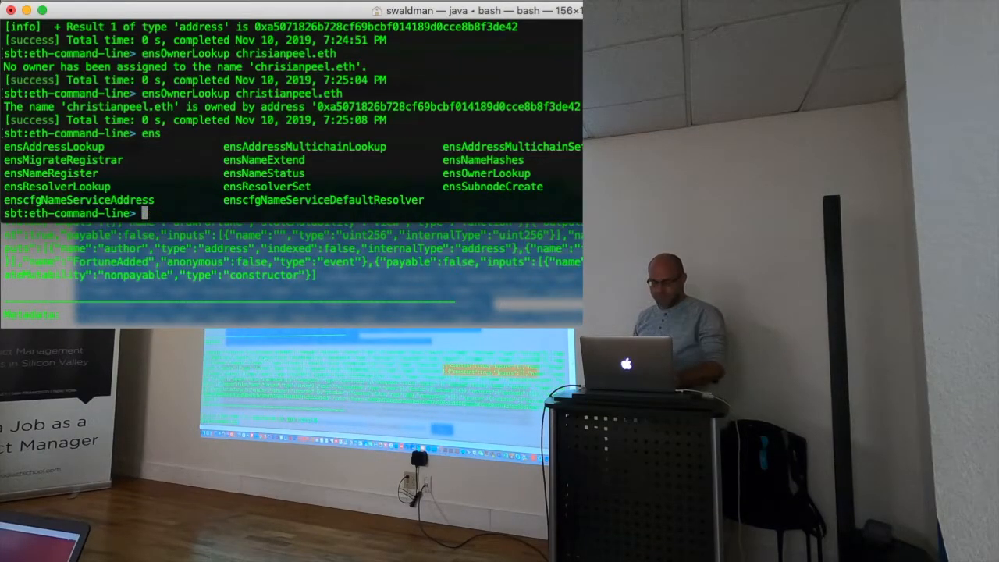
{"action": "type", "text": "ethTr"}
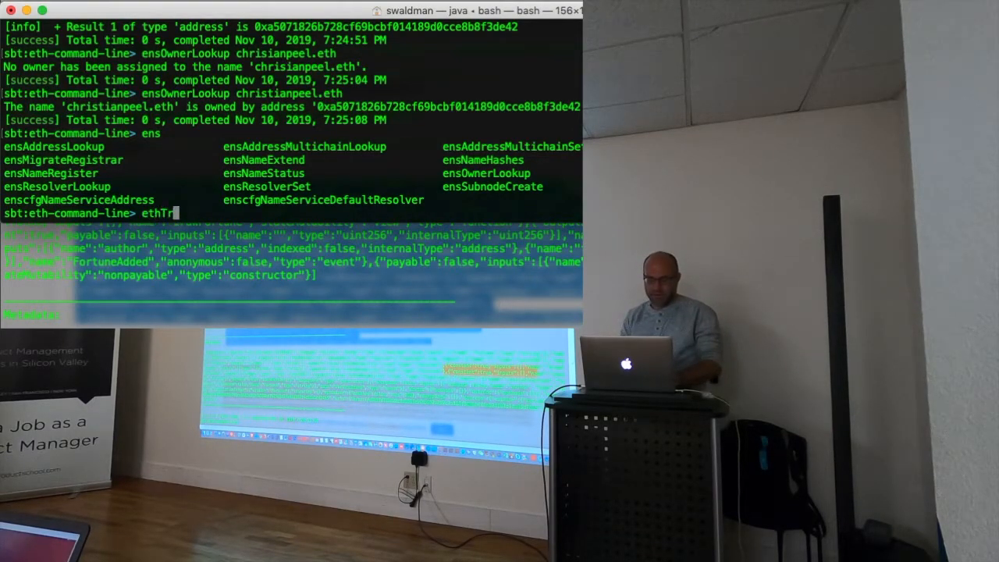
{"action": "type", "text": "ansaction"}
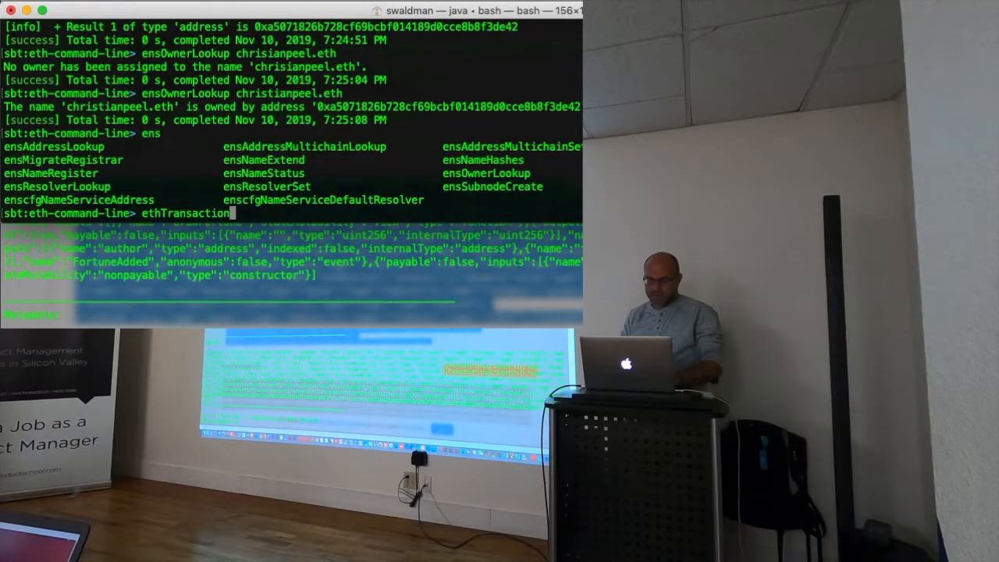
{"action": "type", "text": "View ens"}
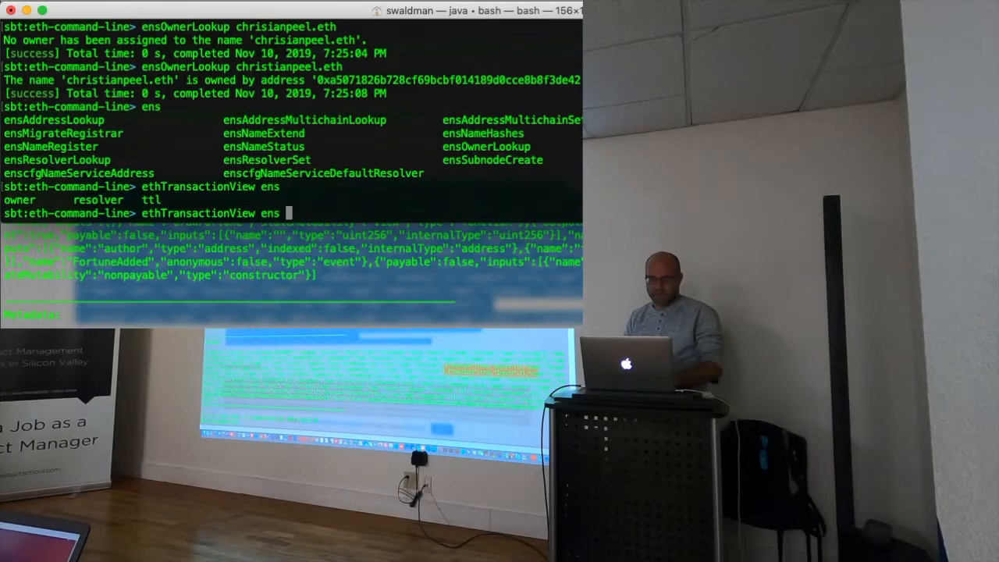
{"action": "type", "text": "owner 0xcd46402aef5a5d6d6ac26660c30a20ca025566c"}
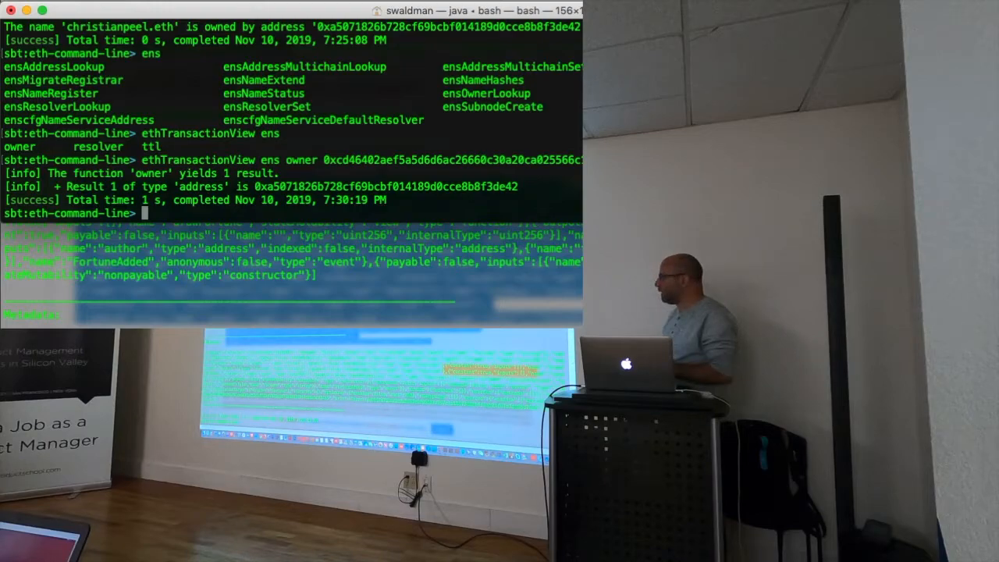
{"action": "key", "text": "cmd+tab"}
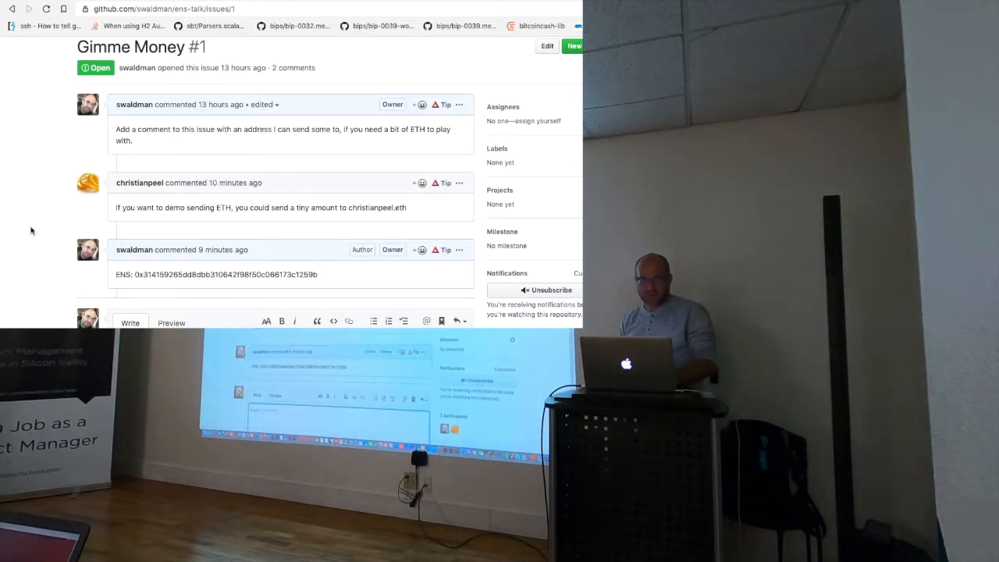
{"action": "scroll", "scroll_direction": "down", "scroll_amount": 3}
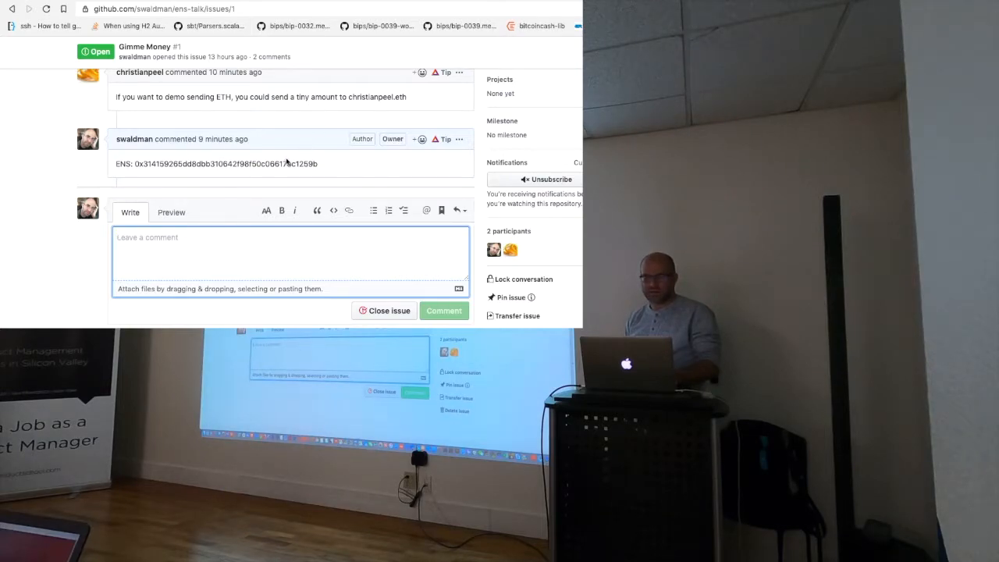
{"action": "scroll", "scroll_direction": "down", "scroll_amount": 3}
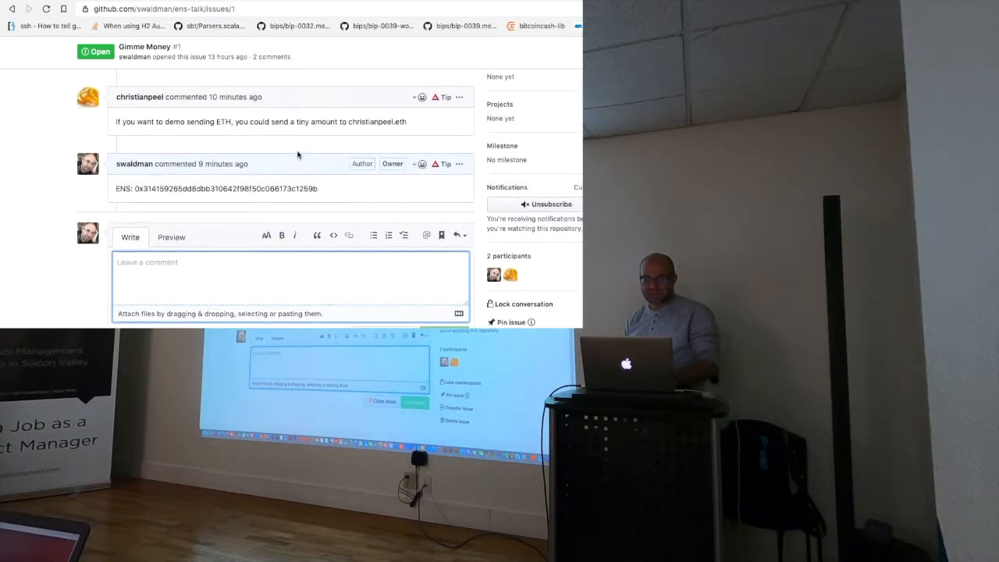
{"action": "double_click", "coordinate": [371, 120]}
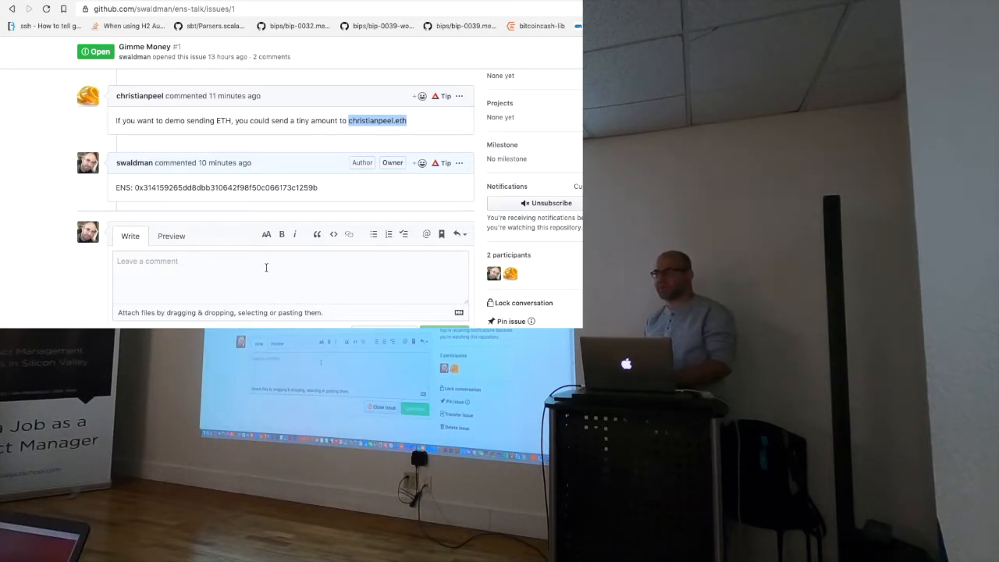
{"action": "key", "text": "cmd+tab"}
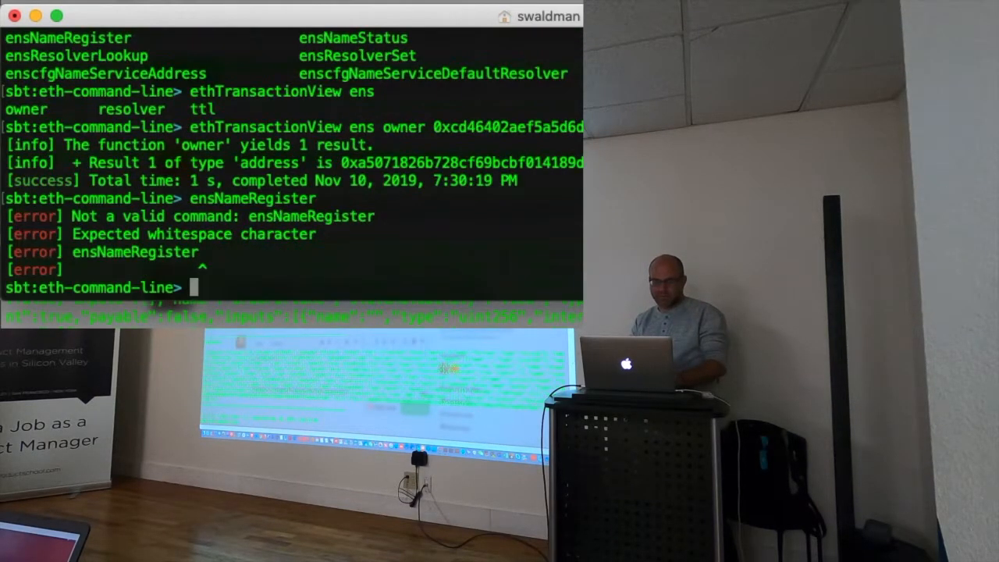
Run ensNameRegister zxcvtyu.eth with a 1 month rental and accept the ~0.44 USD cost.
{"action": "type", "text": "ensNameRegister"}
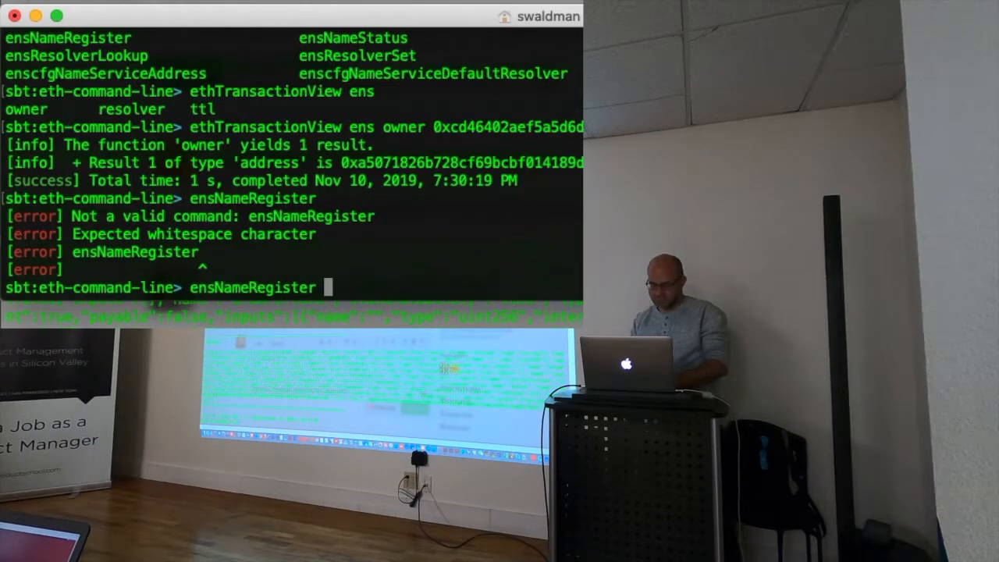
{"action": "type", "text": "zxc"}
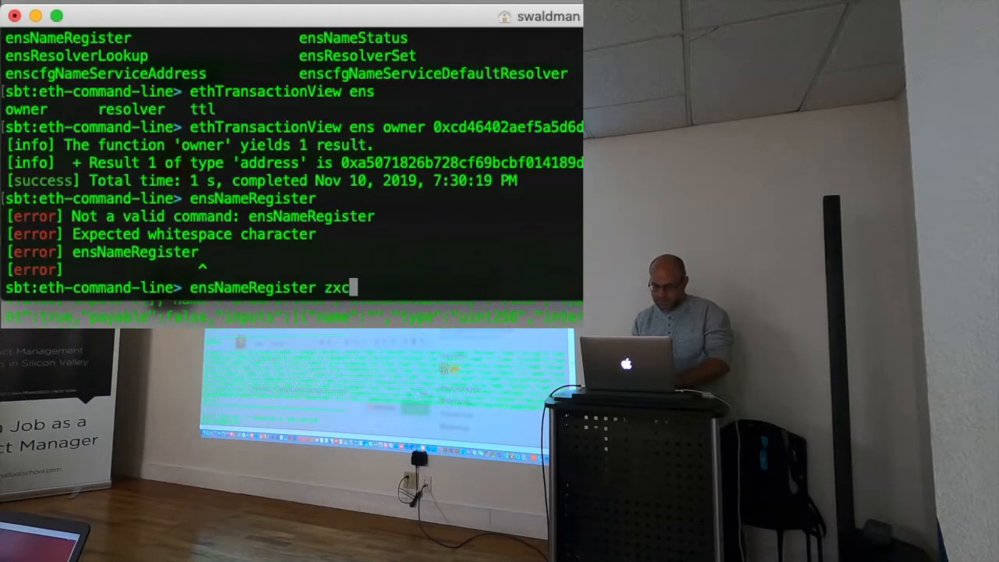
{"action": "type", "text": "vtyu"}
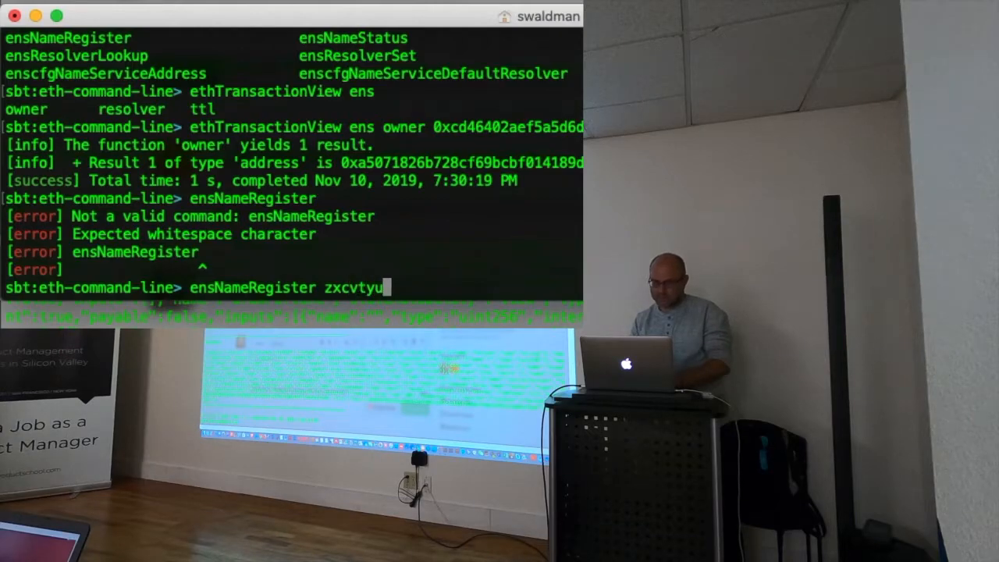
{"action": "type", "text": ".eth"}
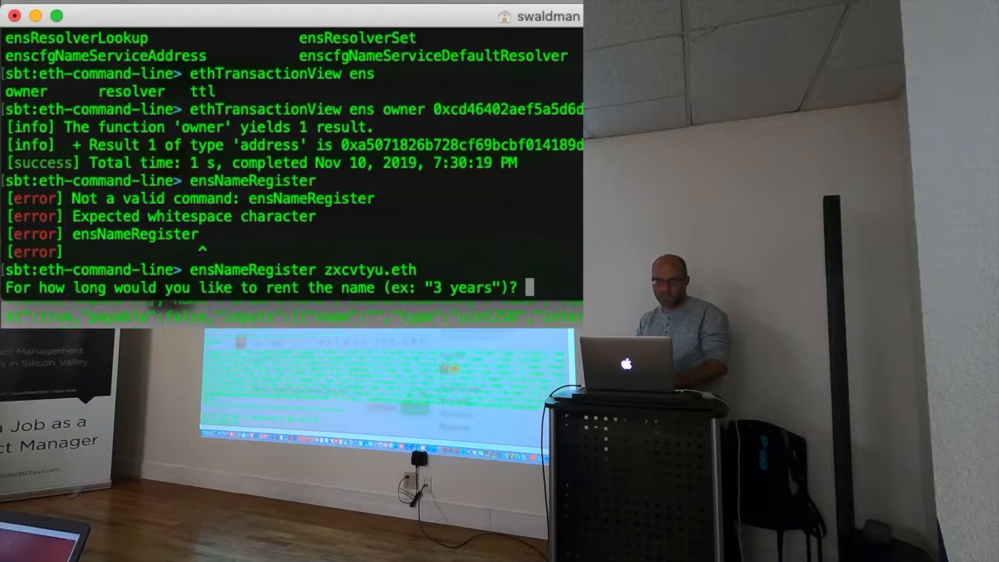
{"action": "type", "text": "1"}
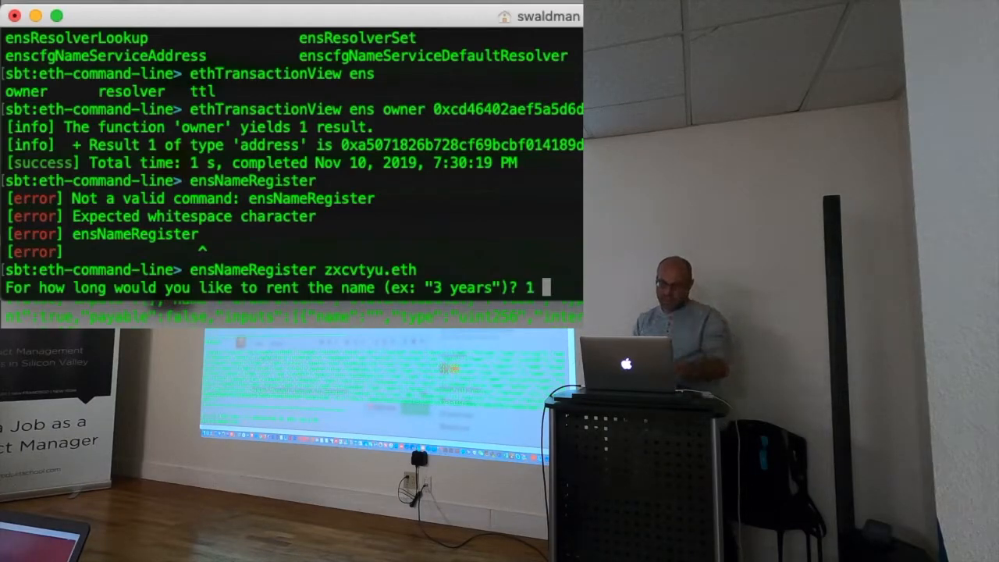
{"action": "type", "text": "month"}
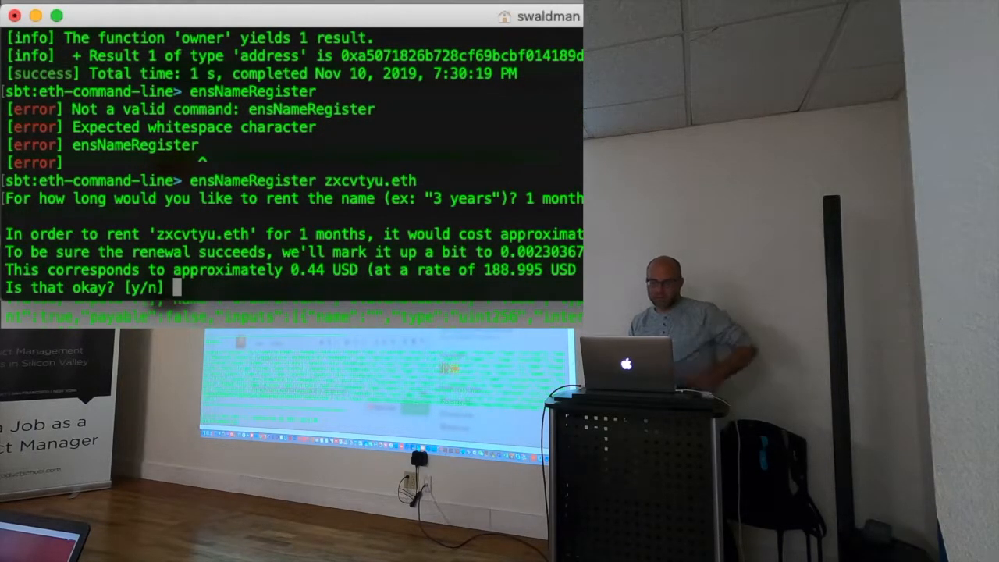
{"action": "type", "text": "y"}
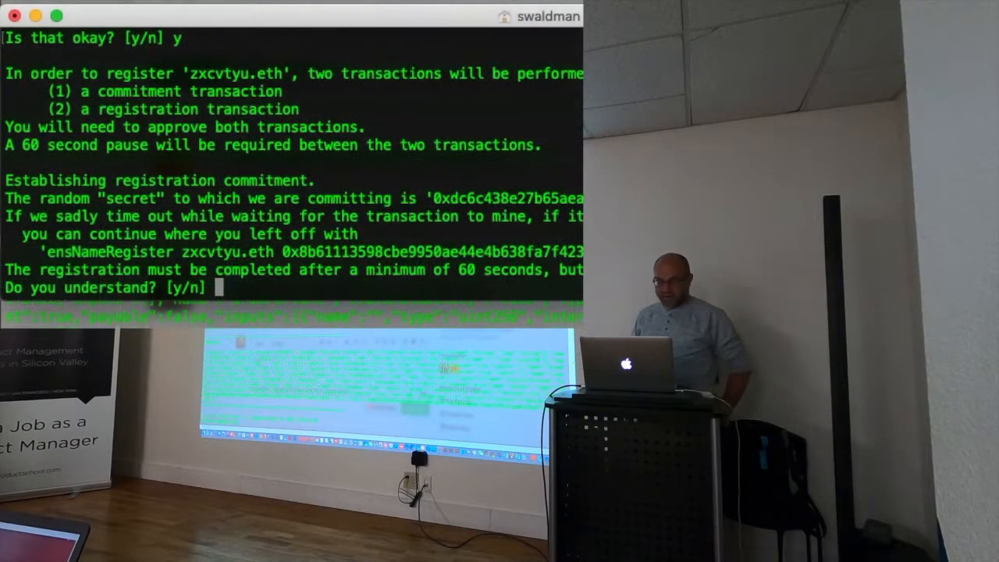
Confirm the two-transaction process and sign the zxcvtyu.eth commitment transaction.
{"action": "type", "text": "y"}
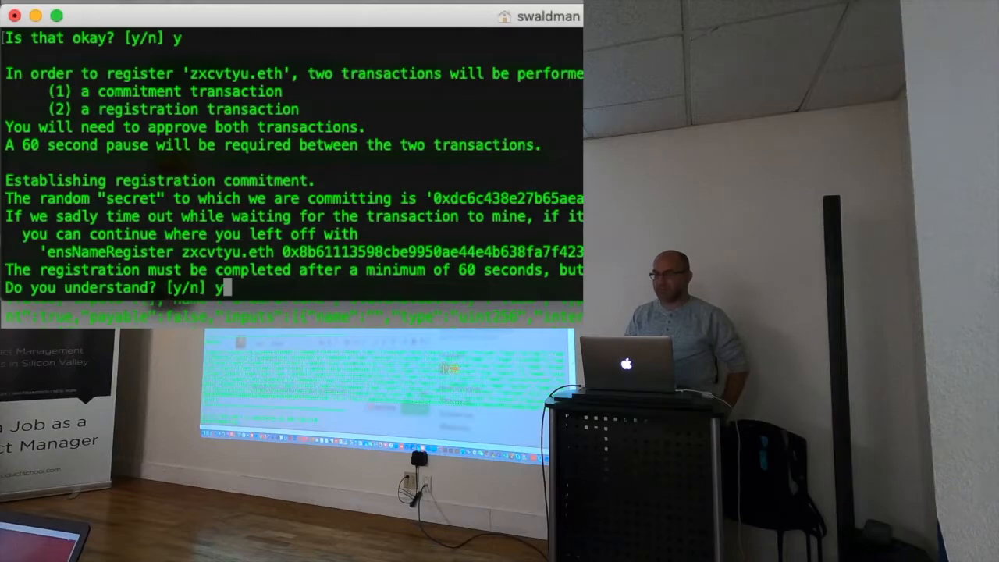
{"action": "key", "text": "enter"}
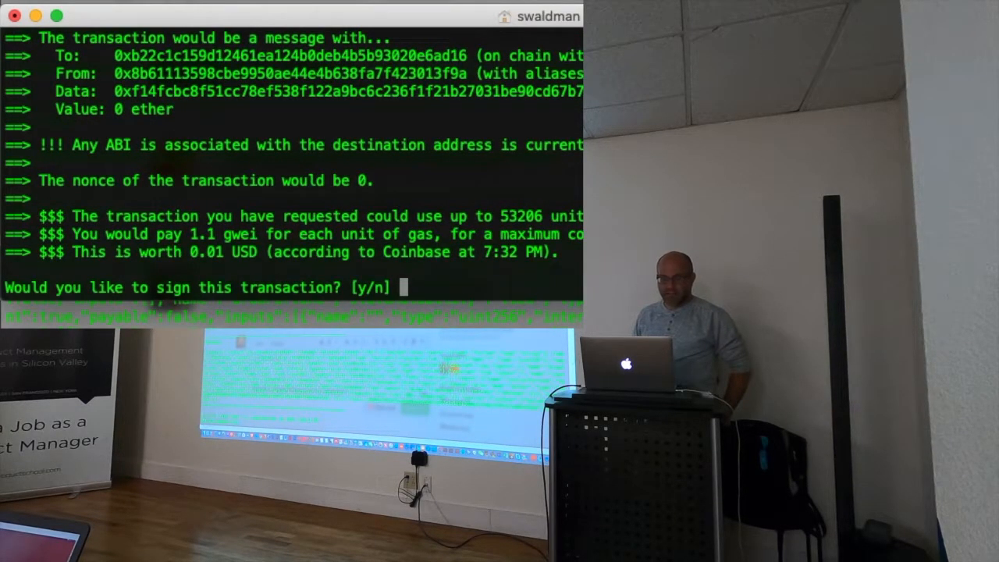
{"action": "type", "text": "y"}
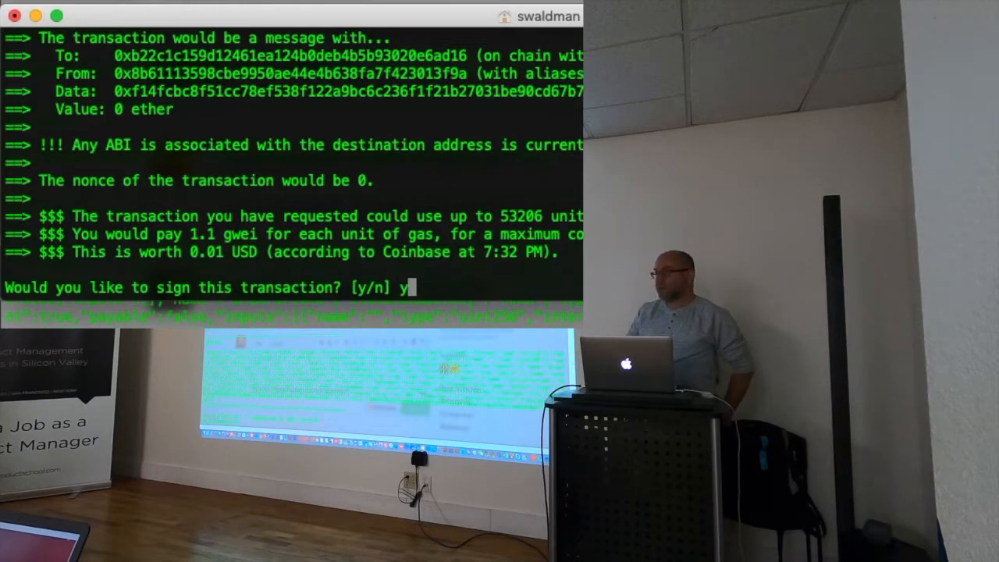
{"action": "key", "text": "enter"}
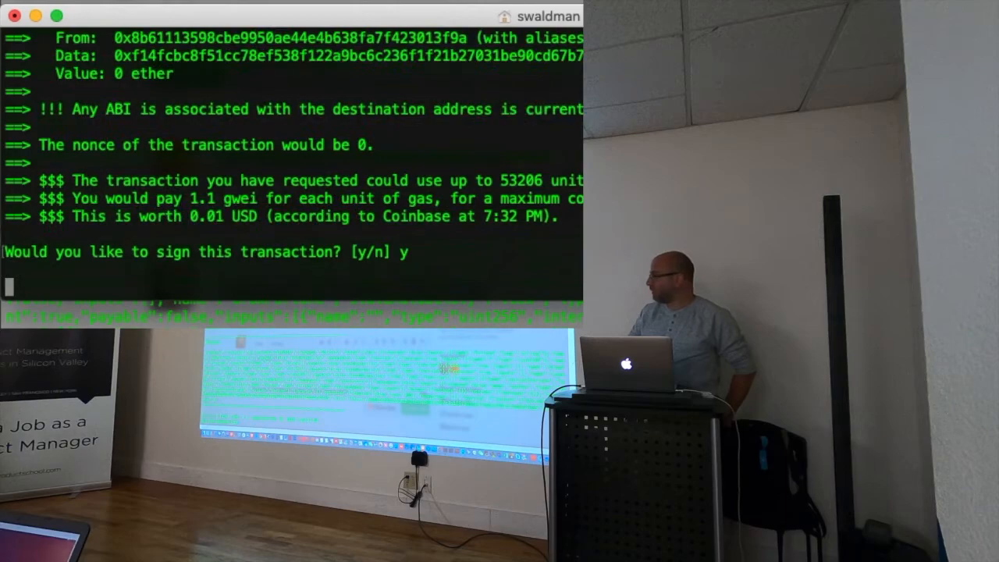
{"action": "key", "text": "enter"}
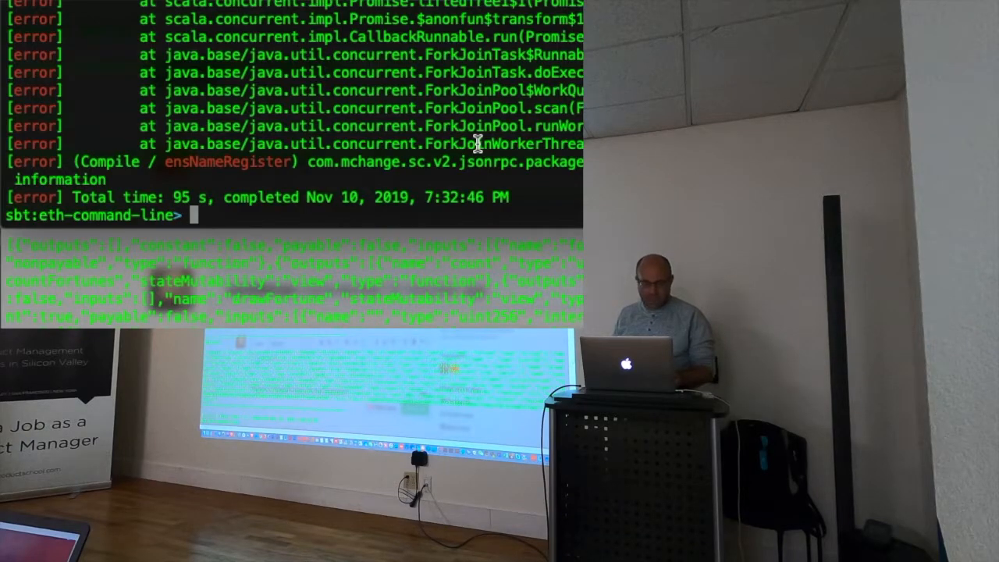
{"action": "type", "text": "ethTransactionEtherSend"}
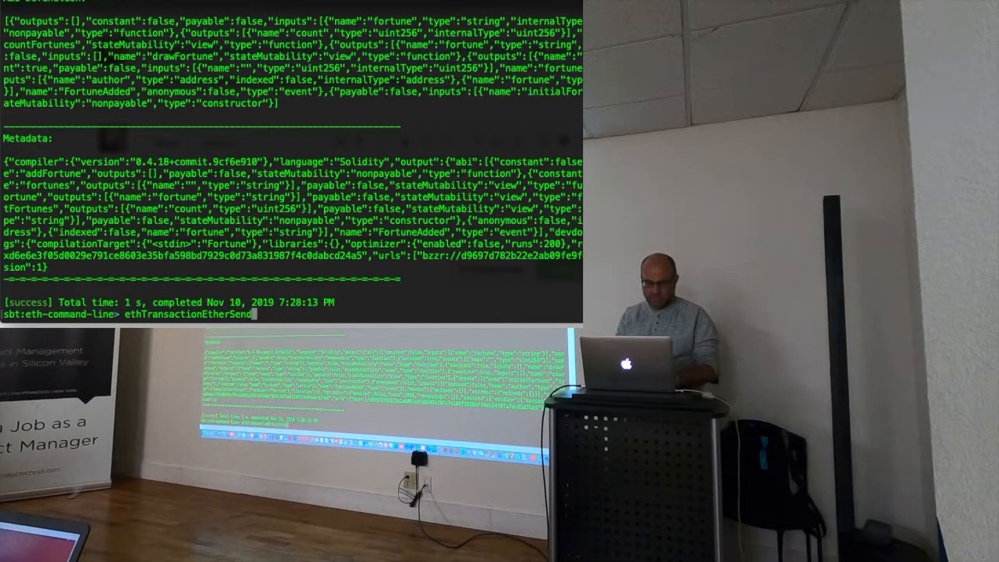
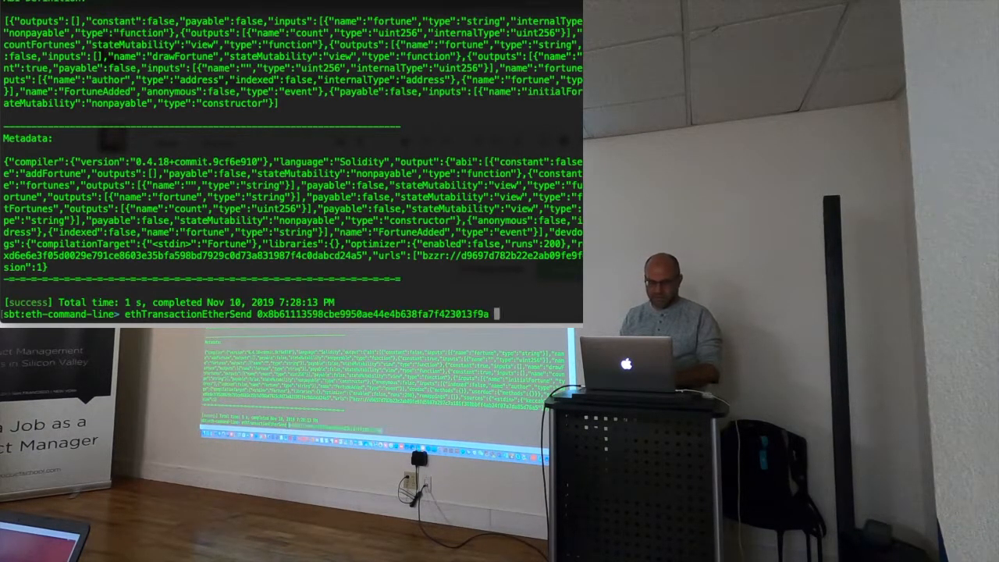
{"action": "type", "text": "0.0"}
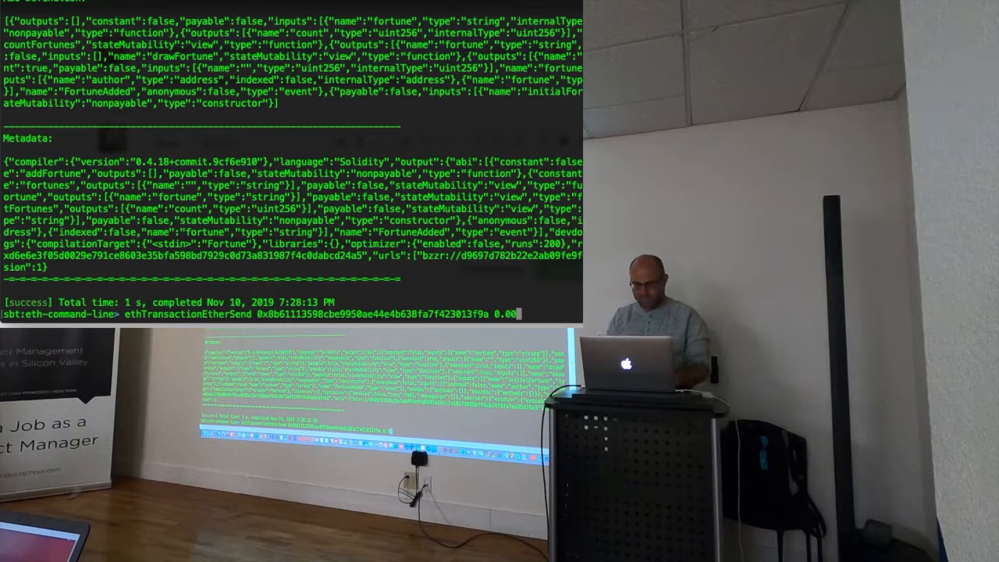
{"action": "type", "text": "0.005 ether"}
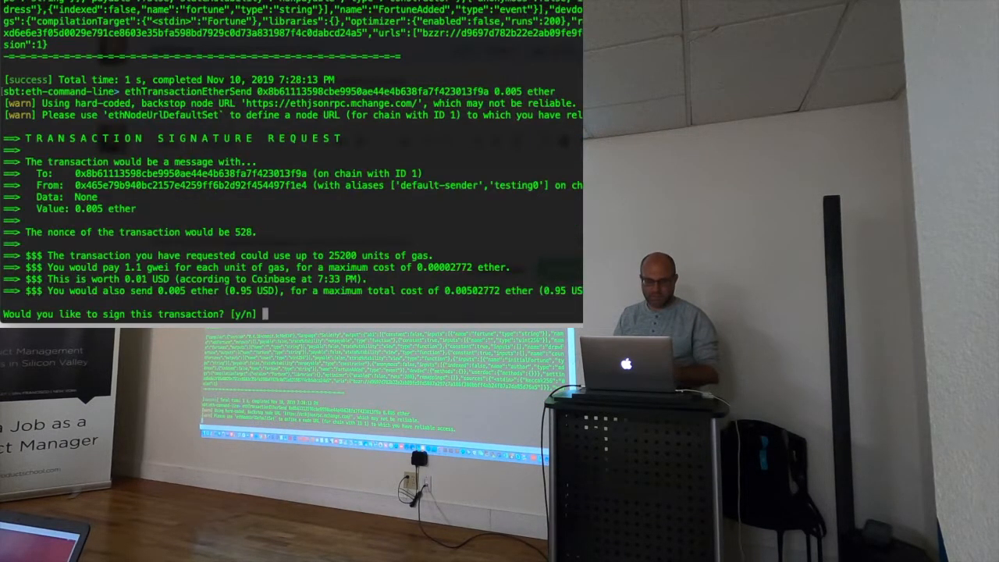
{"action": "type", "text": "y"}
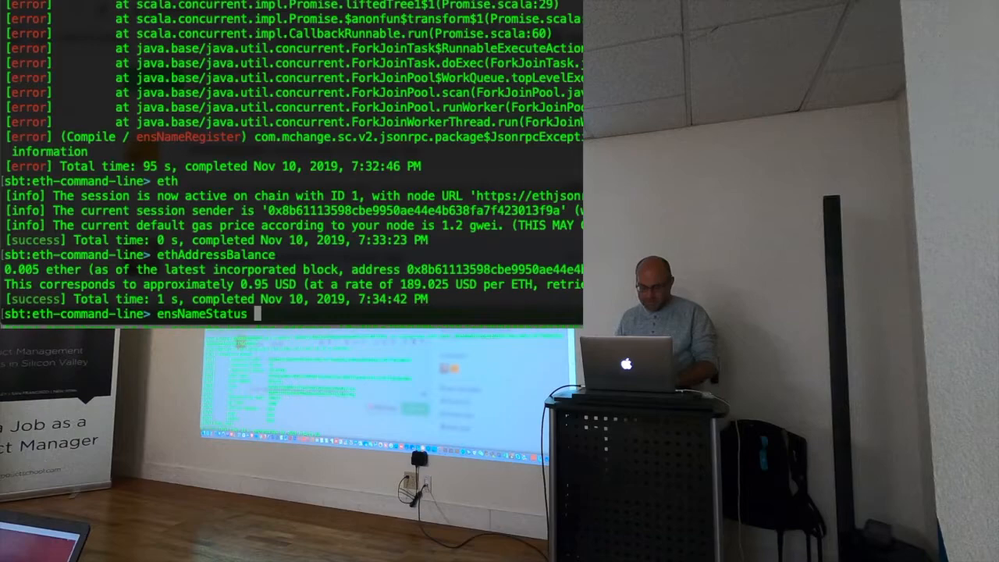
Check that crazyelephant.eth is available, then begin typing an ethTransaction command.
{"action": "type", "text": "crazyelephant"}
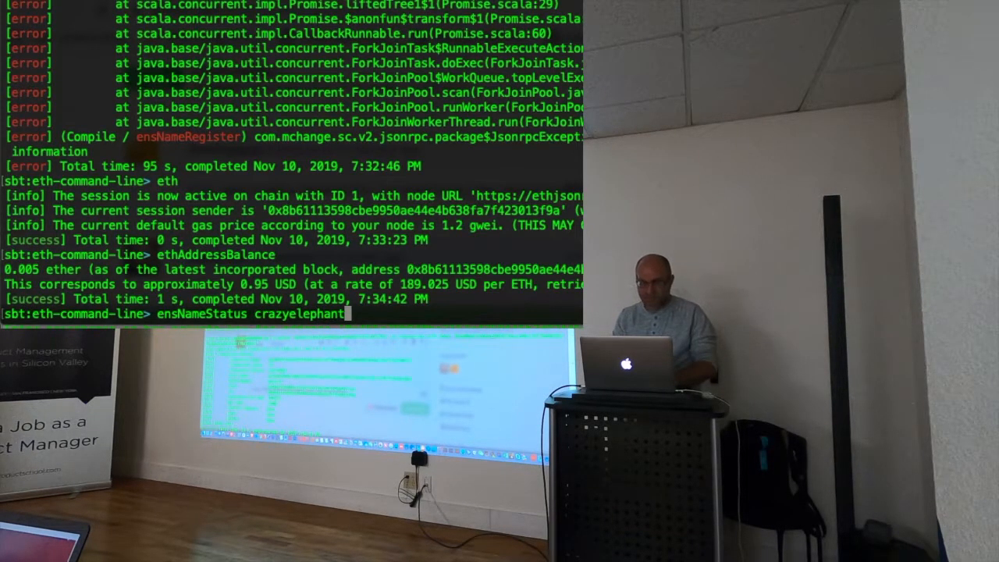
{"action": "type", "text": ".eth"}
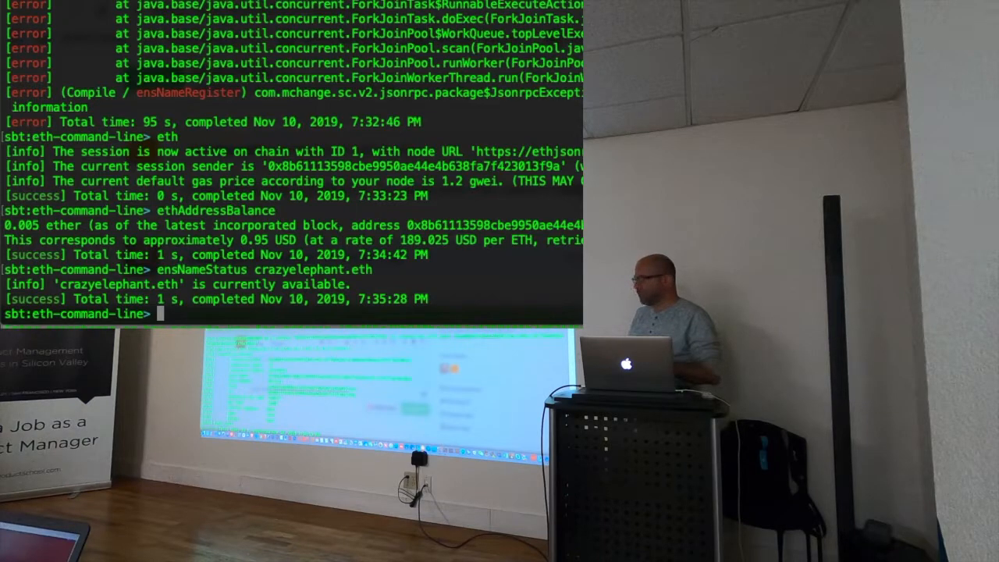
{"action": "type", "text": "ethT"}
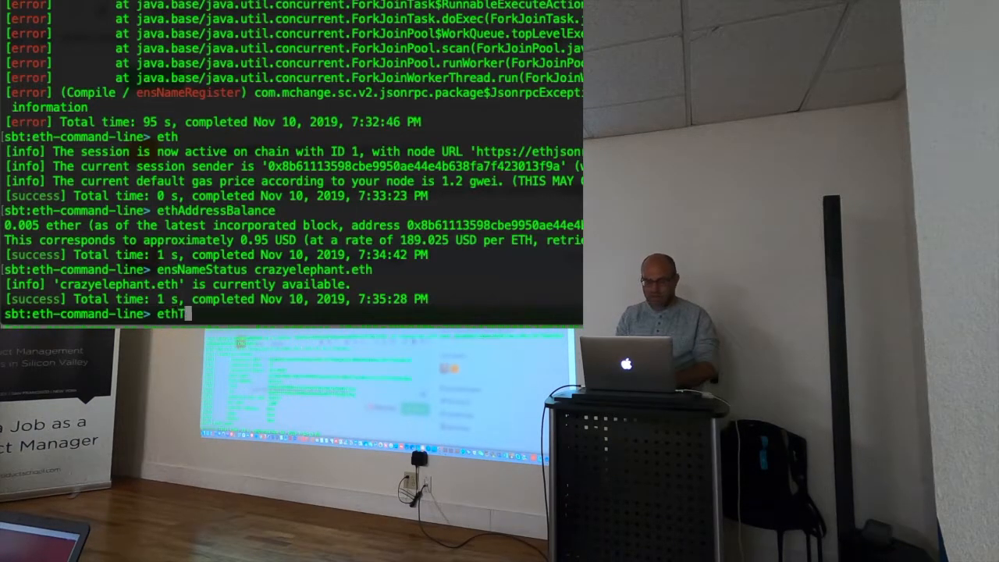
{"action": "type", "text": "ransaction"}
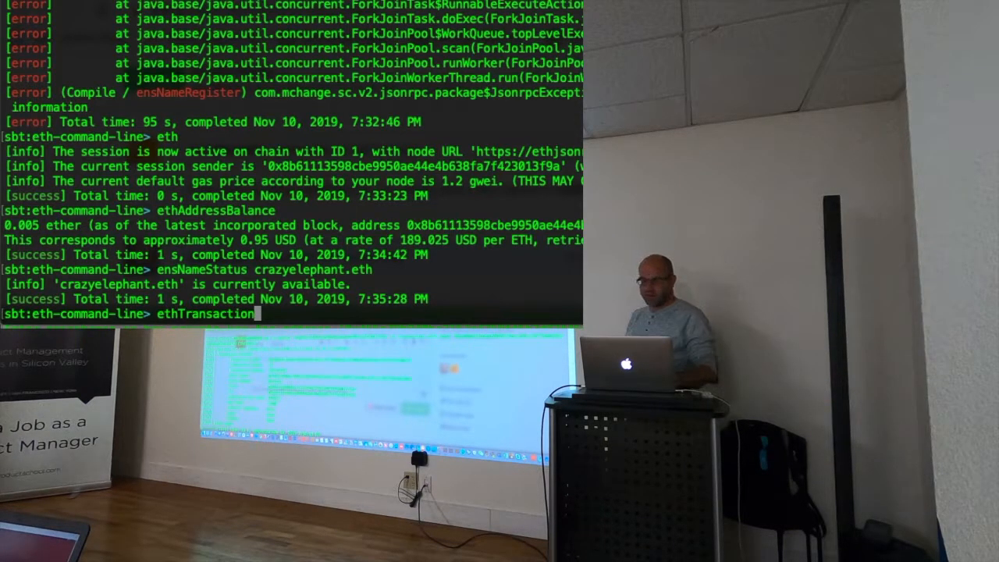
Override gas price to the node default plus 50% markup, with no cap or floor.
{"action": "type", "text": "Gr"}
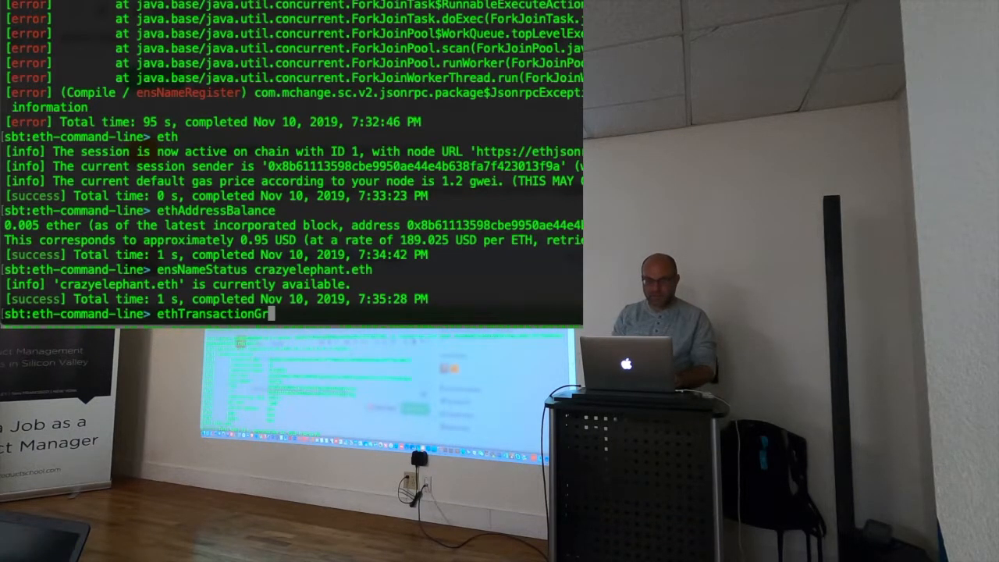
{"action": "type", "text": "ethTransactionGasPriceOverride"}
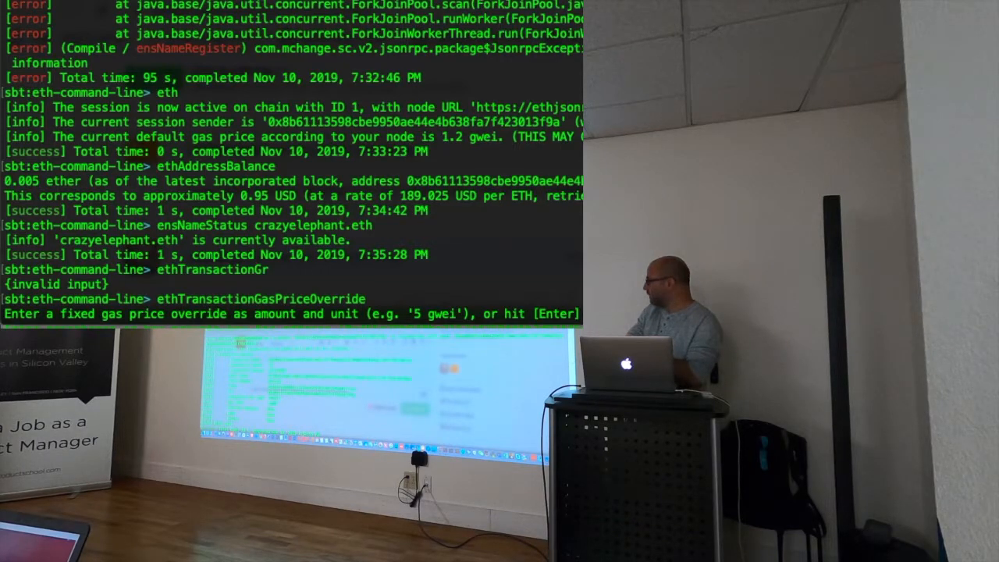
{"action": "key", "text": "enter"}
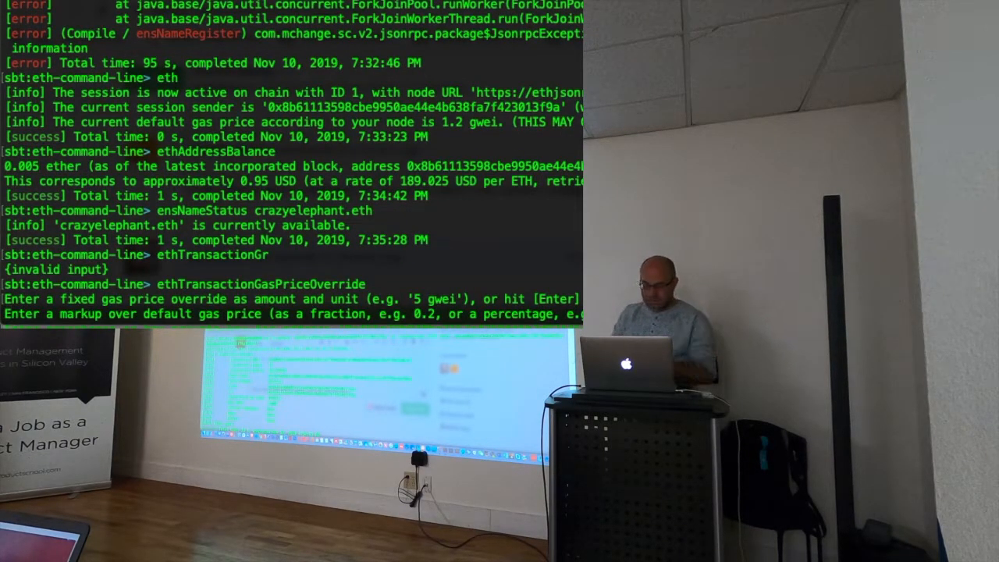
{"action": "type", "text": "50%"}
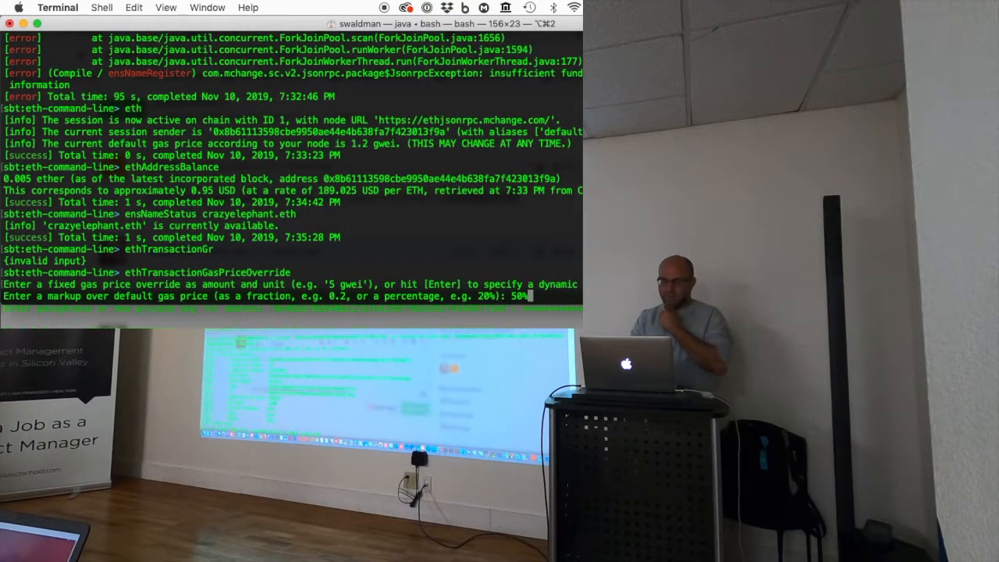
{"action": "key", "text": "enter"}
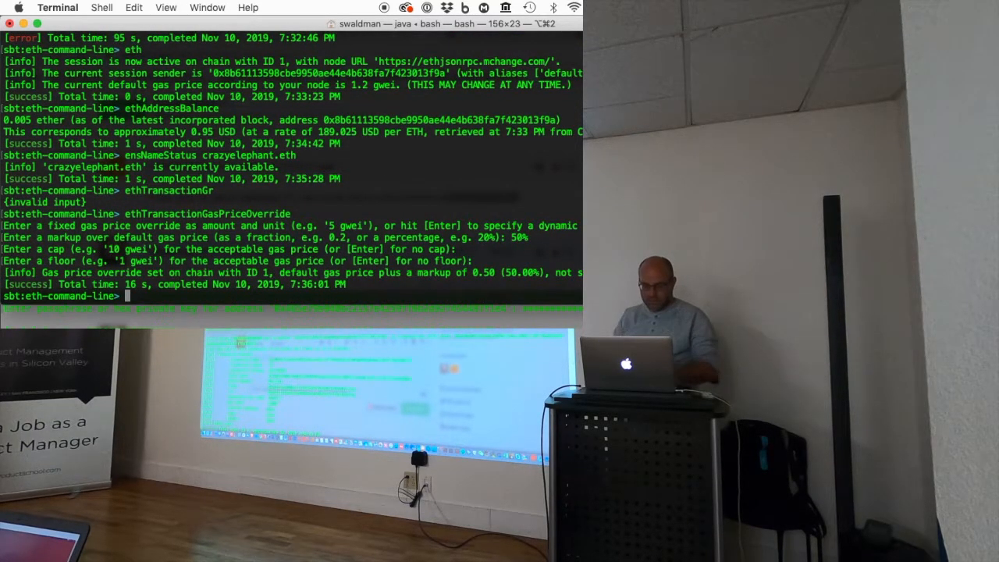
{"action": "type", "text": "ens"}
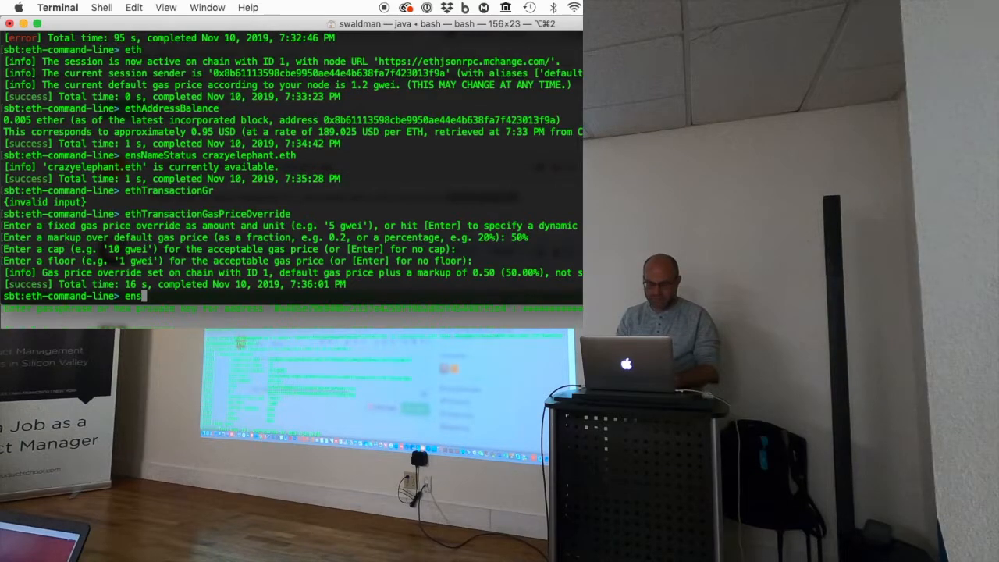
Run ensNameRegister crazyelephant.eth for a 1 month rental to get its cost quote.
{"action": "type", "text": "Name"}
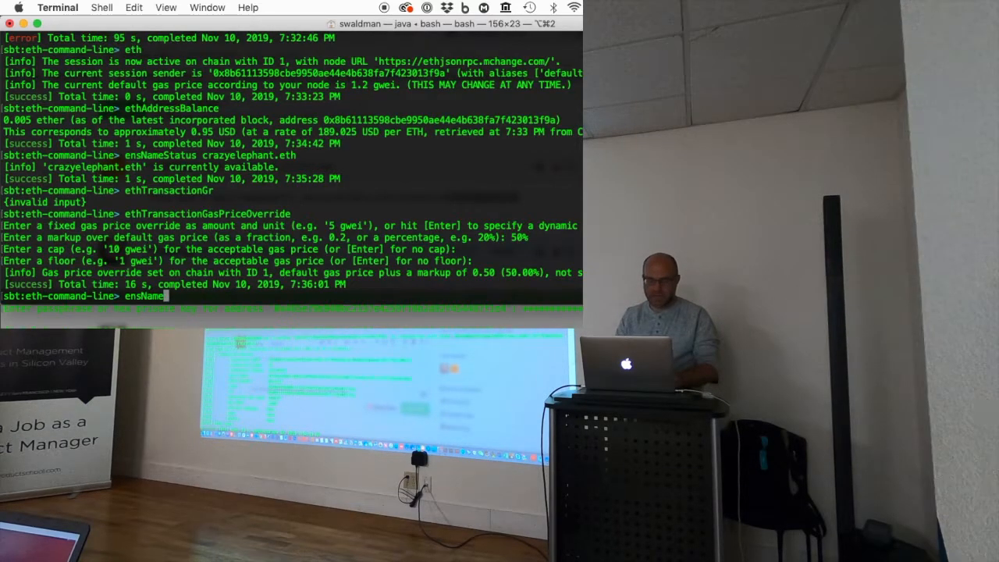
{"action": "type", "text": "Register"}
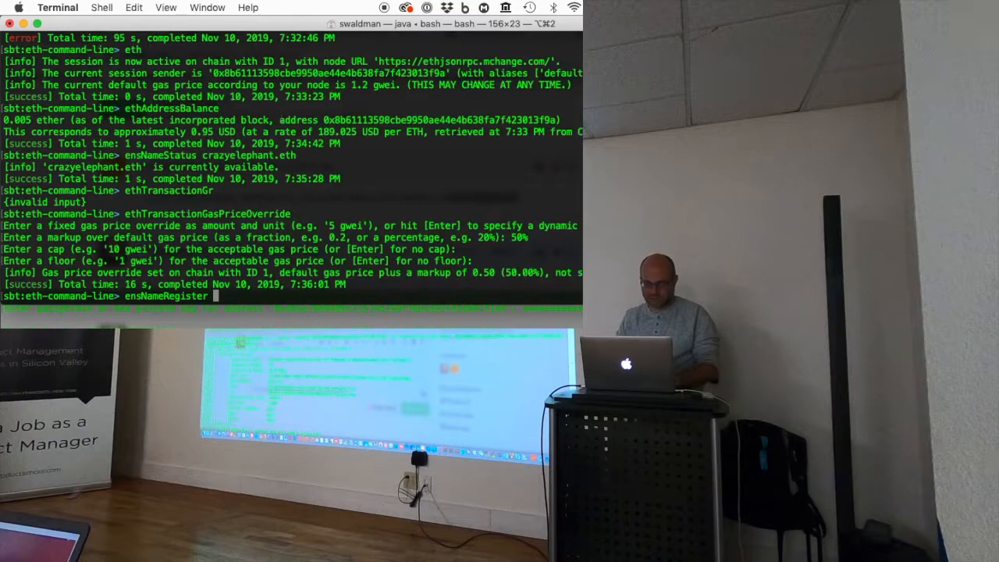
{"action": "type", "text": "crazyelephant.eth"}
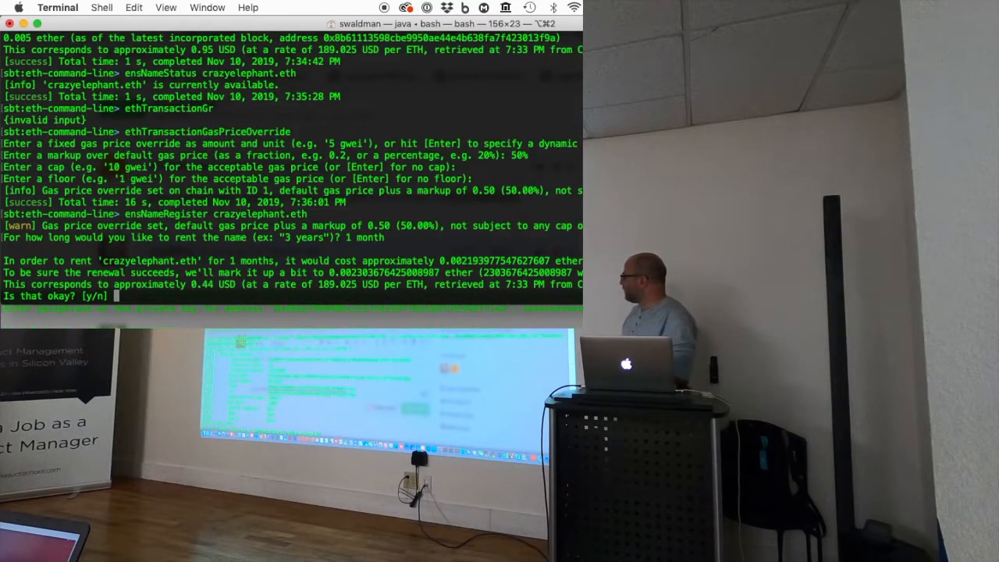
Answer y to accept the crazyelephant.eth cost and approve signing the commitment.
{"action": "type", "text": "y"}
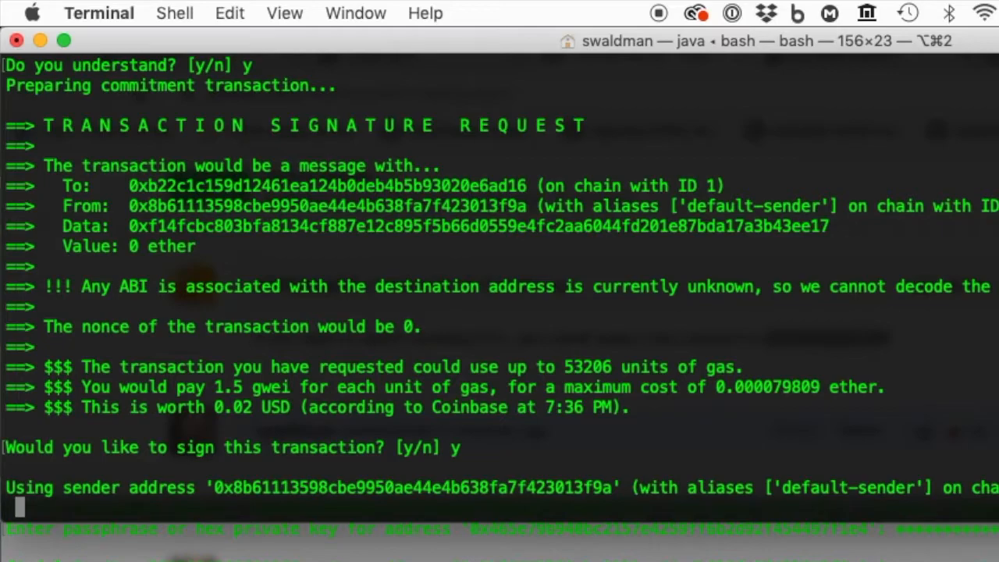
Submit the sender passphrase and select the commitment transaction's hash.
{"action": "type", "text": "y"}
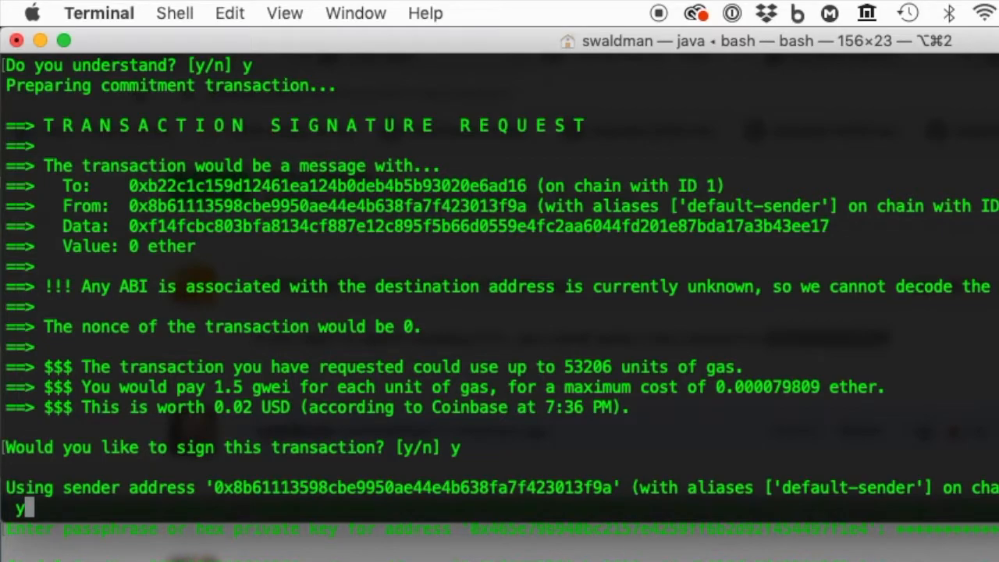
{"action": "key", "text": "Return"}
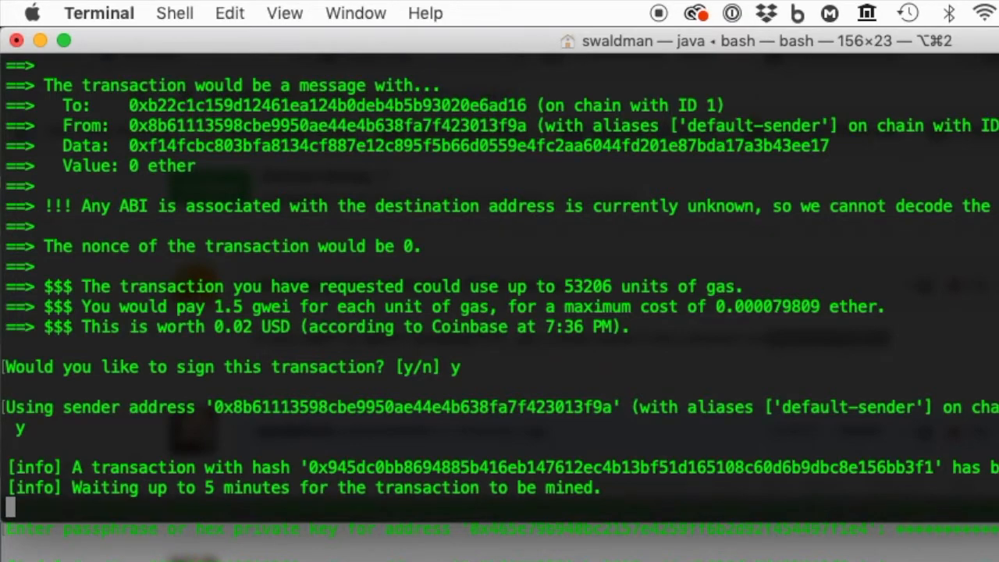
{"action": "mouse_move", "coordinate": [685, 230]}
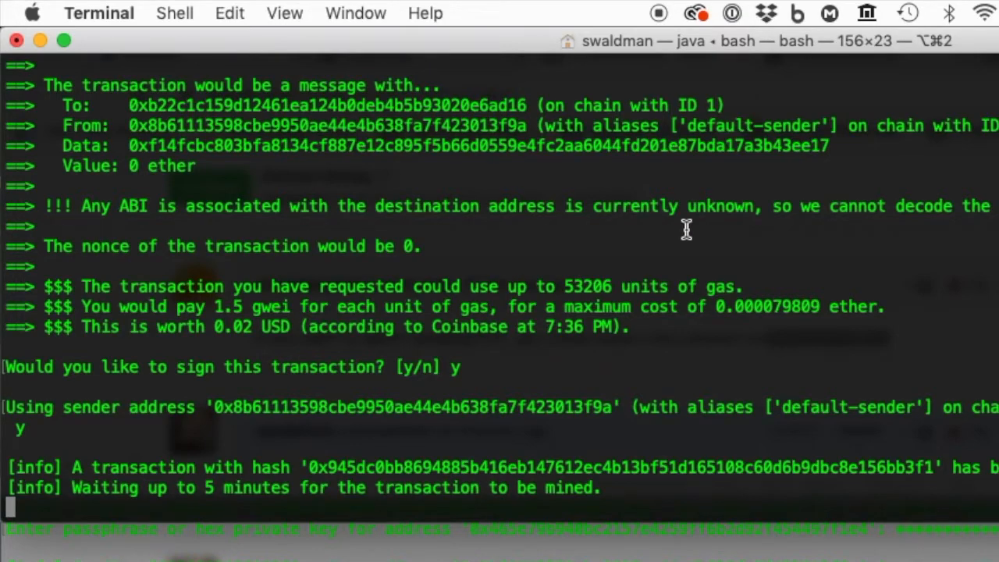
{"action": "left_click_drag", "start_coordinate": [311, 467], "coordinate": [931, 467]}
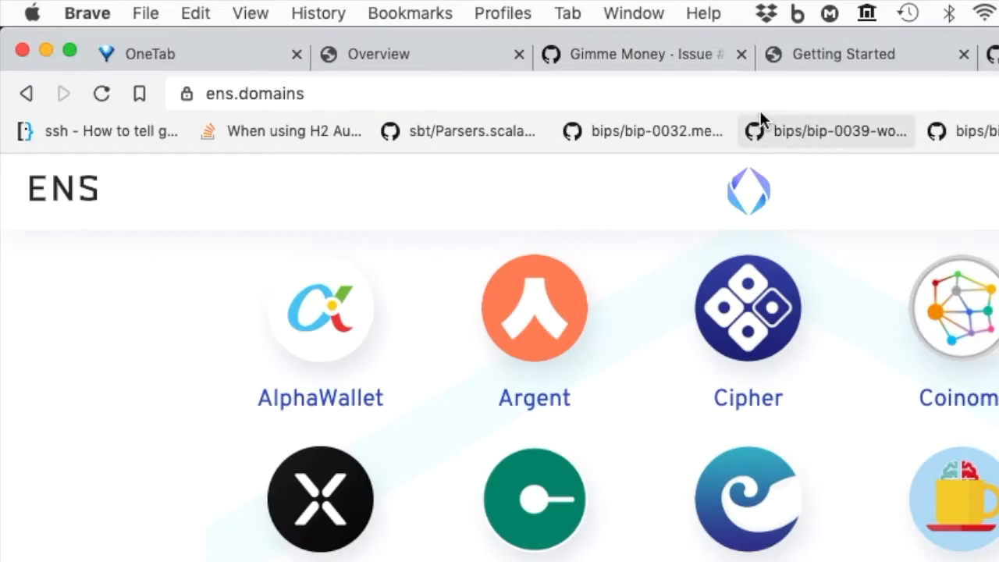
Search etherscan.io for transaction hash 0x945dc0bb…8e156bb3f1.
{"action": "type", "text": "etherscan.io"}
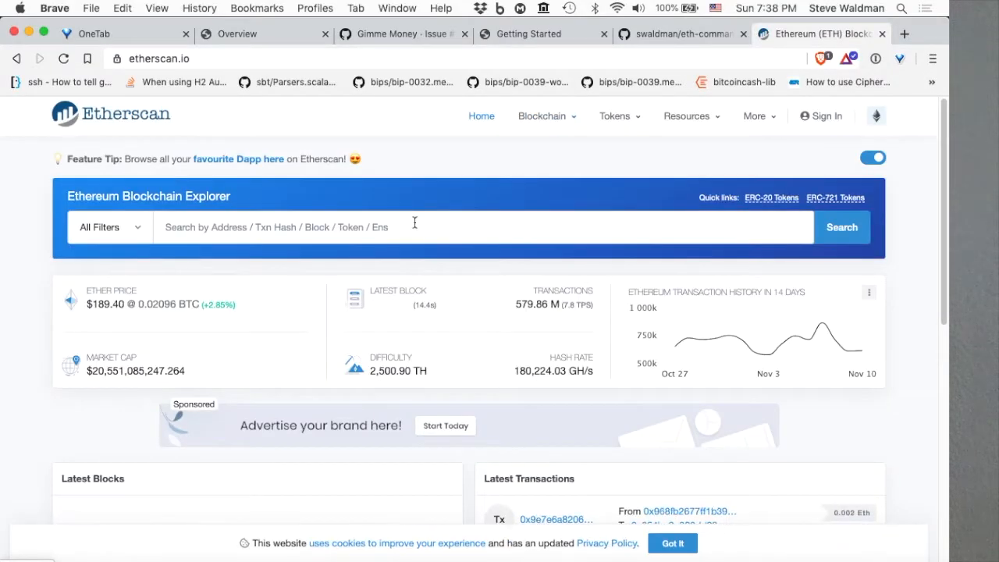
{"action": "type", "text": "0x945dc0bb8694885b416eb147612ec4b13bf51d165108f60d6b9dbc8e156bb3f1"}
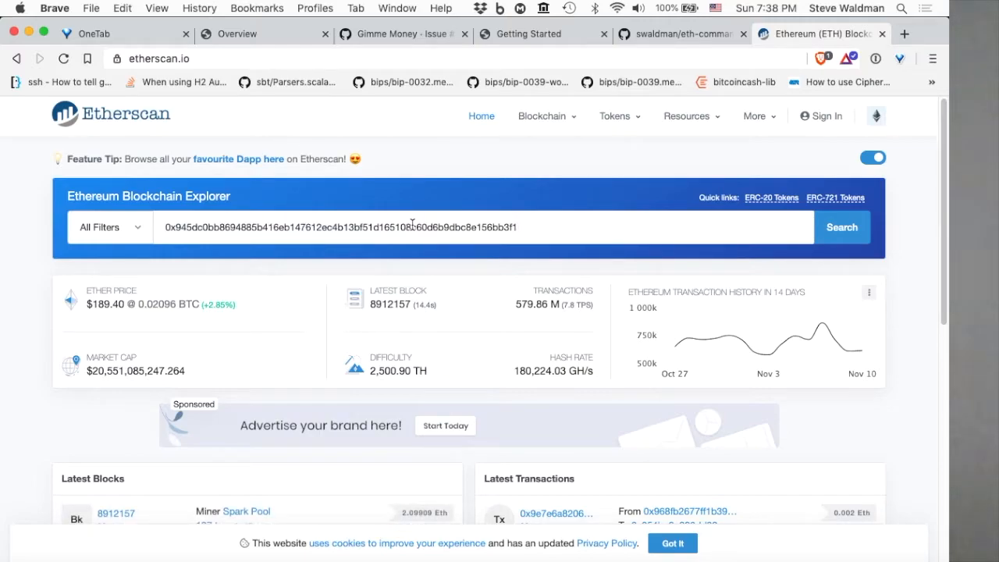
{"action": "left_click", "coordinate": [843, 227]}
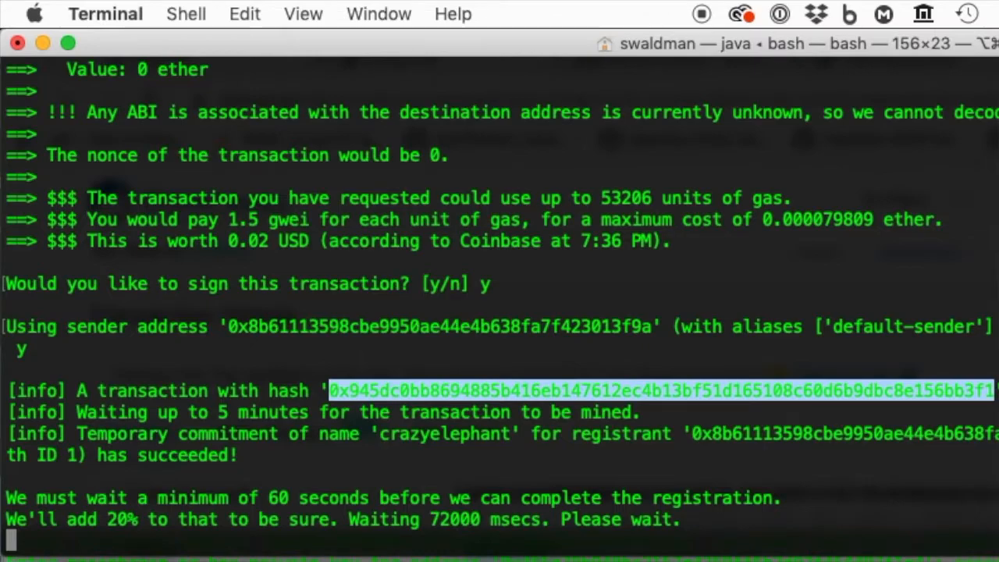
{"action": "mouse_move", "coordinate": [976, 336]}
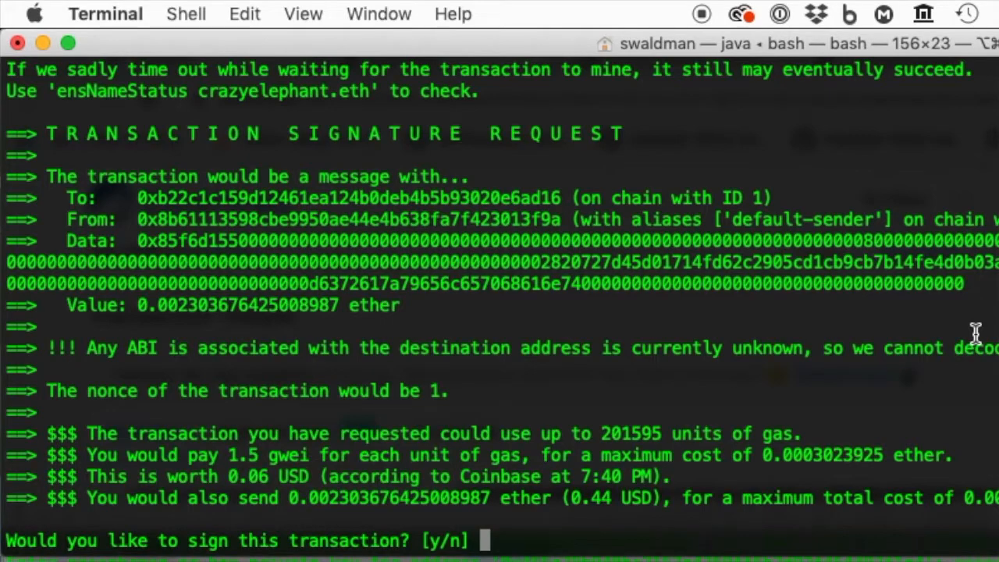
Sign the crazyelephant.eth registration transaction, then view the Gimme Money GitHub issue.
{"action": "type", "text": "y"}
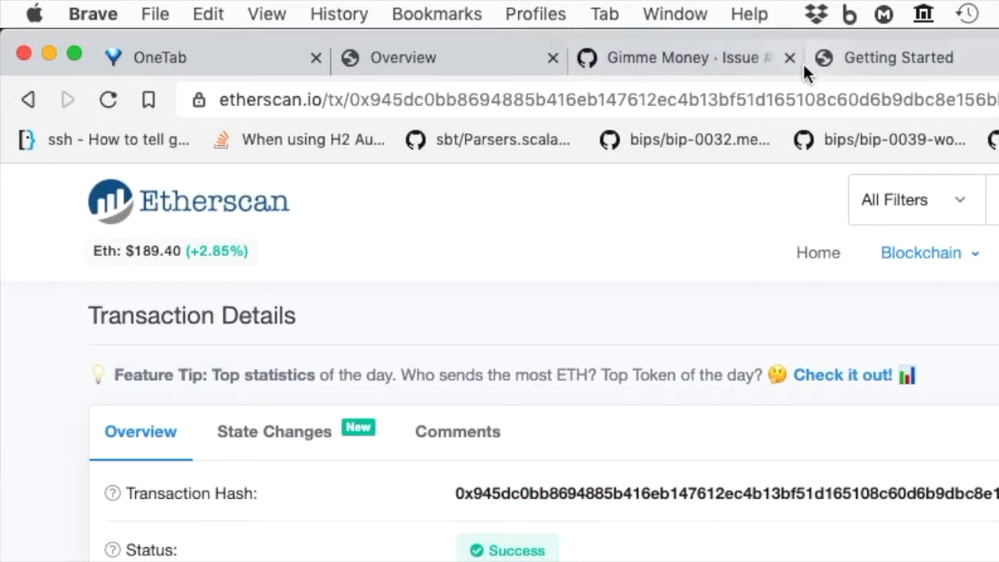
{"action": "left_click", "coordinate": [683, 57]}
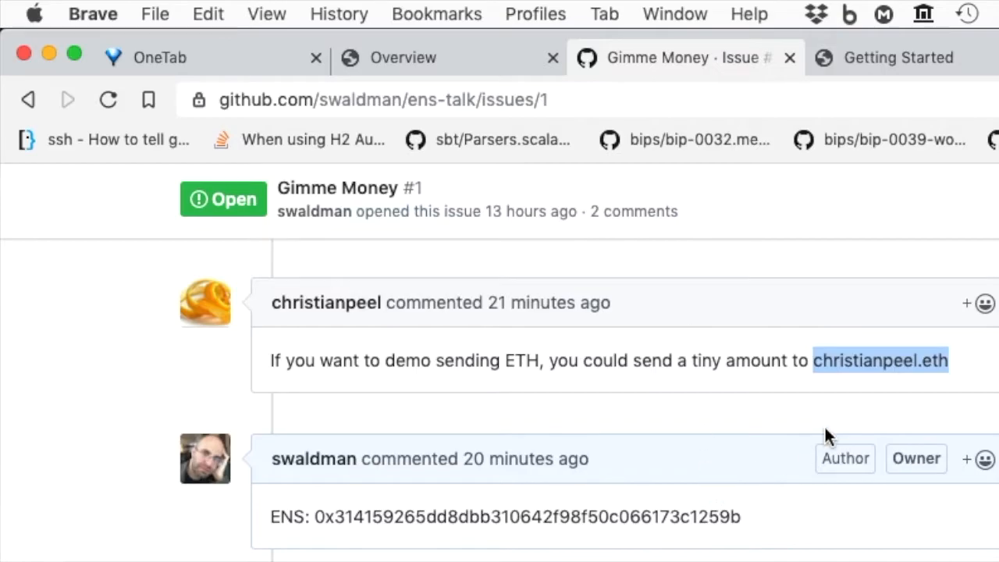
{"action": "mouse_move", "coordinate": [899, 413]}
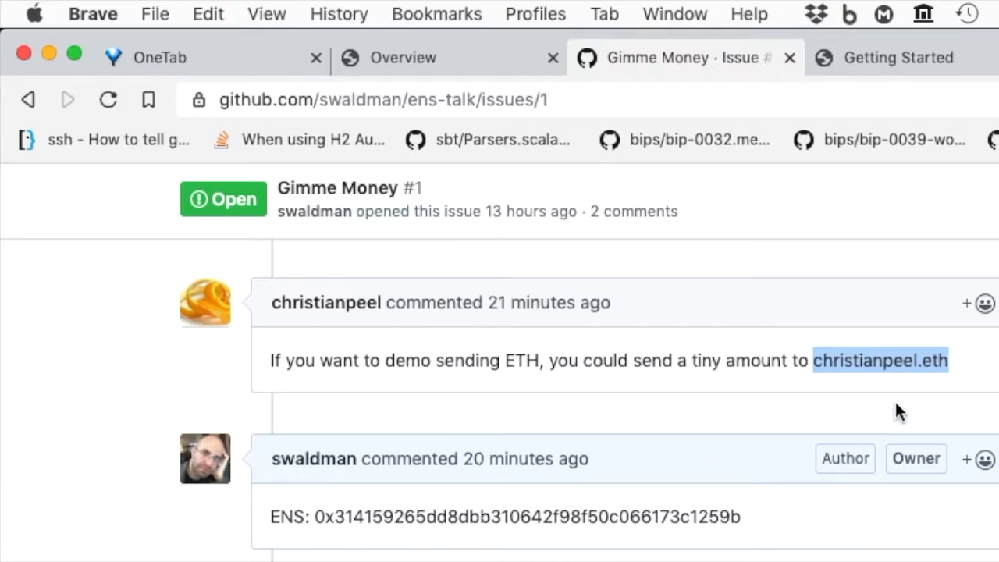